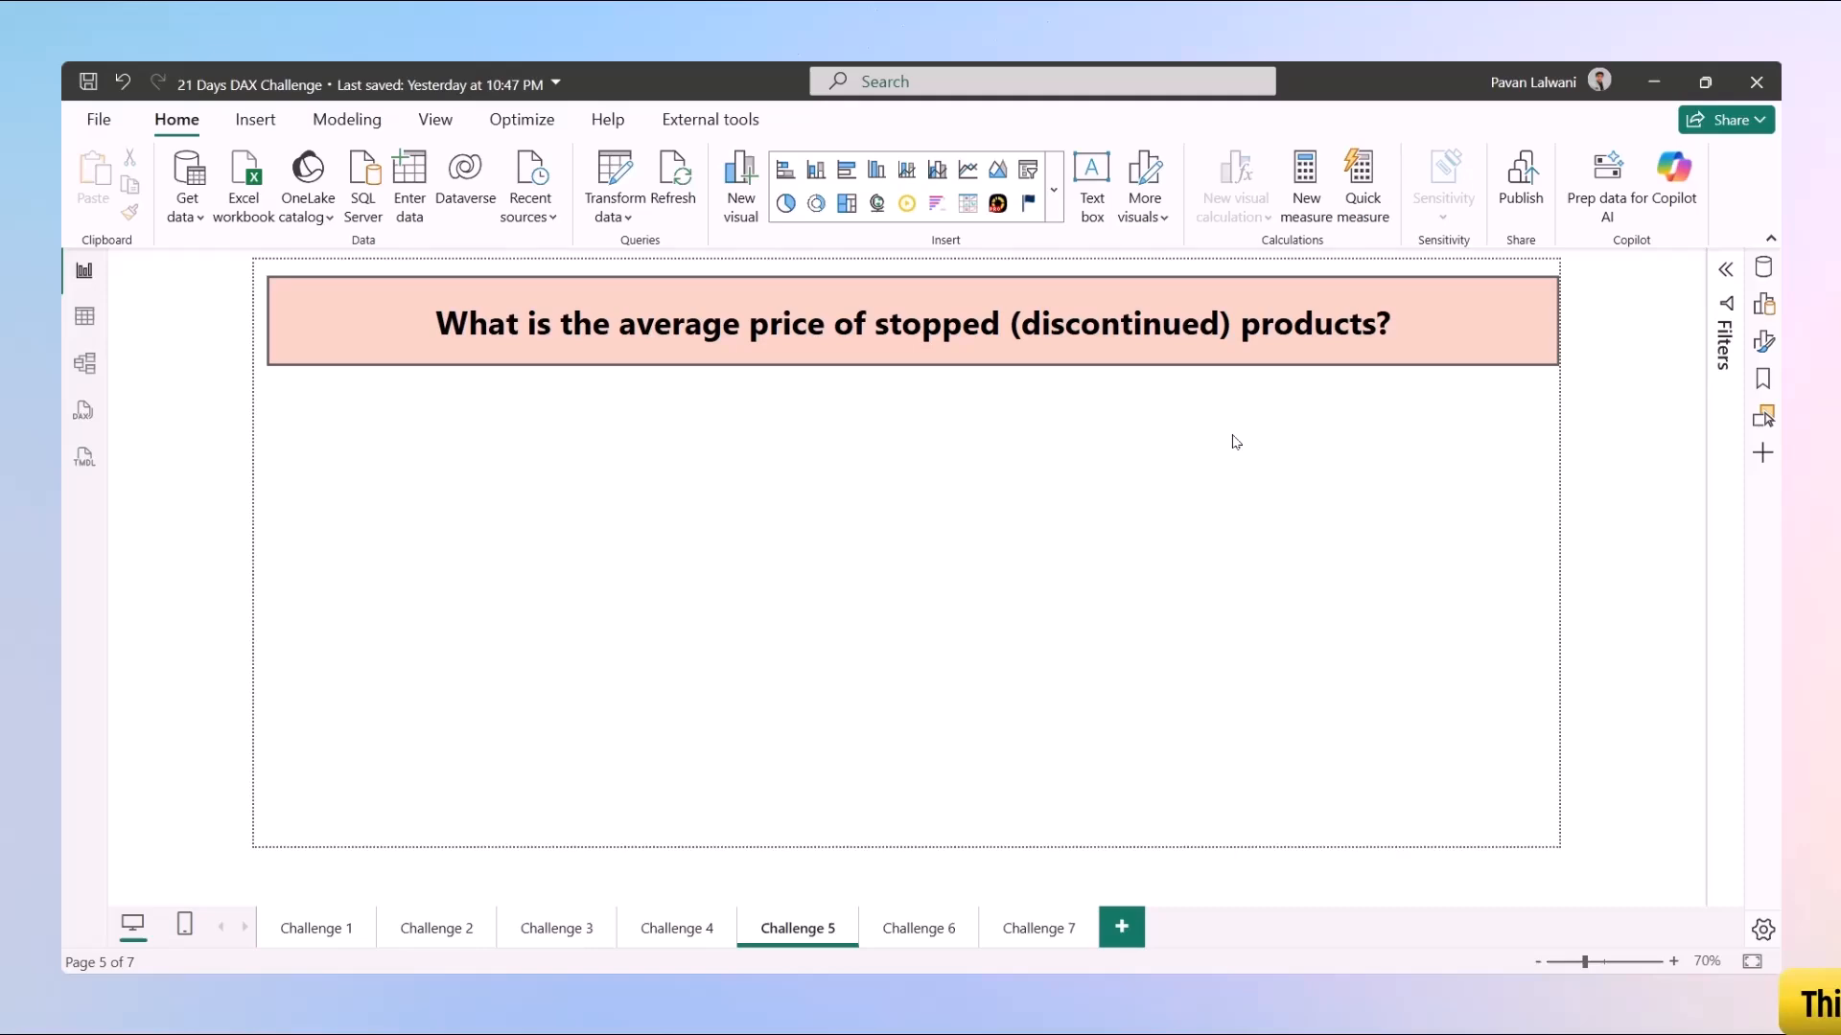
Step: Switch to Table view to see the Calendar table's rows
{"action": "left_click", "coordinate": [910, 324]}
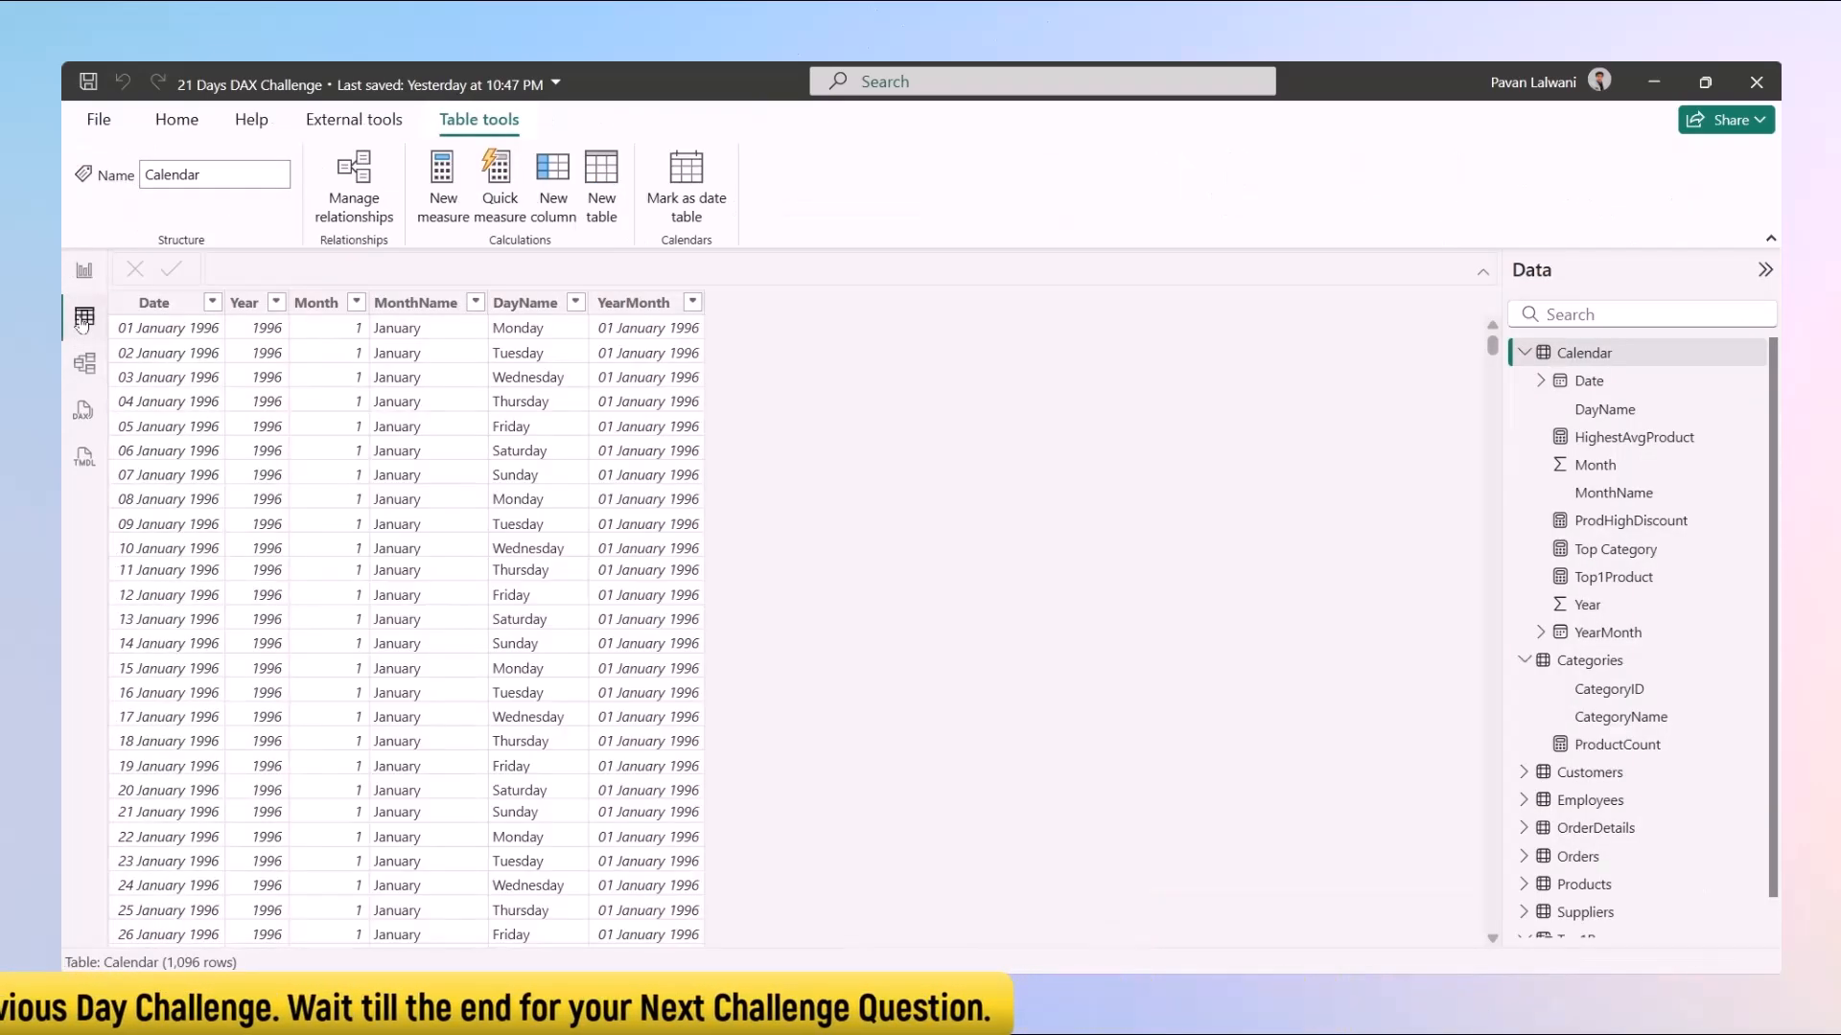
Step: Collapse Calendar and Categories, view the Products rows, then return to the Challenge 5 page
{"action": "left_click", "coordinate": [1538, 352]}
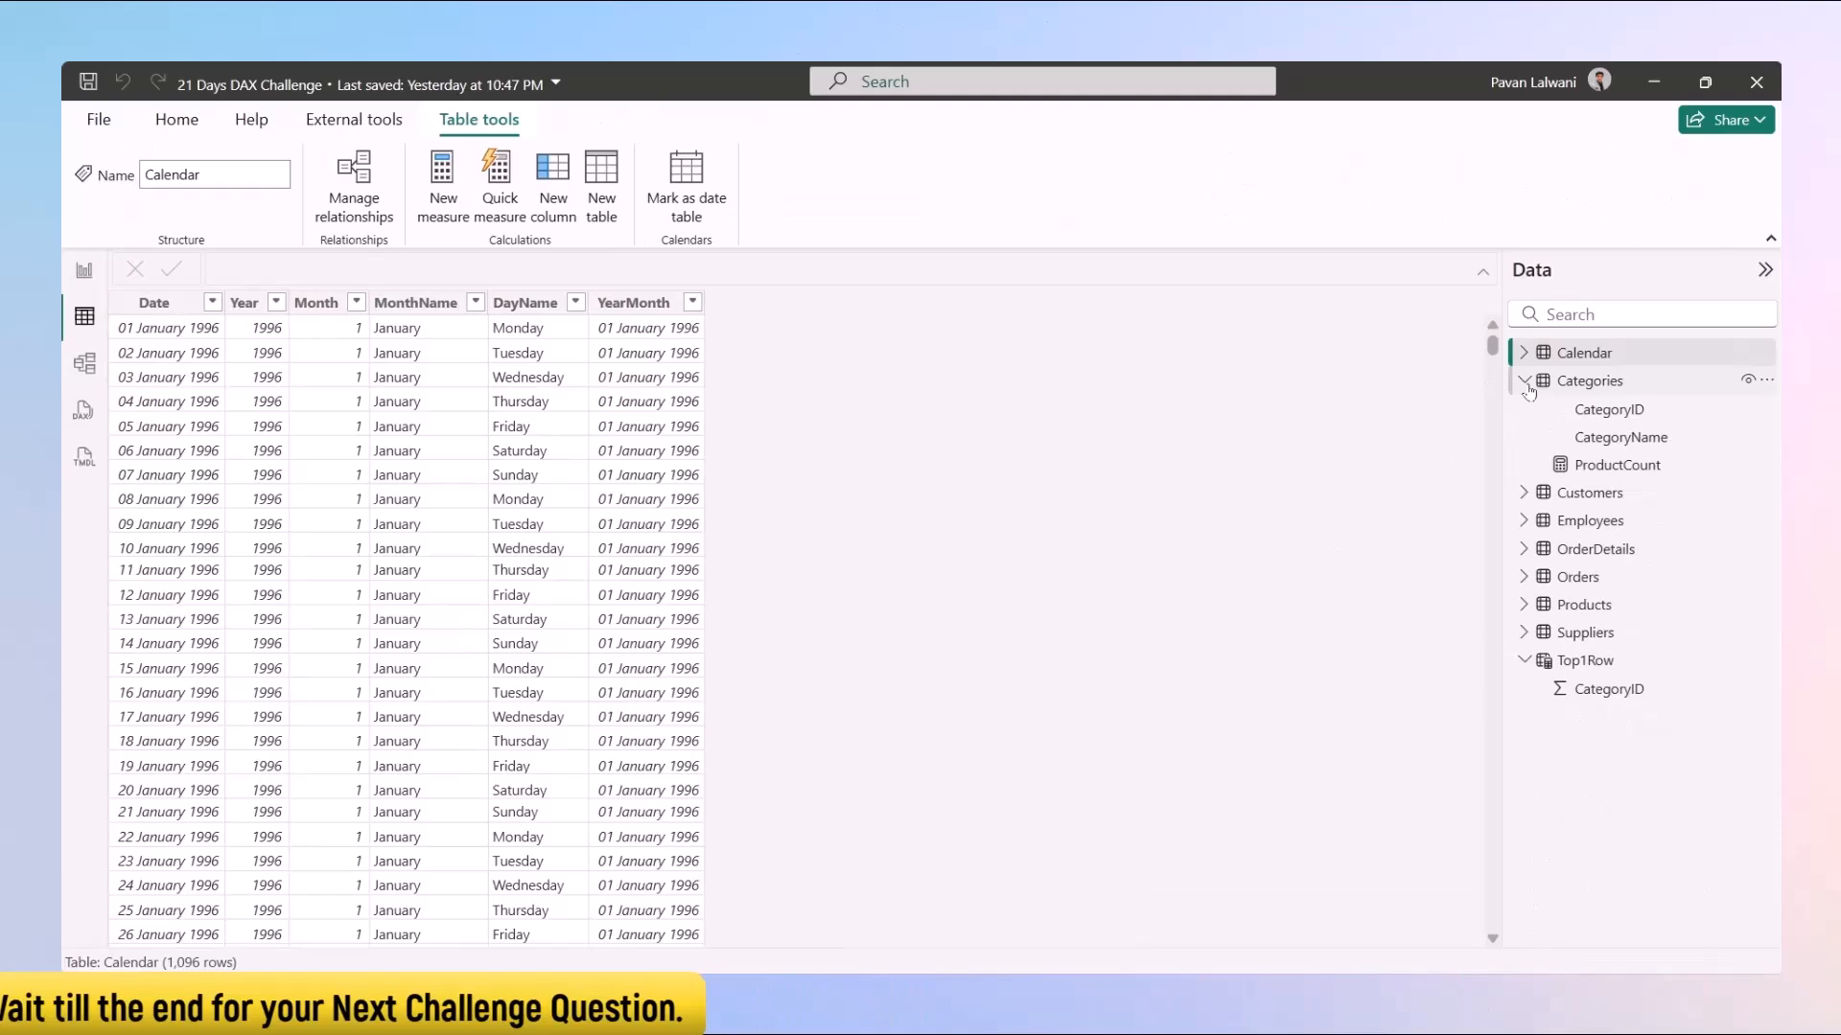
{"action": "left_click", "coordinate": [1524, 381]}
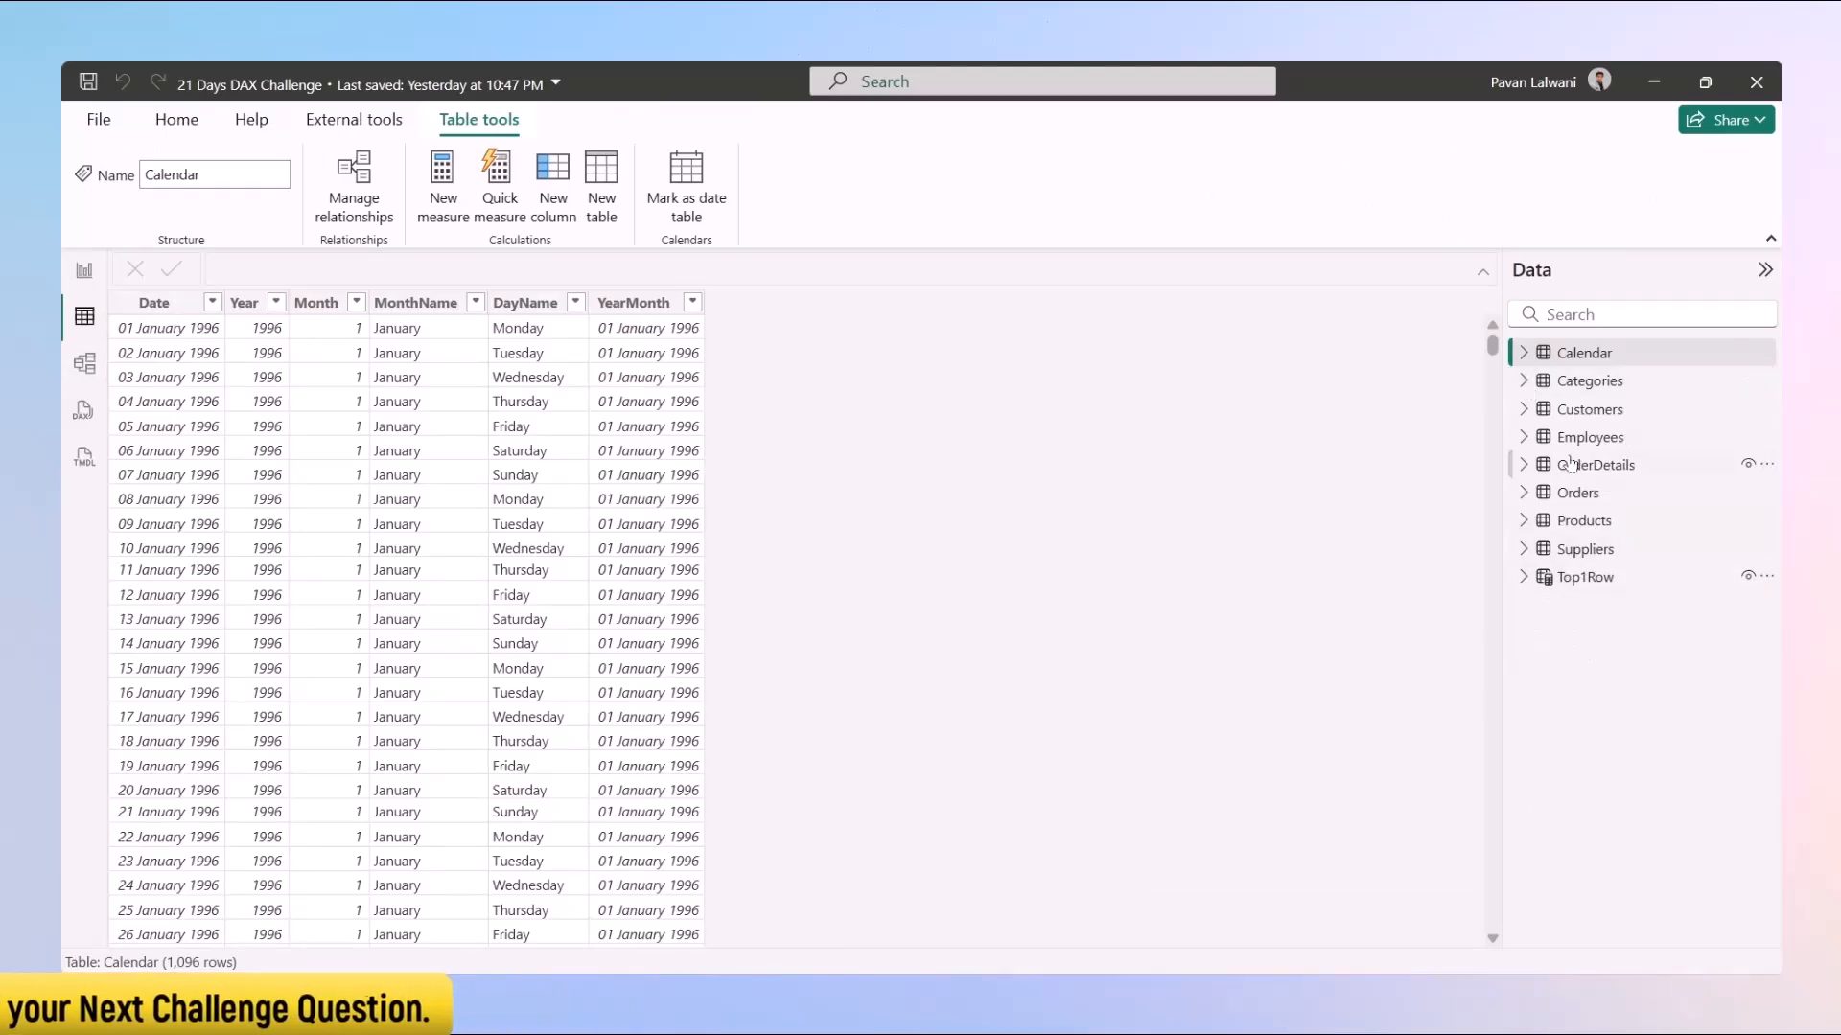
{"action": "left_click", "coordinate": [1583, 520]}
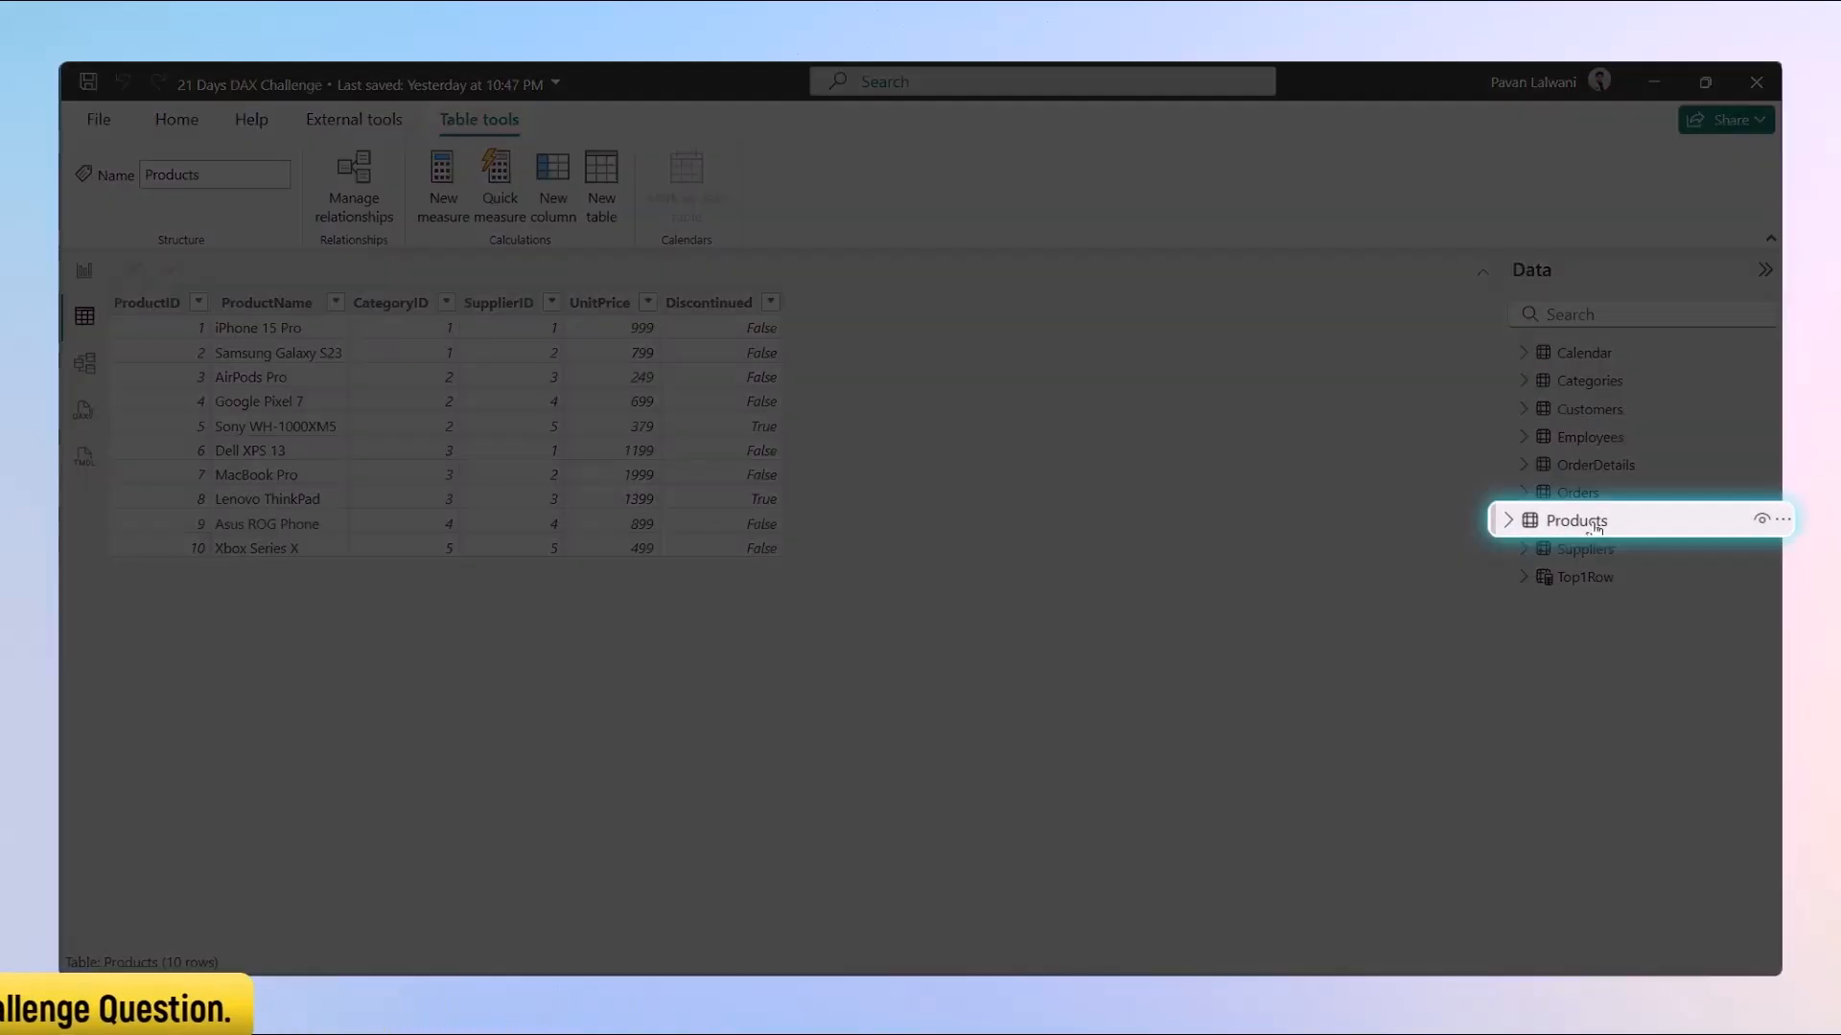
{"action": "left_click", "coordinate": [707, 302]}
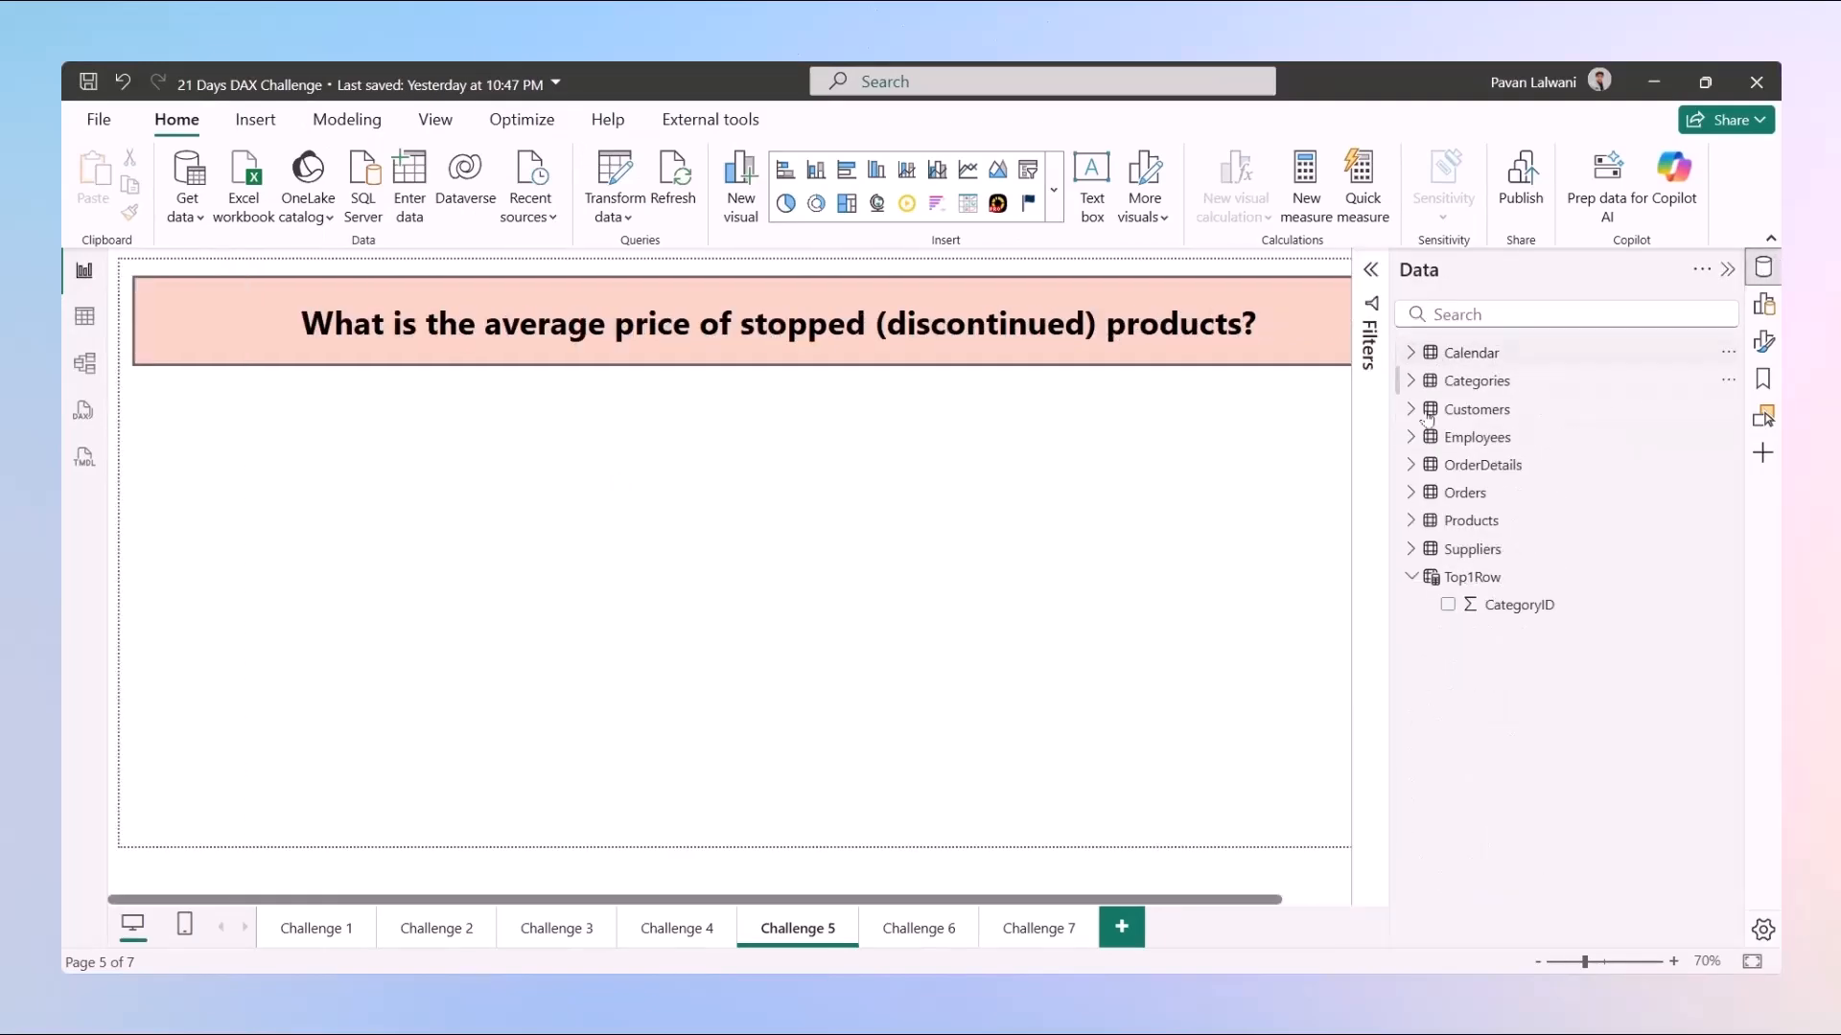
Step: Add a UnitPrice card from Products and switch its aggregation to Average (912.00)
{"action": "left_click", "coordinate": [1484, 465]}
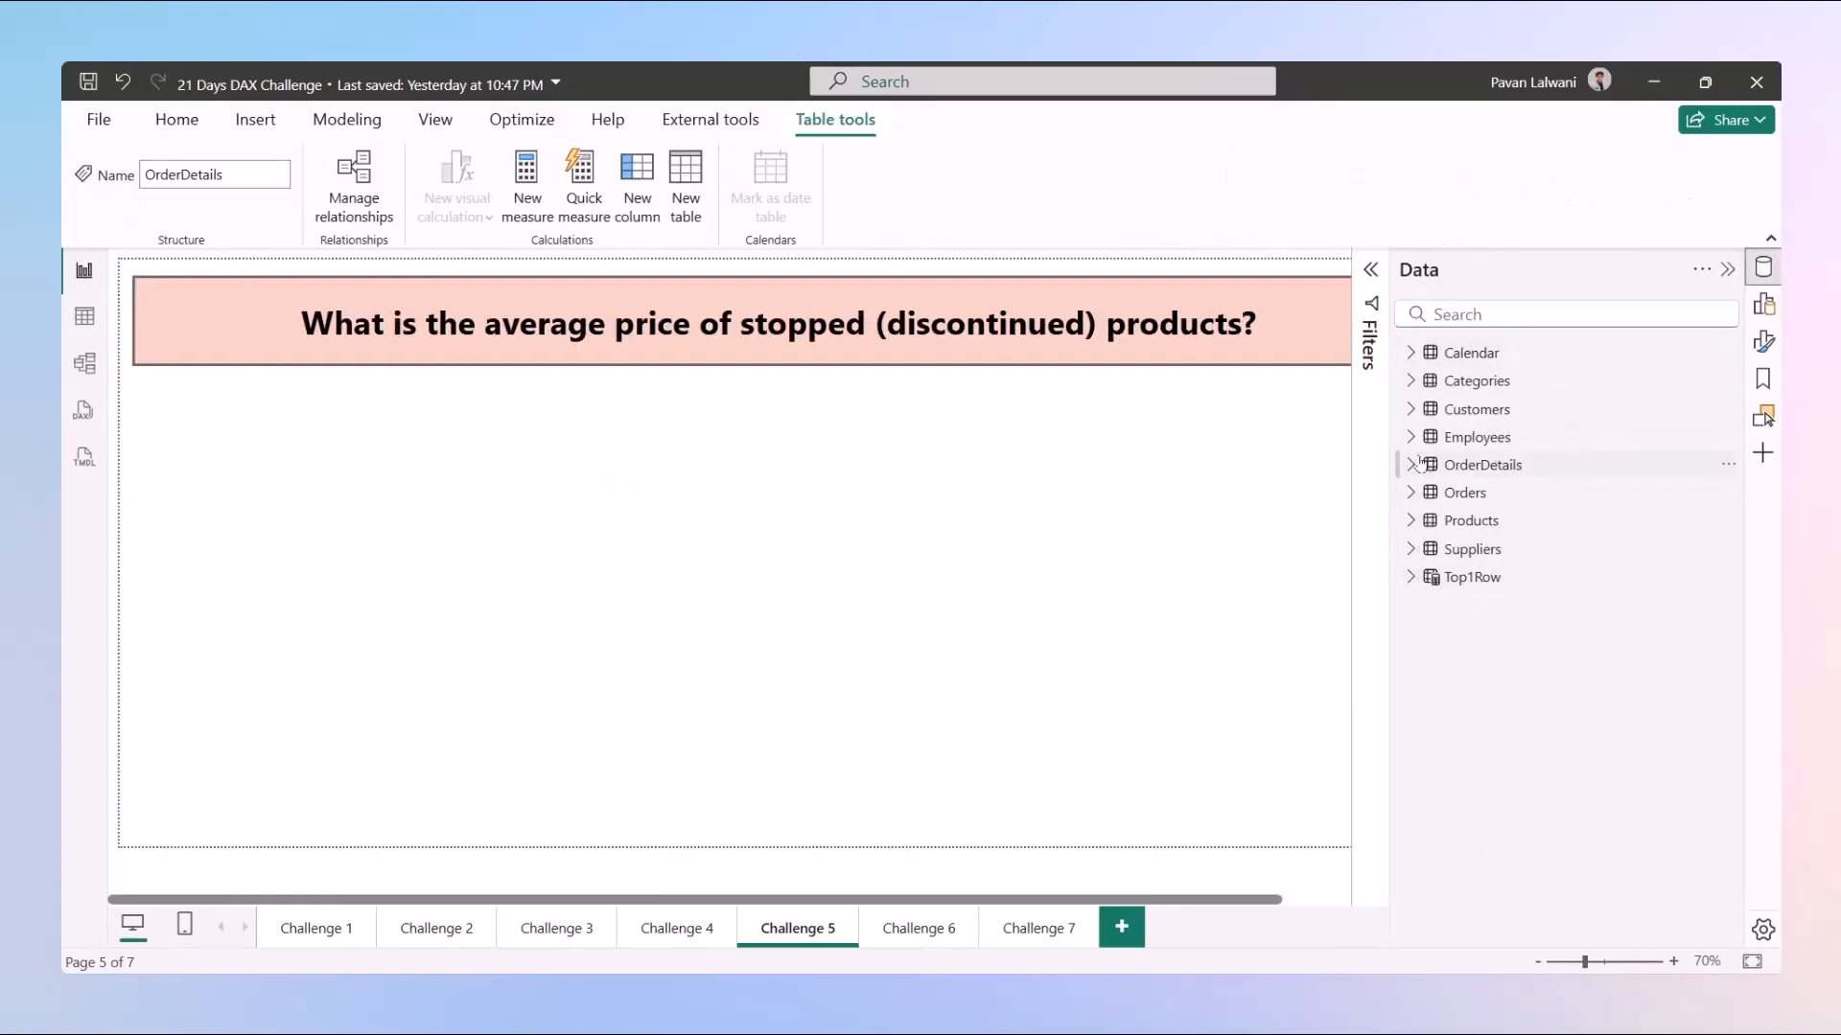
{"action": "left_click", "coordinate": [1408, 520]}
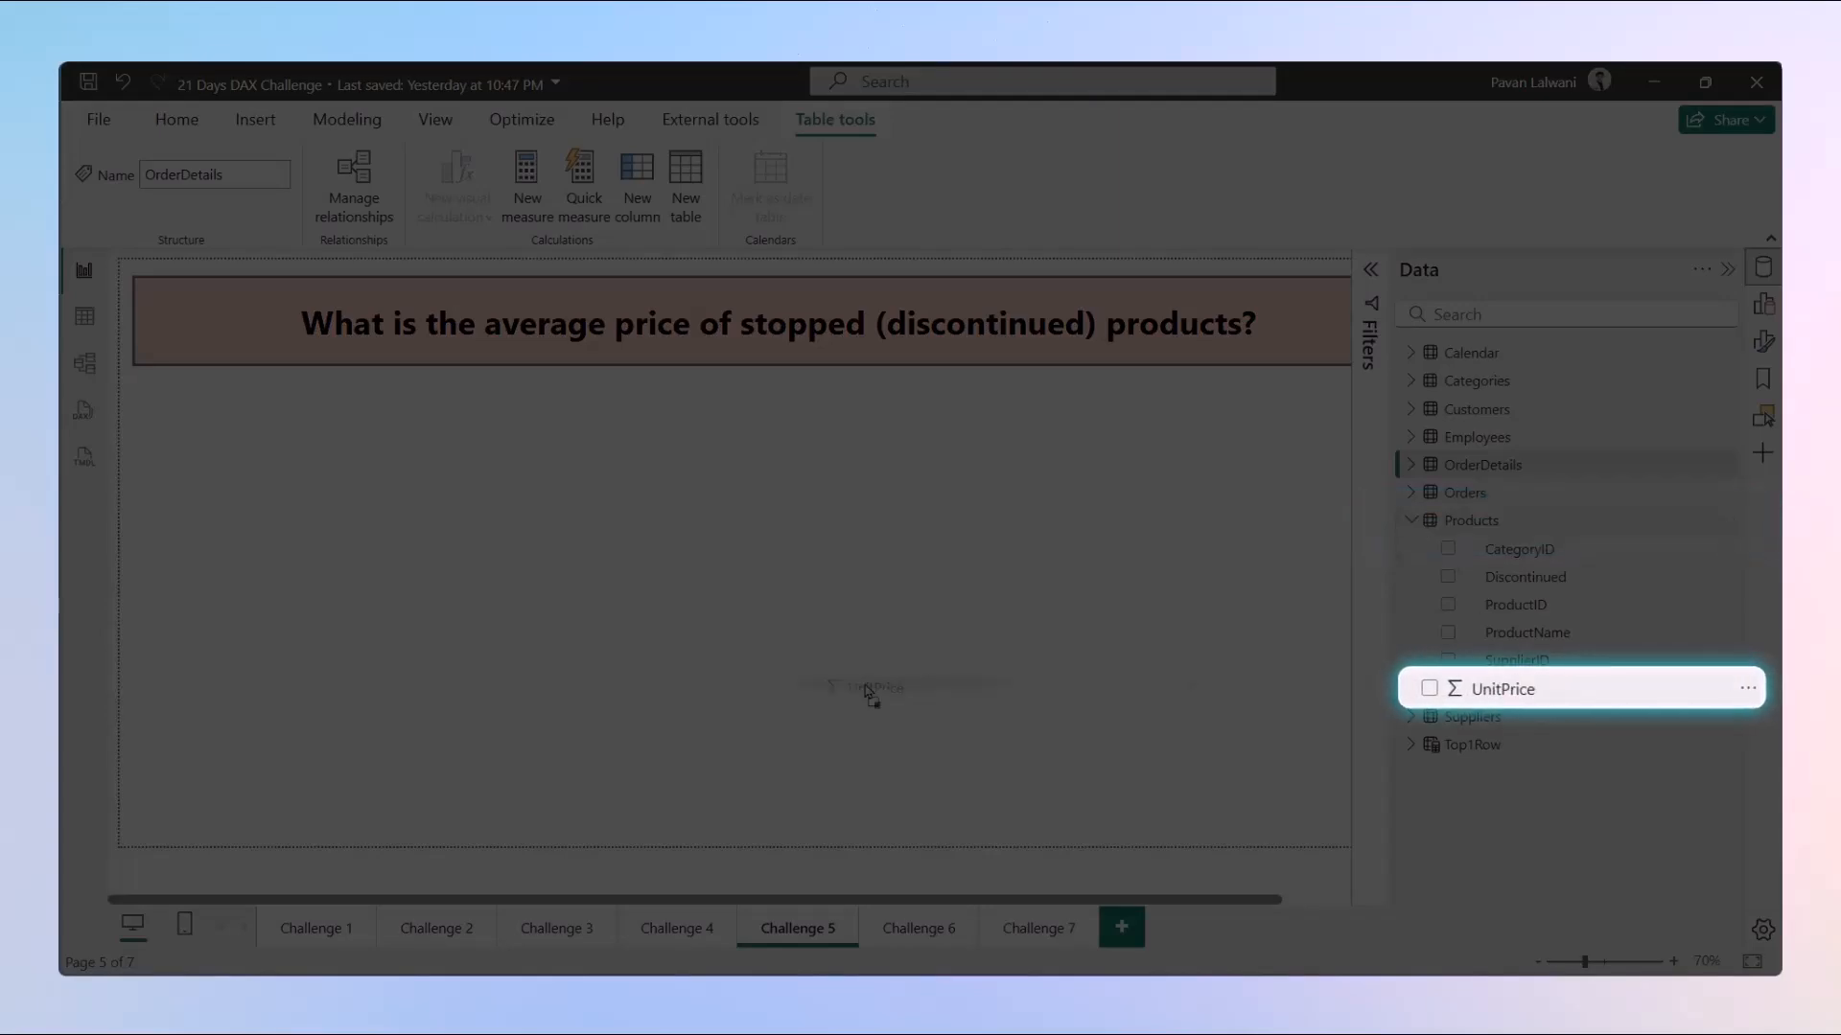
{"action": "left_click", "coordinate": [1449, 688]}
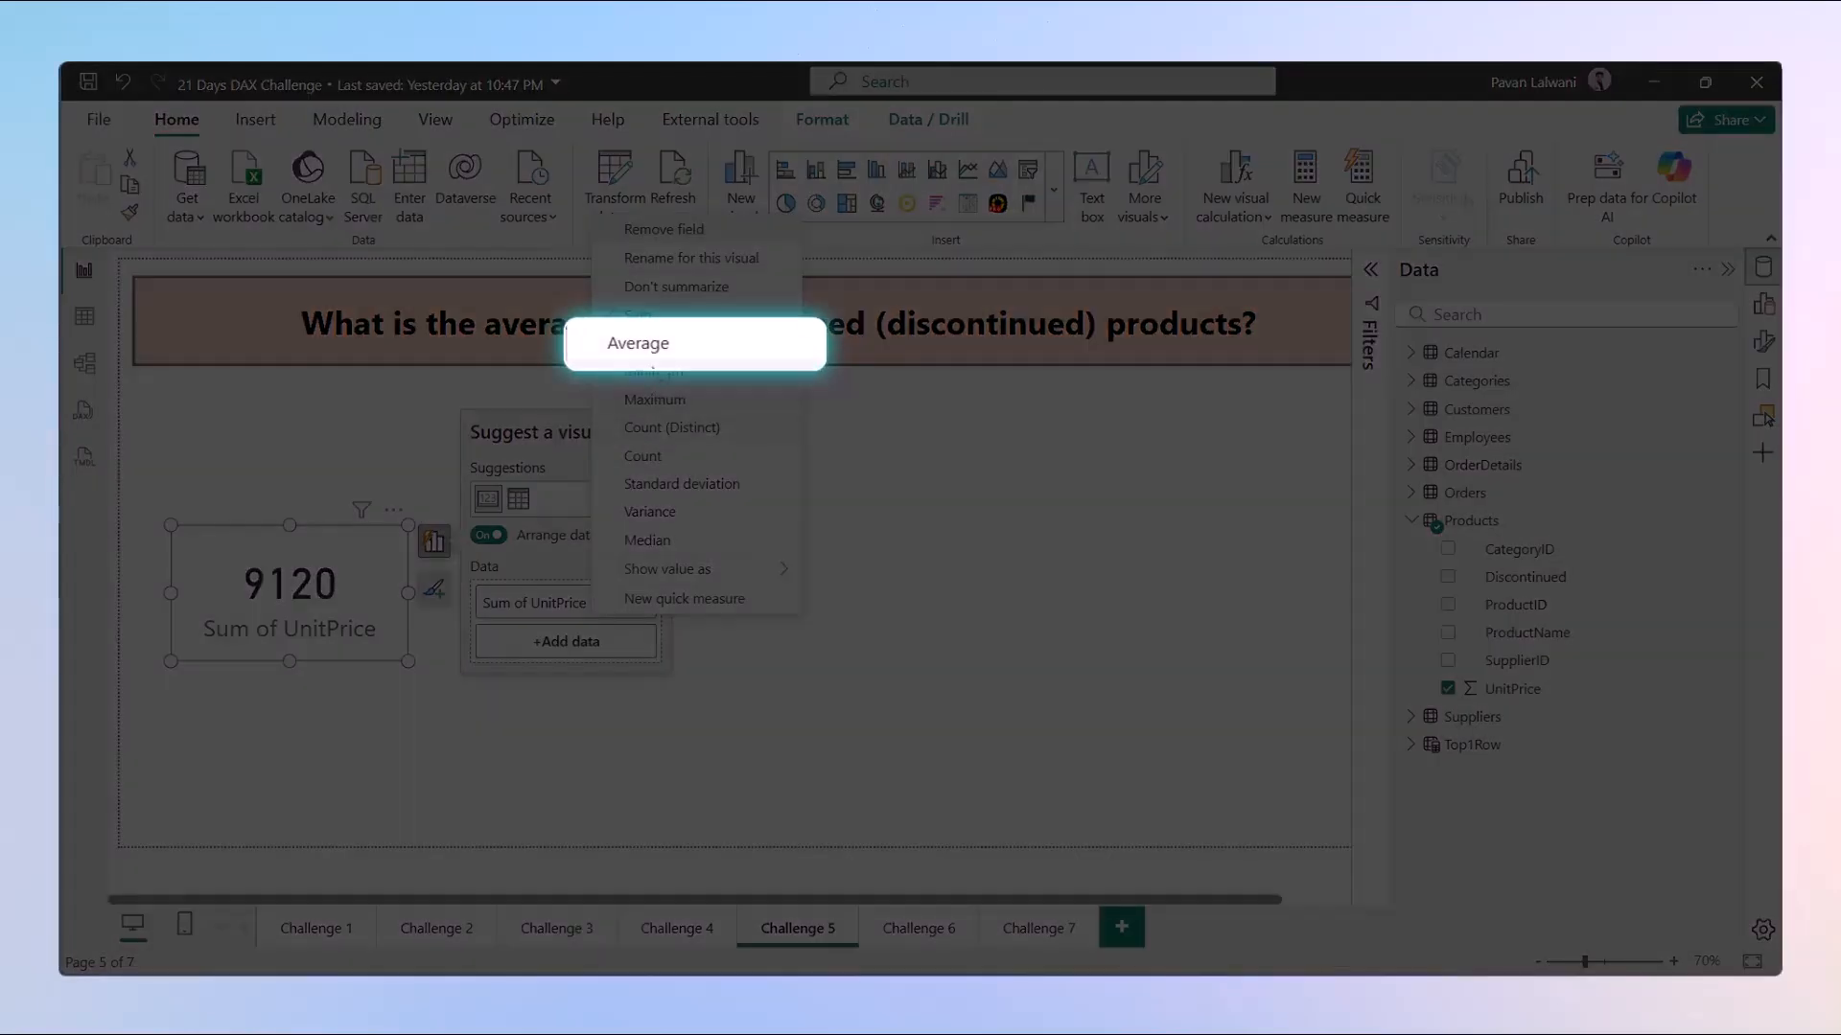
{"action": "left_click", "coordinate": [637, 343]}
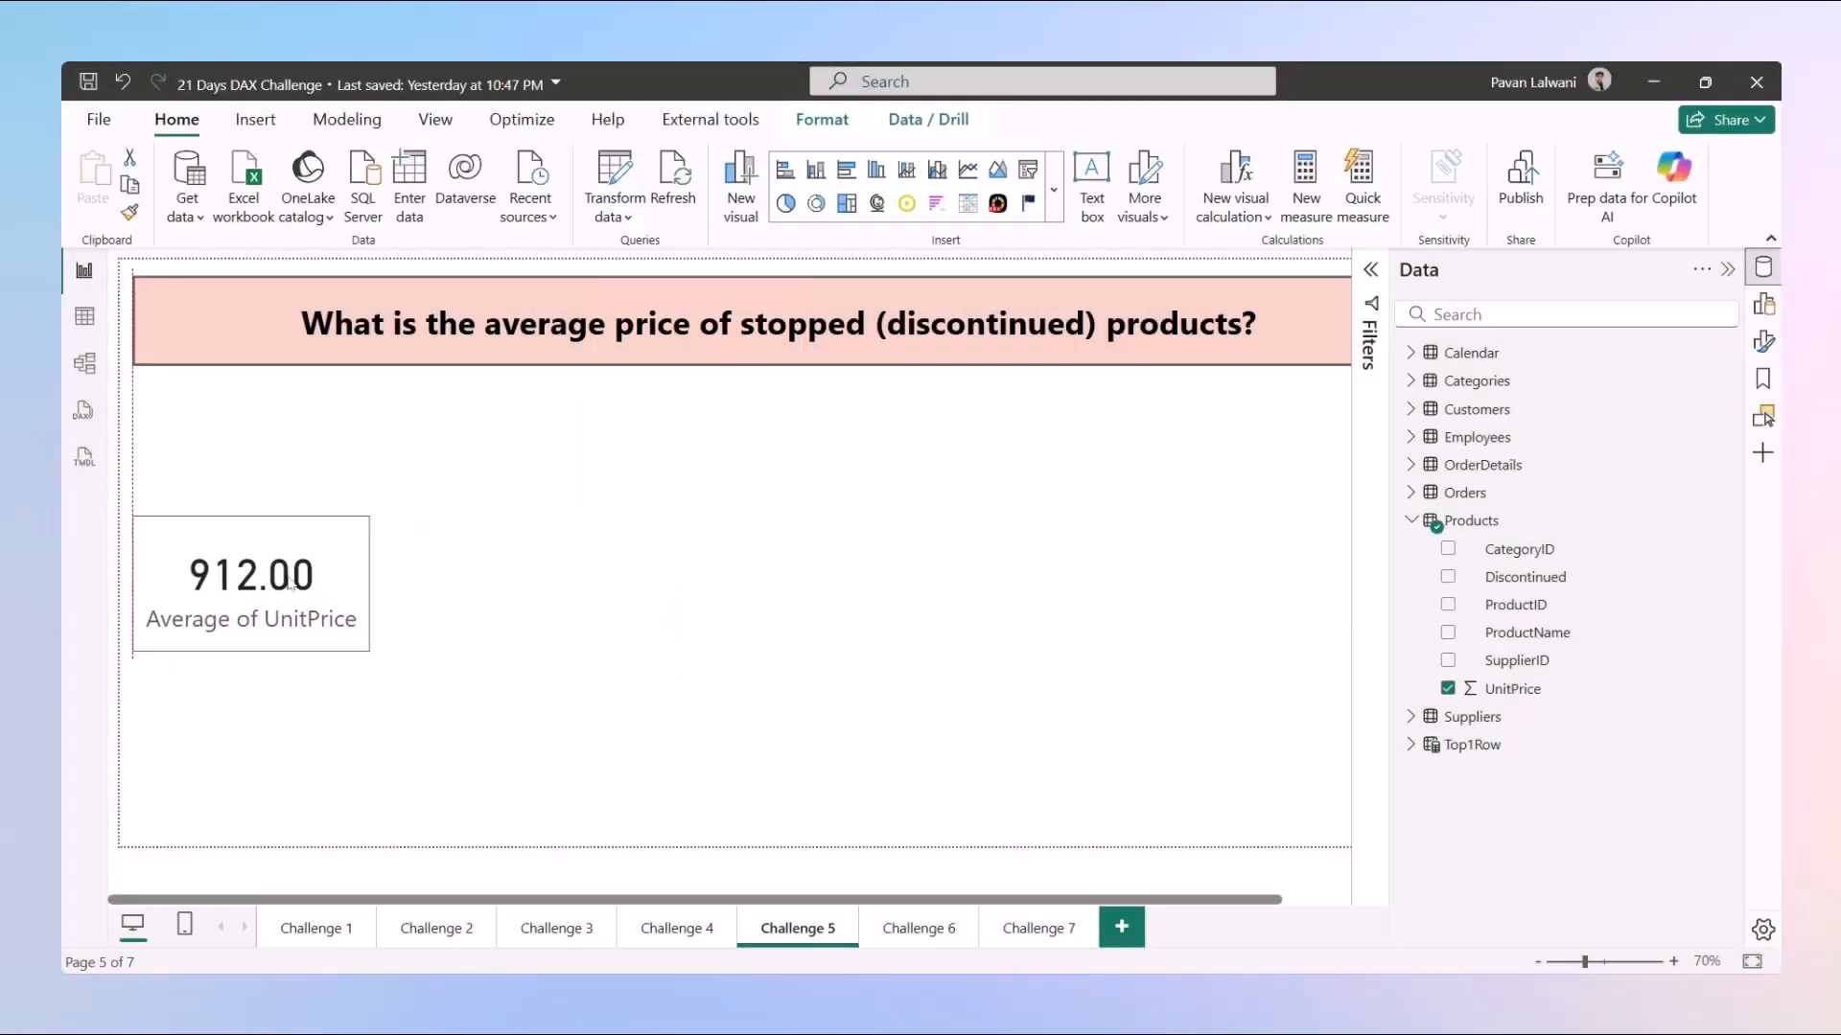
{"action": "left_click", "coordinate": [250, 575]}
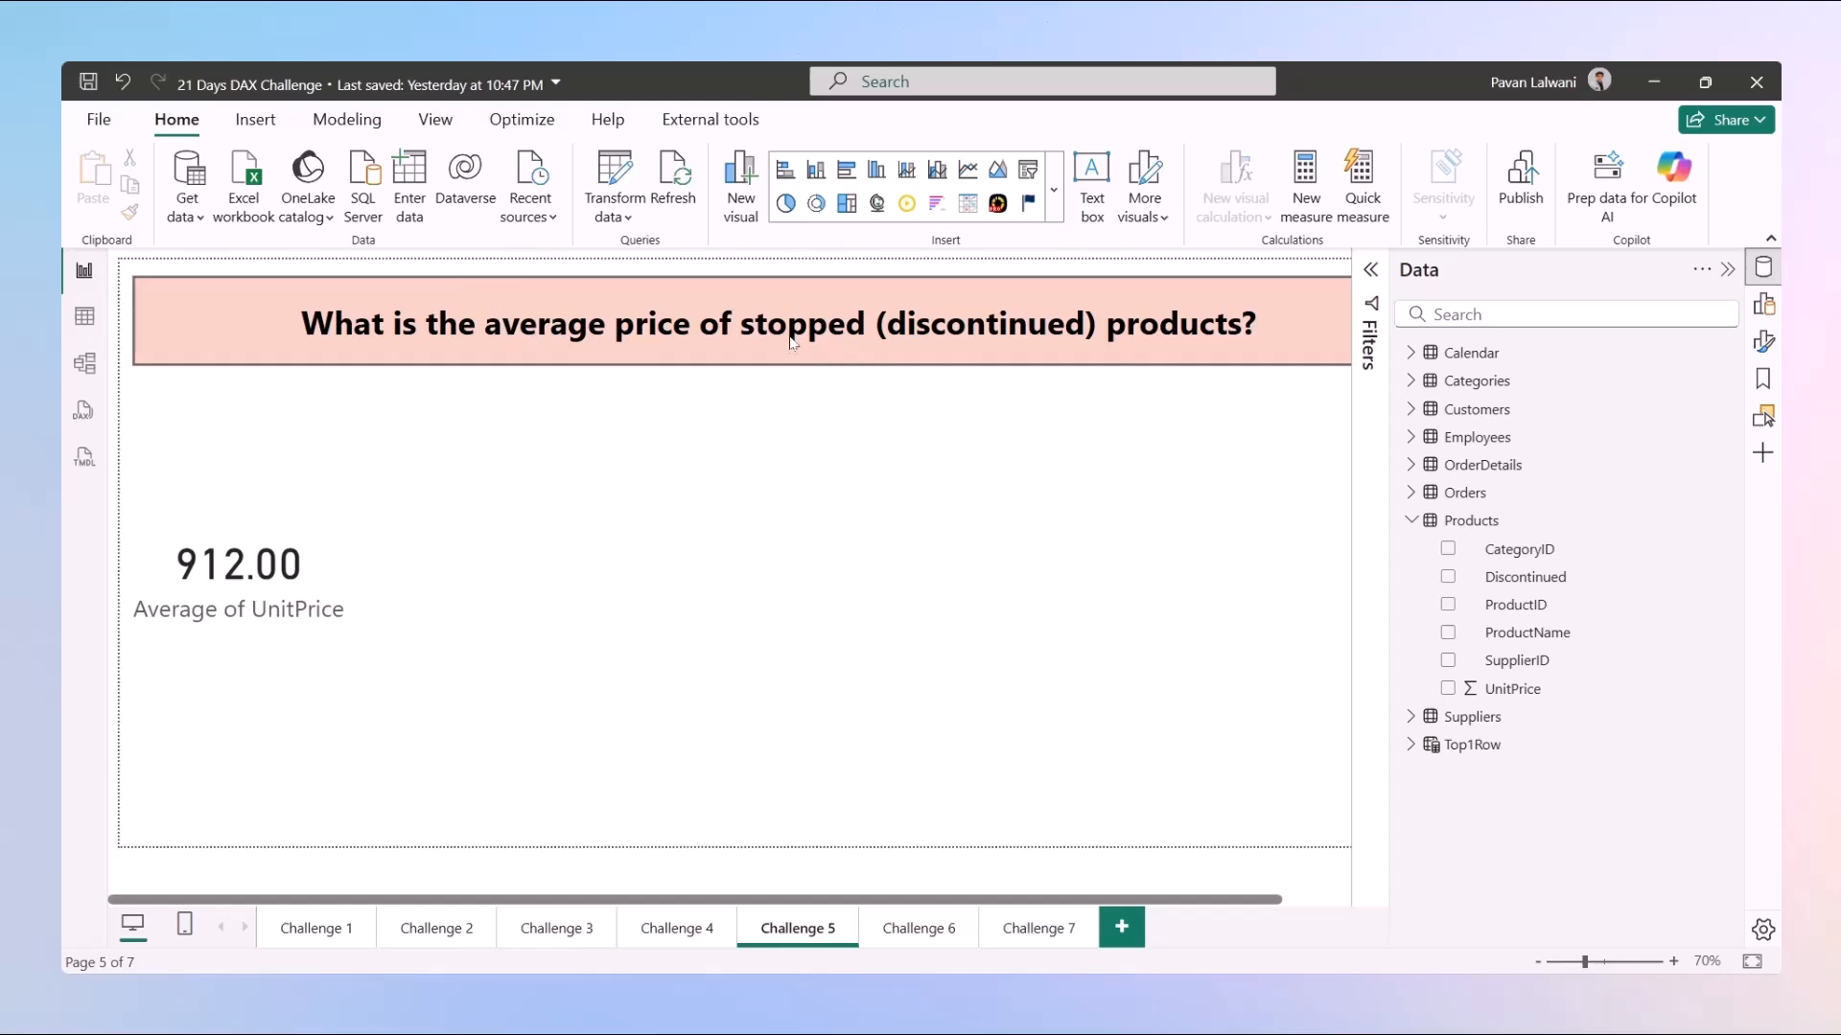
{"action": "mouse_move", "coordinate": [1519, 576]}
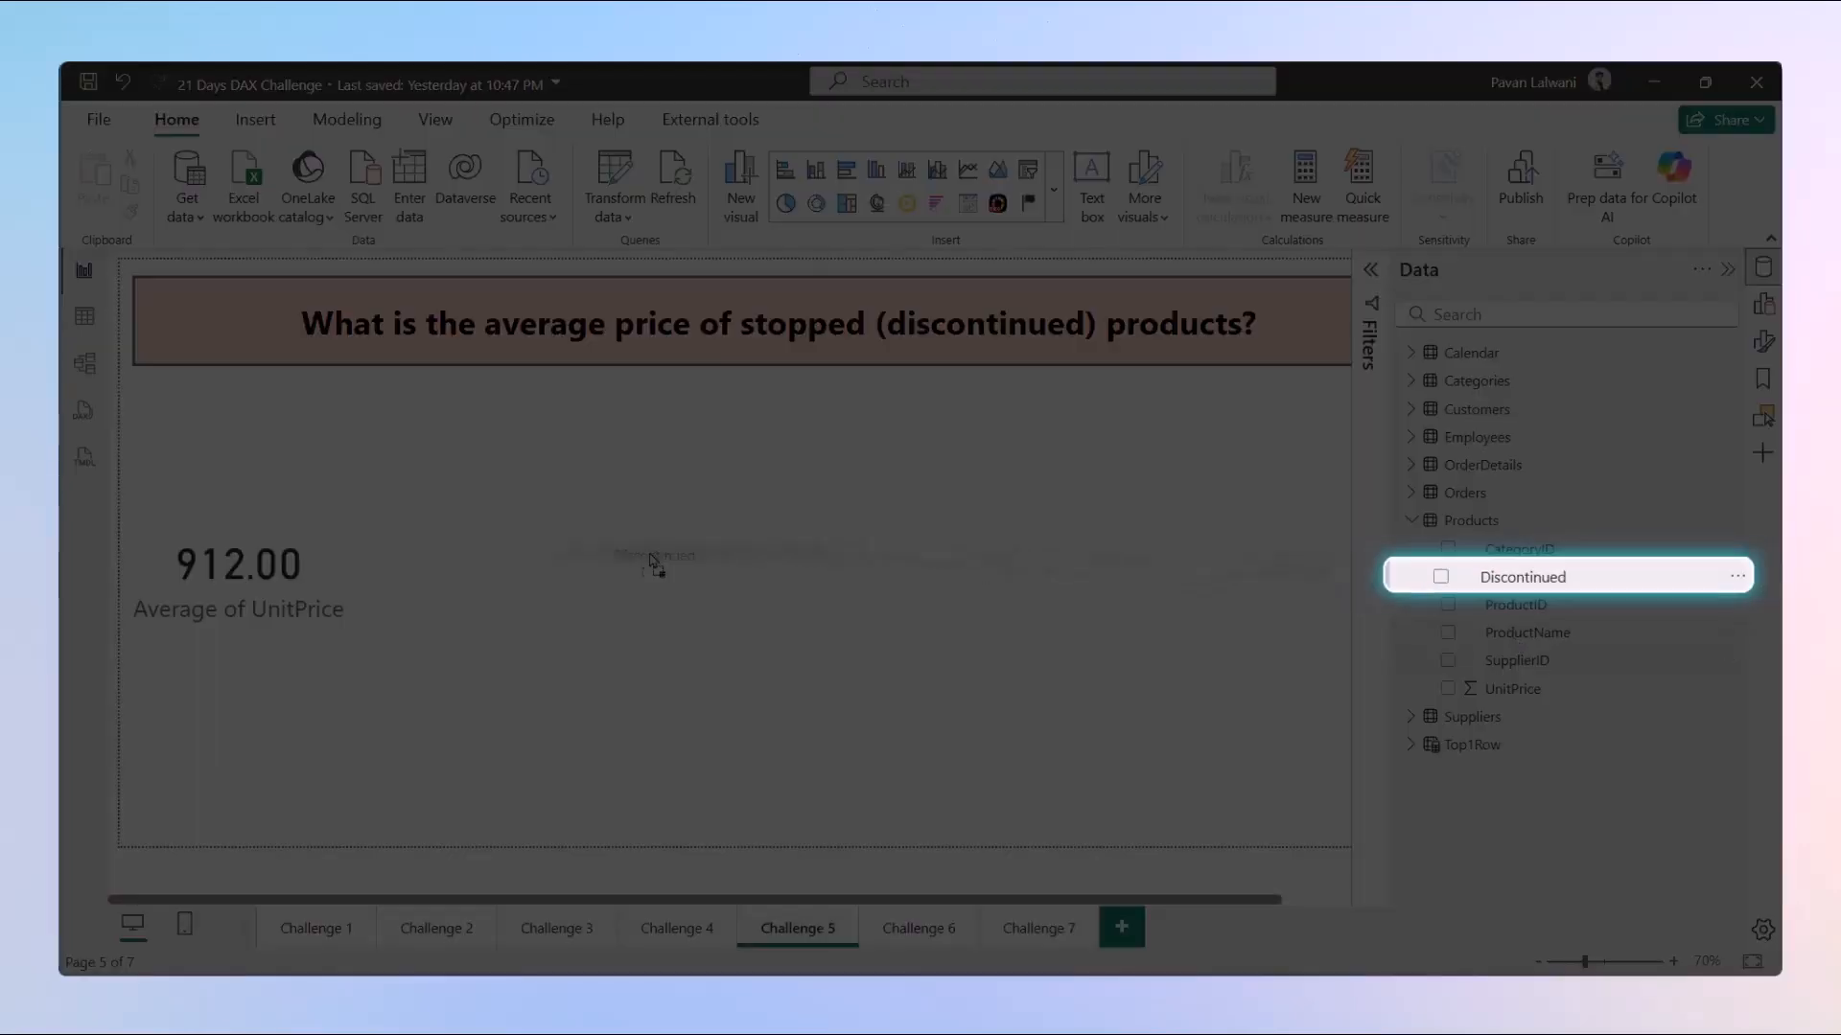
Step: Add a Discontinued slicer and select True, so the price card shows 889.00
{"action": "left_click", "coordinate": [1448, 576]}
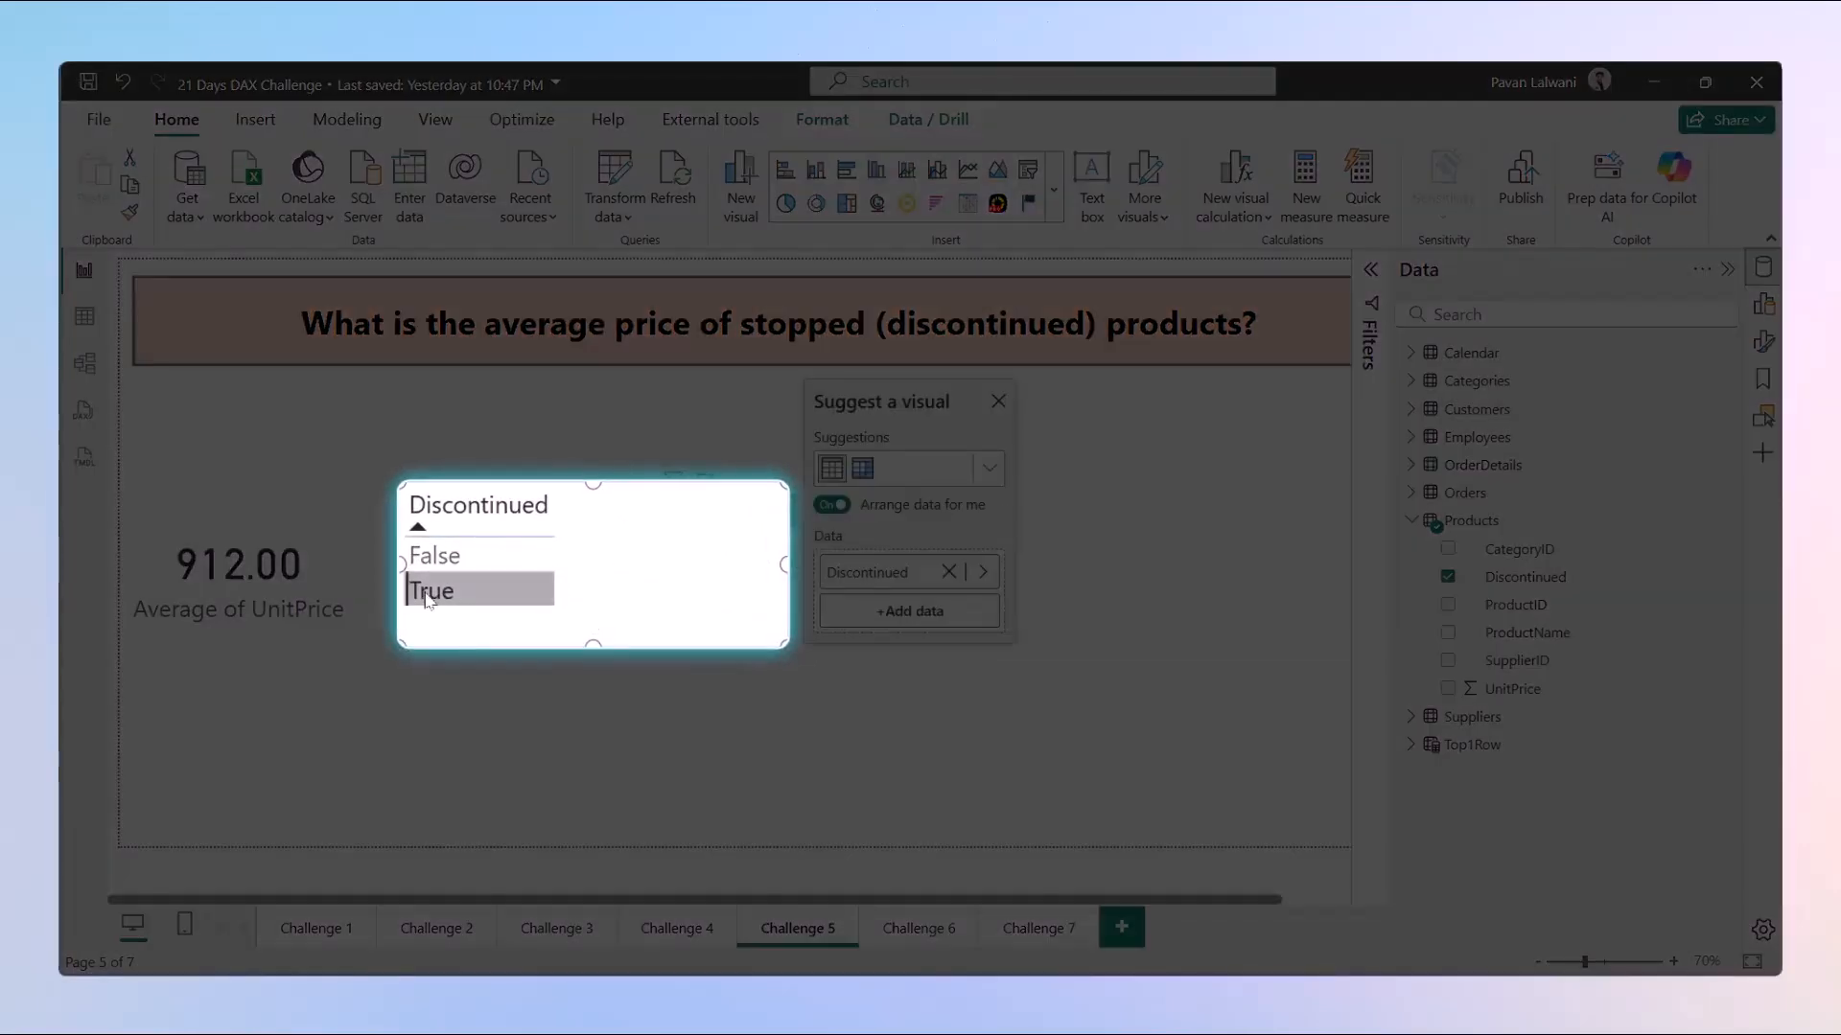
{"action": "left_click", "coordinate": [432, 590]}
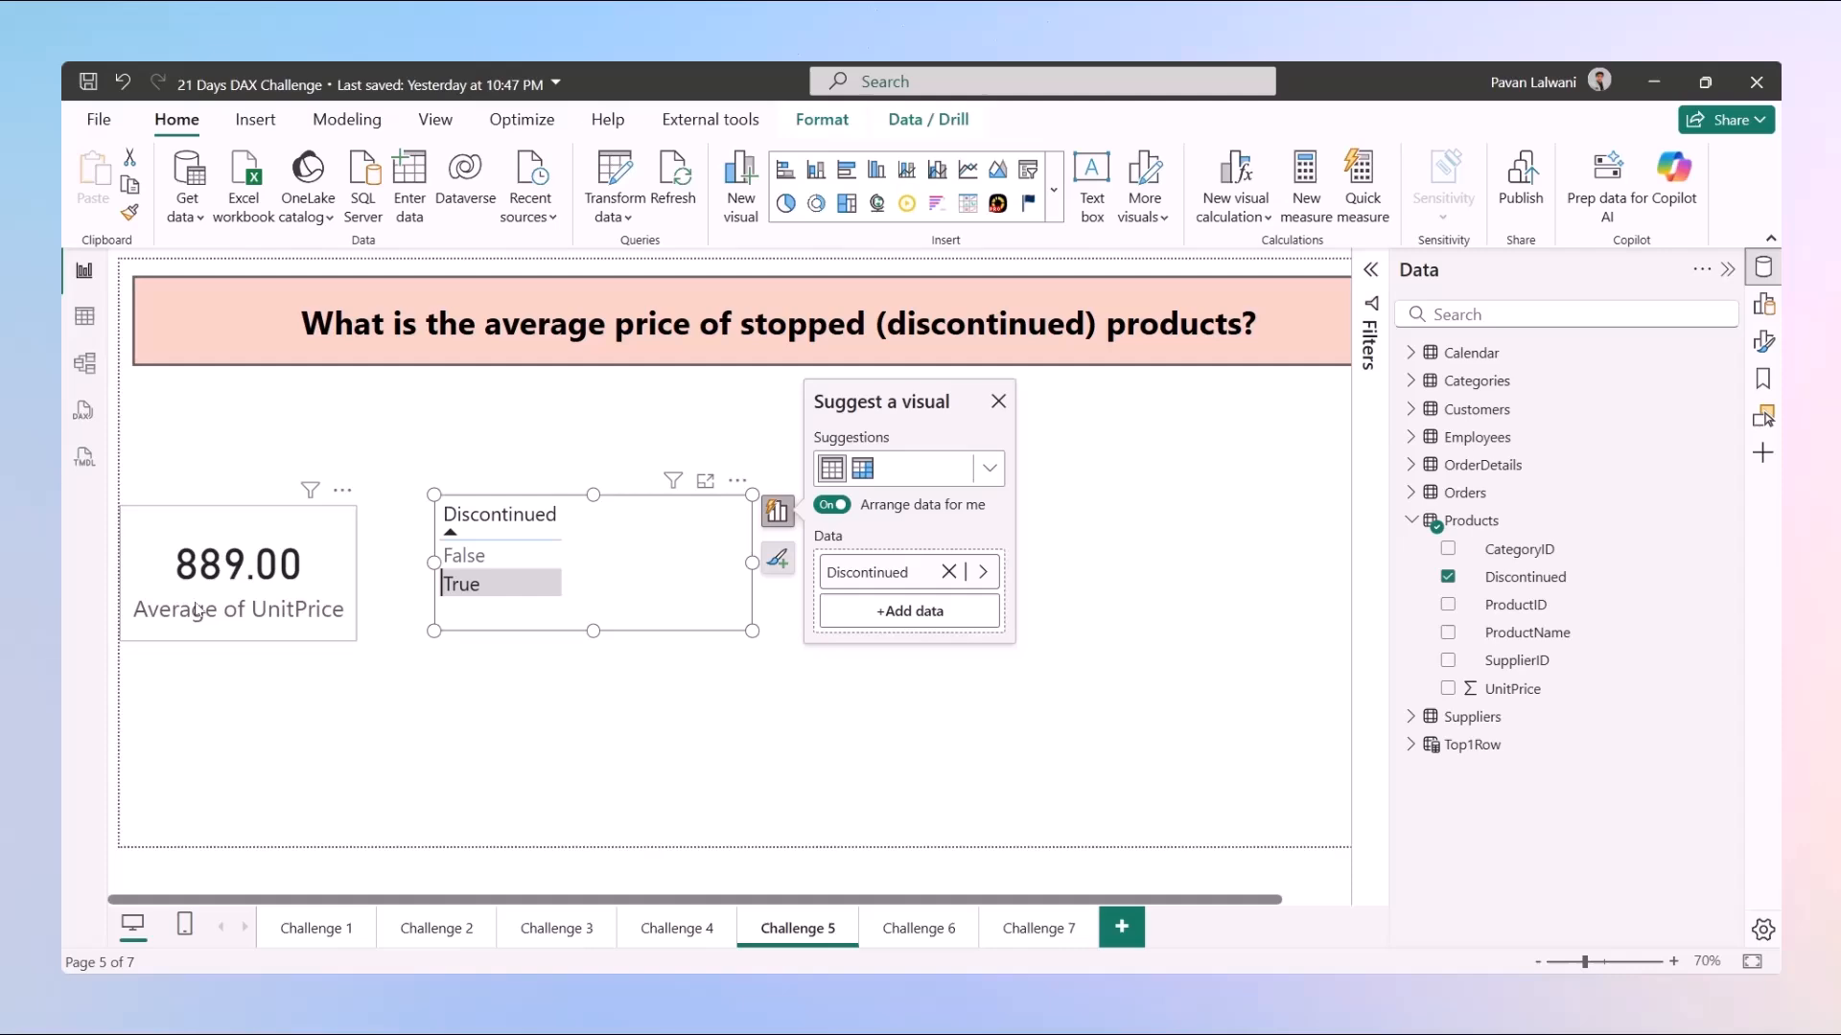
{"action": "left_click", "coordinate": [236, 564]}
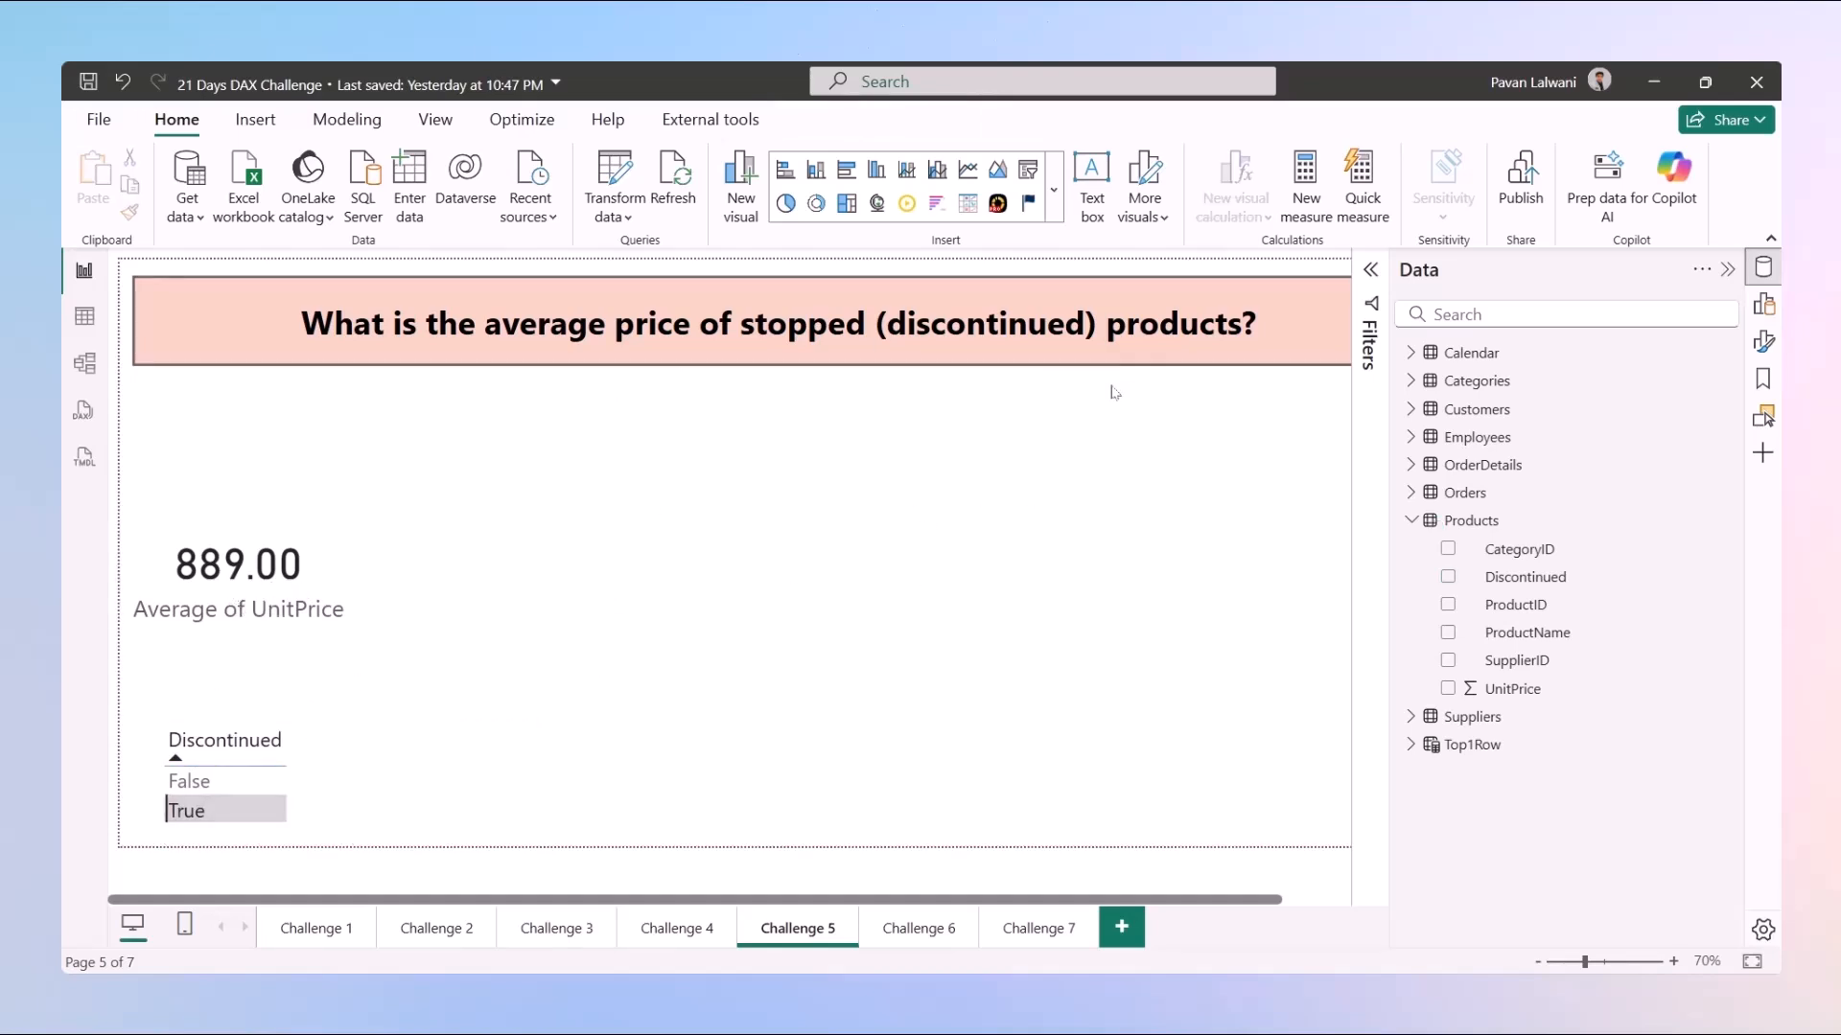
{"action": "mouse_move", "coordinate": [84, 365]}
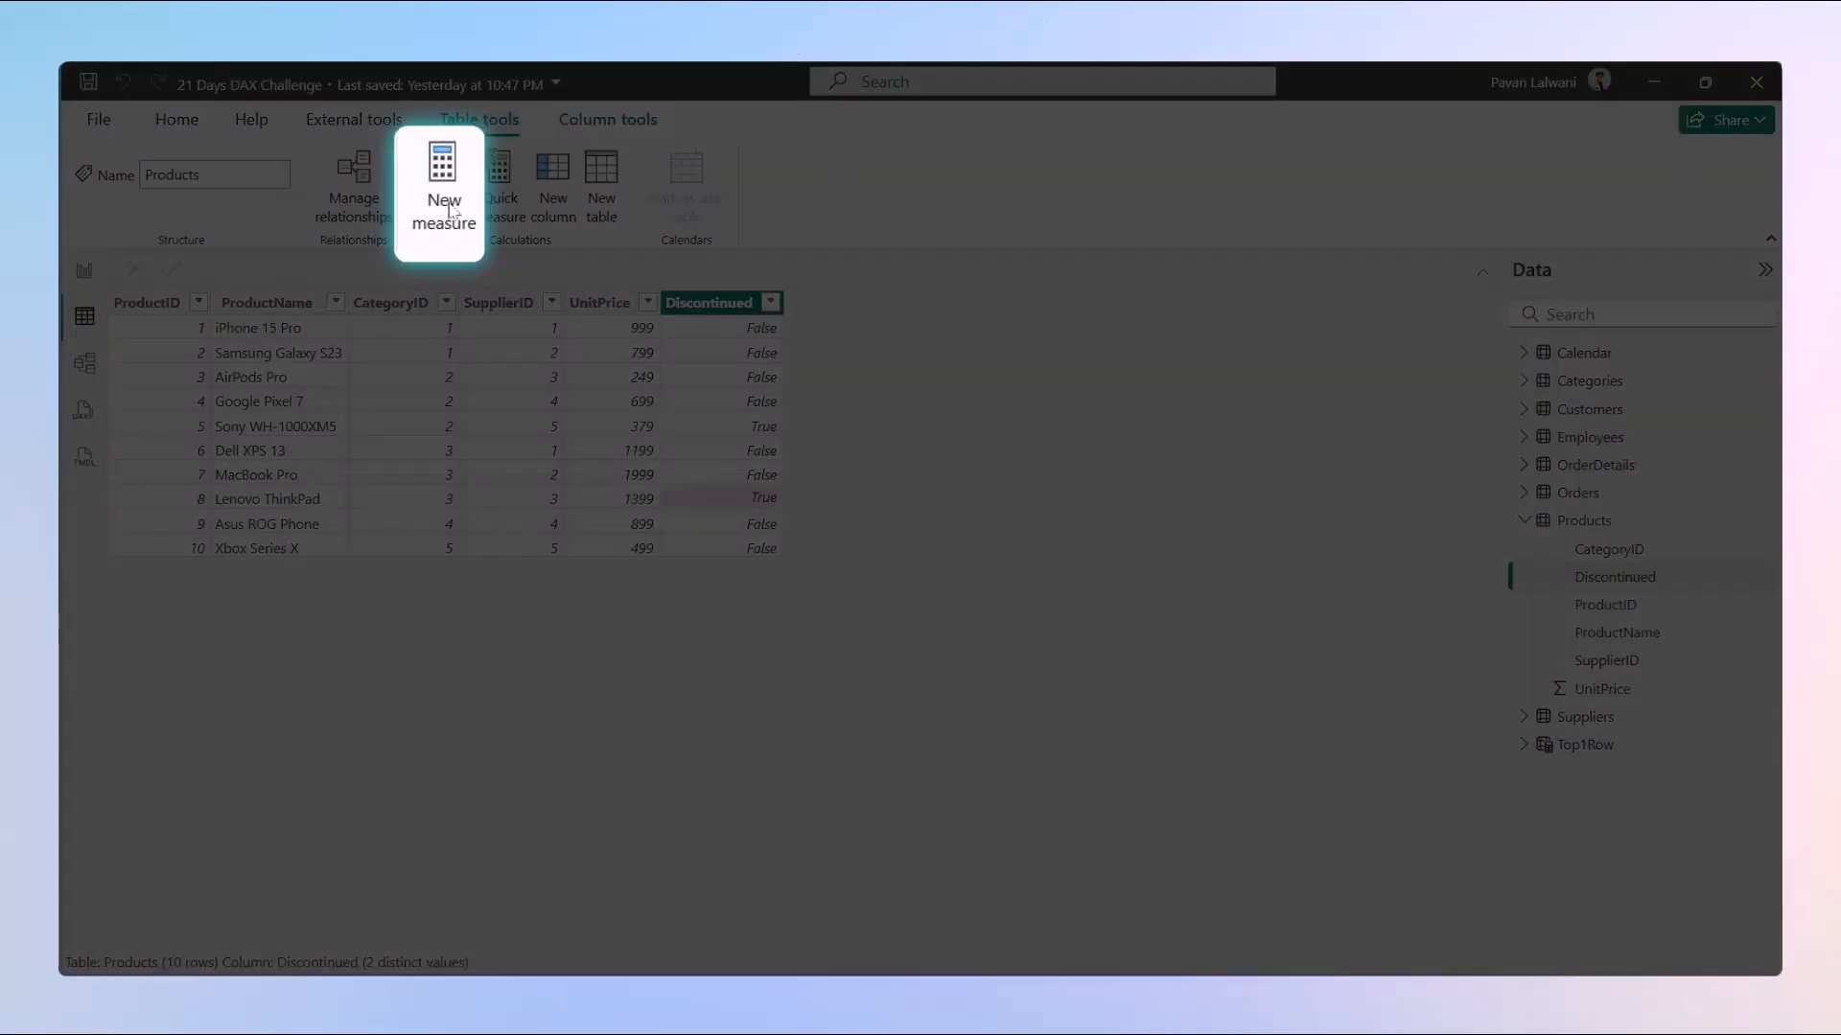
Step: Create the AvgPriceDiscontinued measure and begin its AVERAGEX(FILTER( formula
{"action": "left_click", "coordinate": [443, 188]}
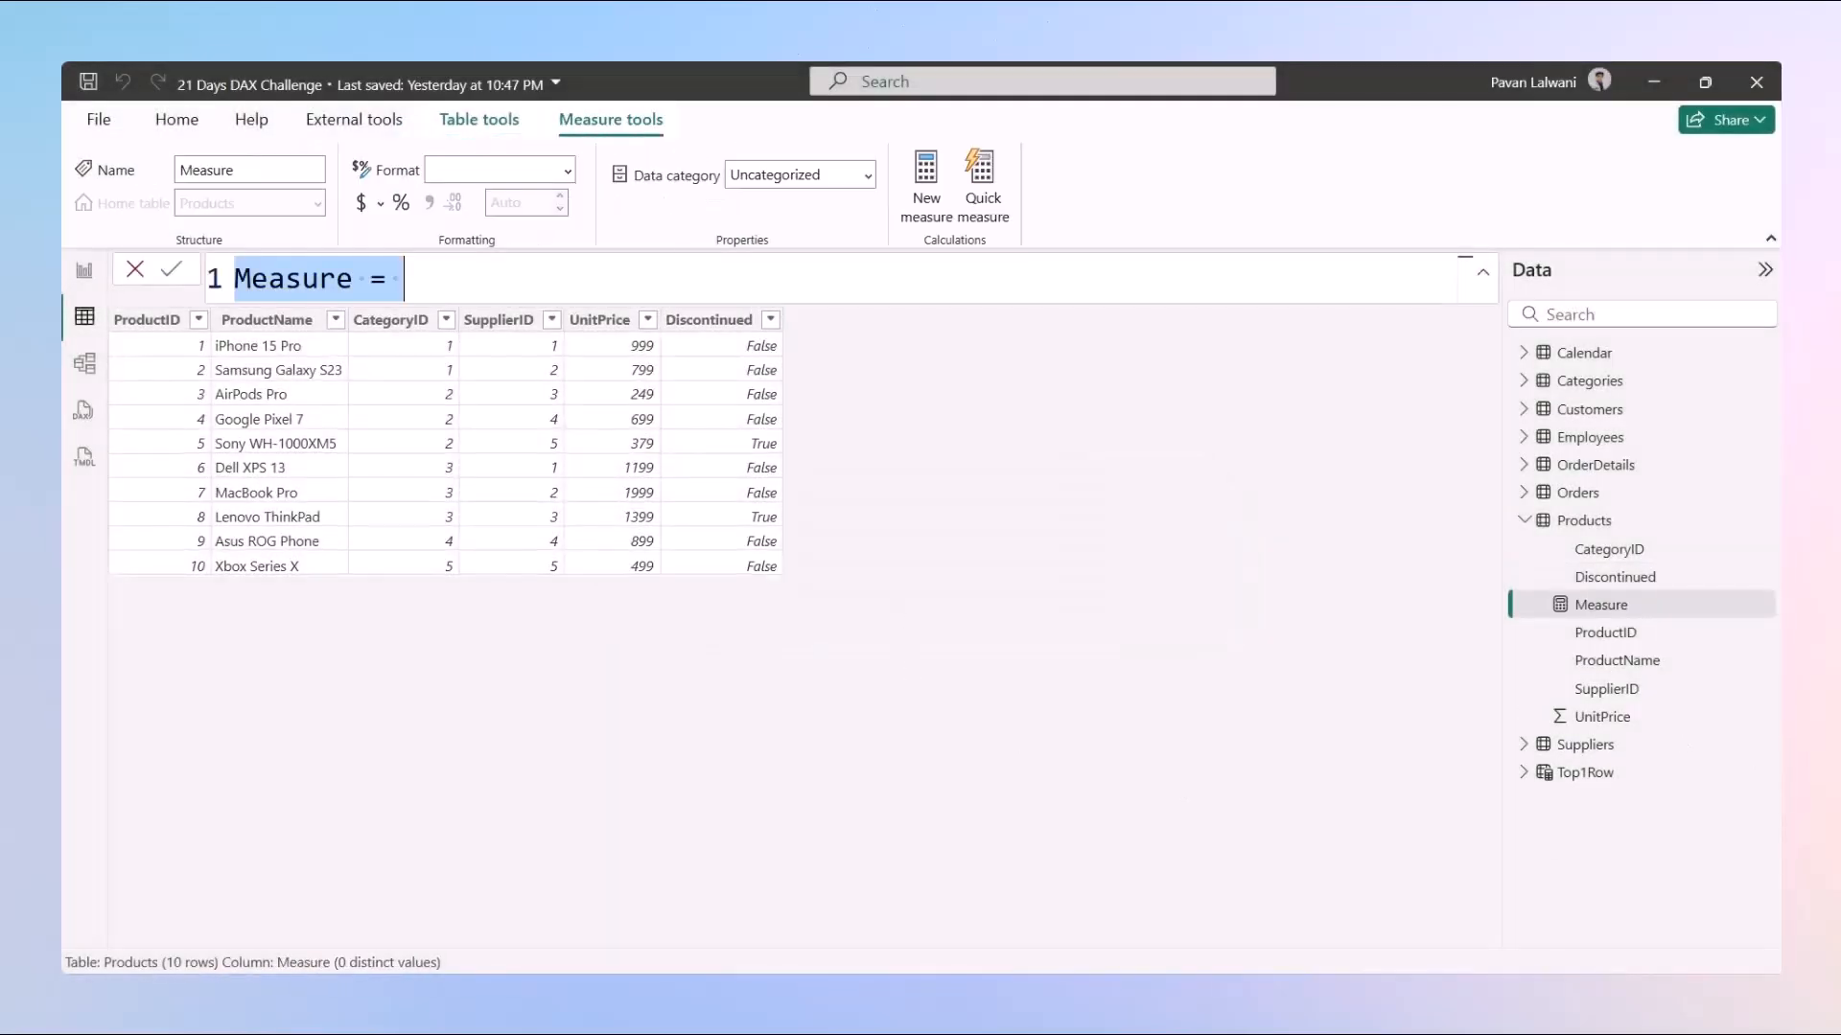
{"action": "type", "text": "AvgPric"}
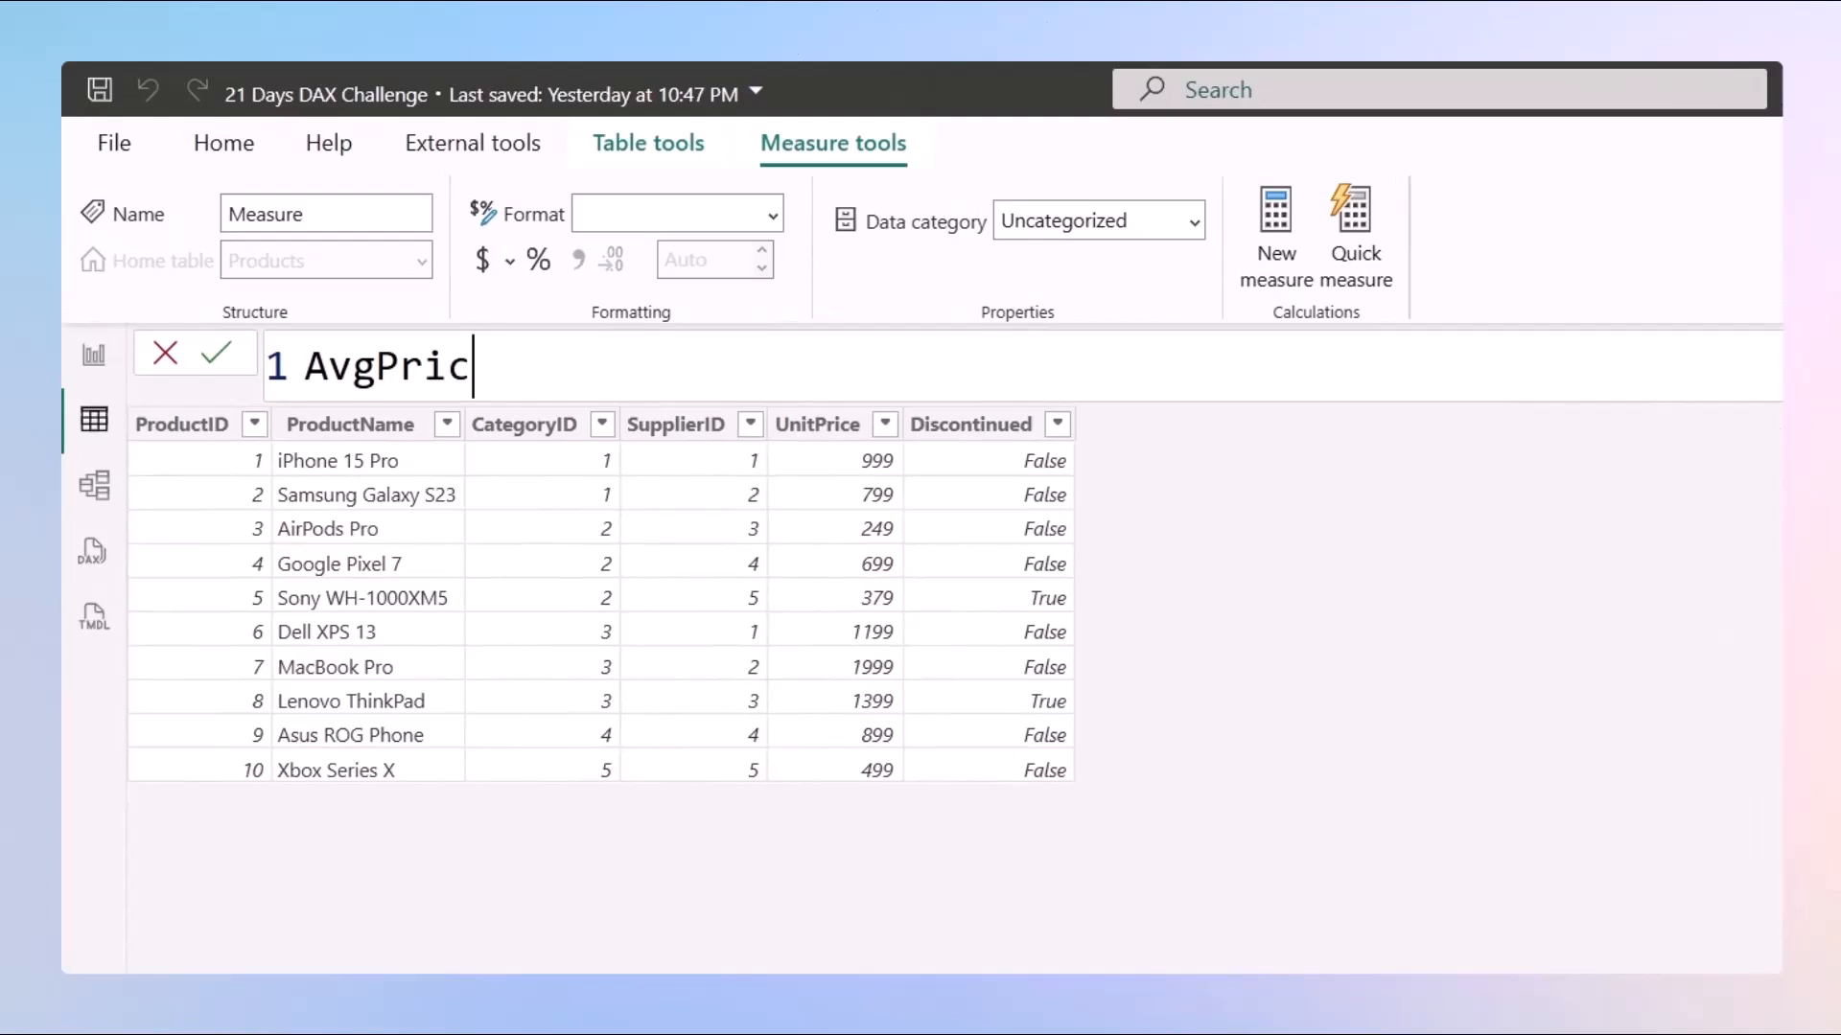
{"action": "type", "text": "eDiscountinued ="}
{"action": "type", "text": "A"}
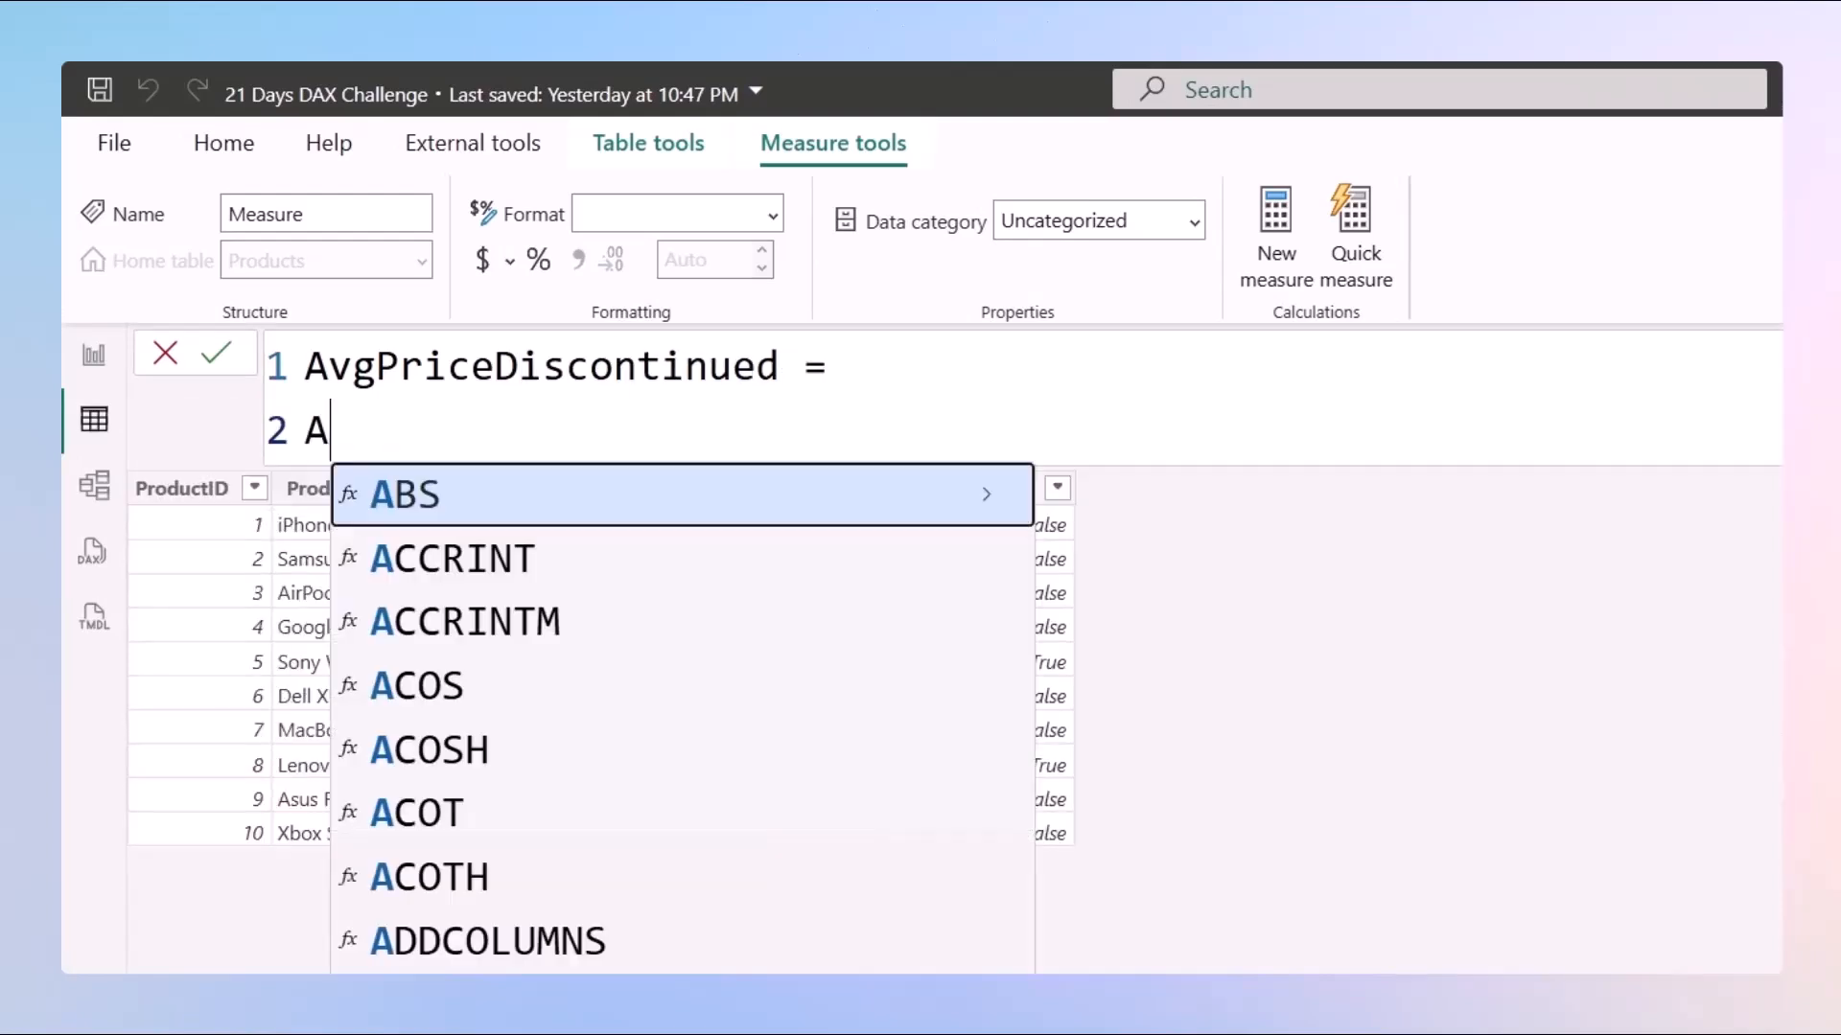
{"action": "type", "text": "VERAGEX("}
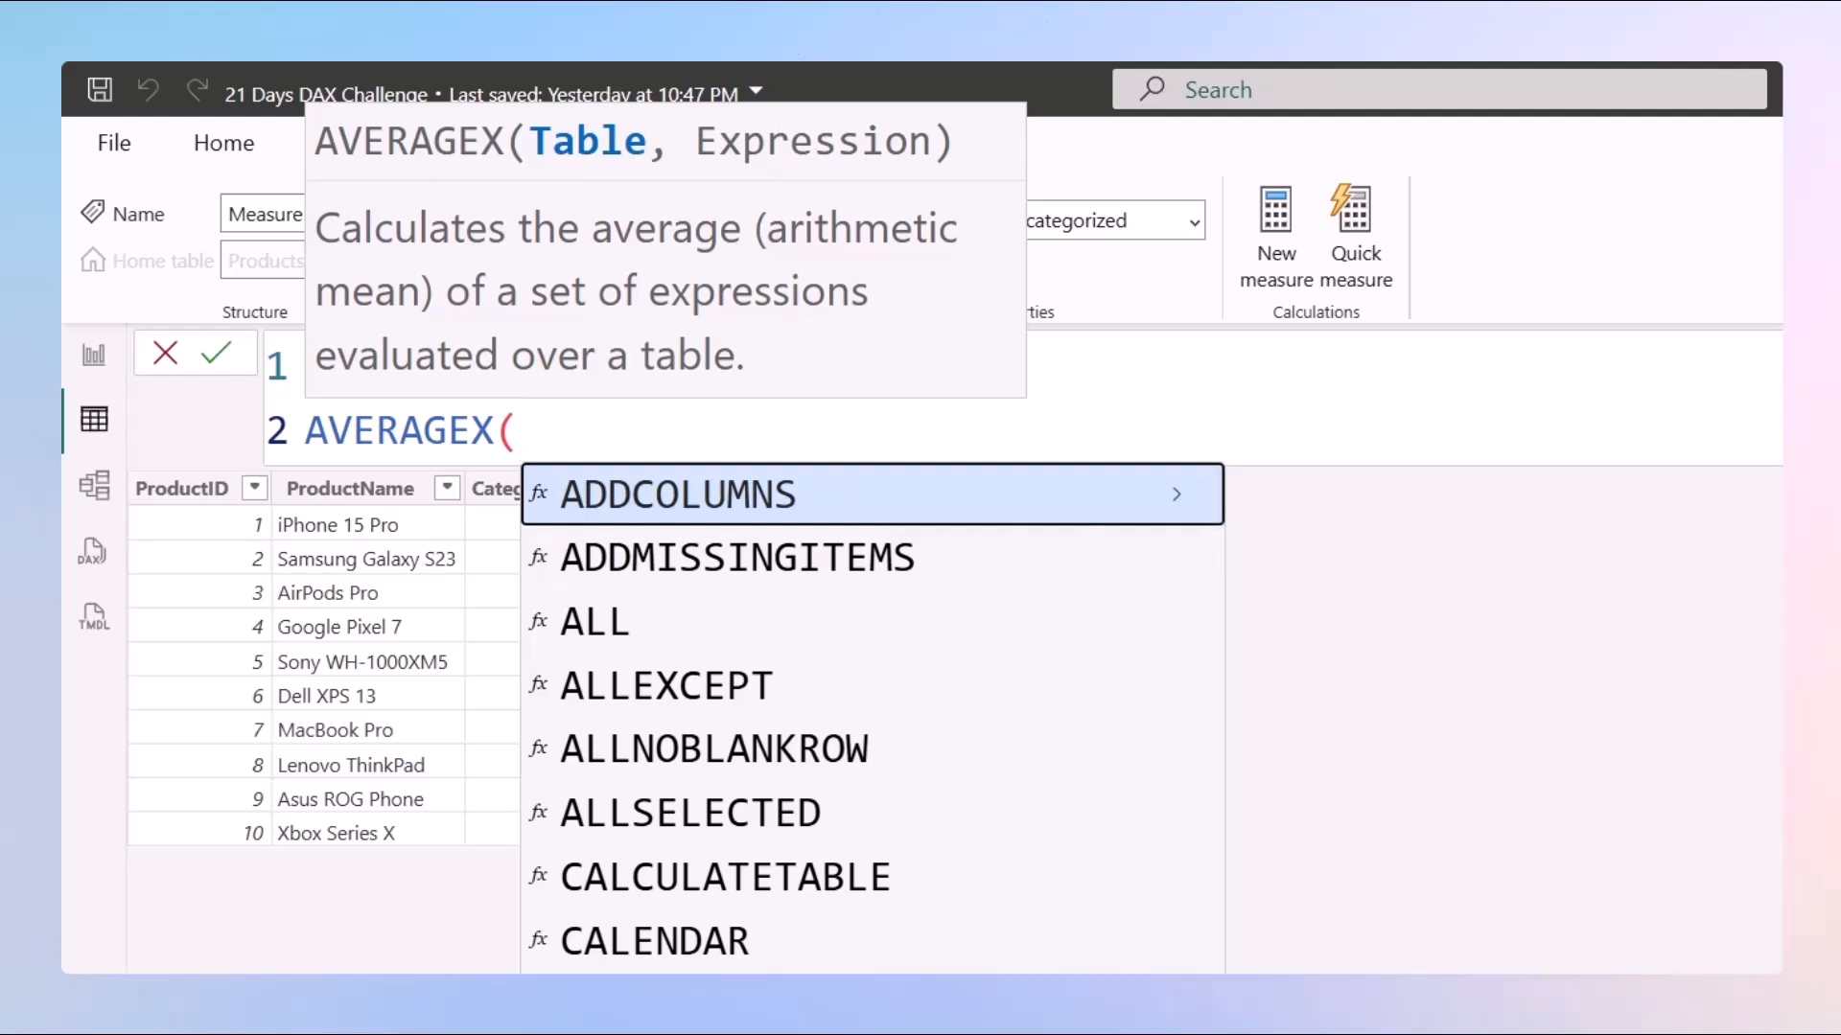
{"action": "key", "text": "enter"}
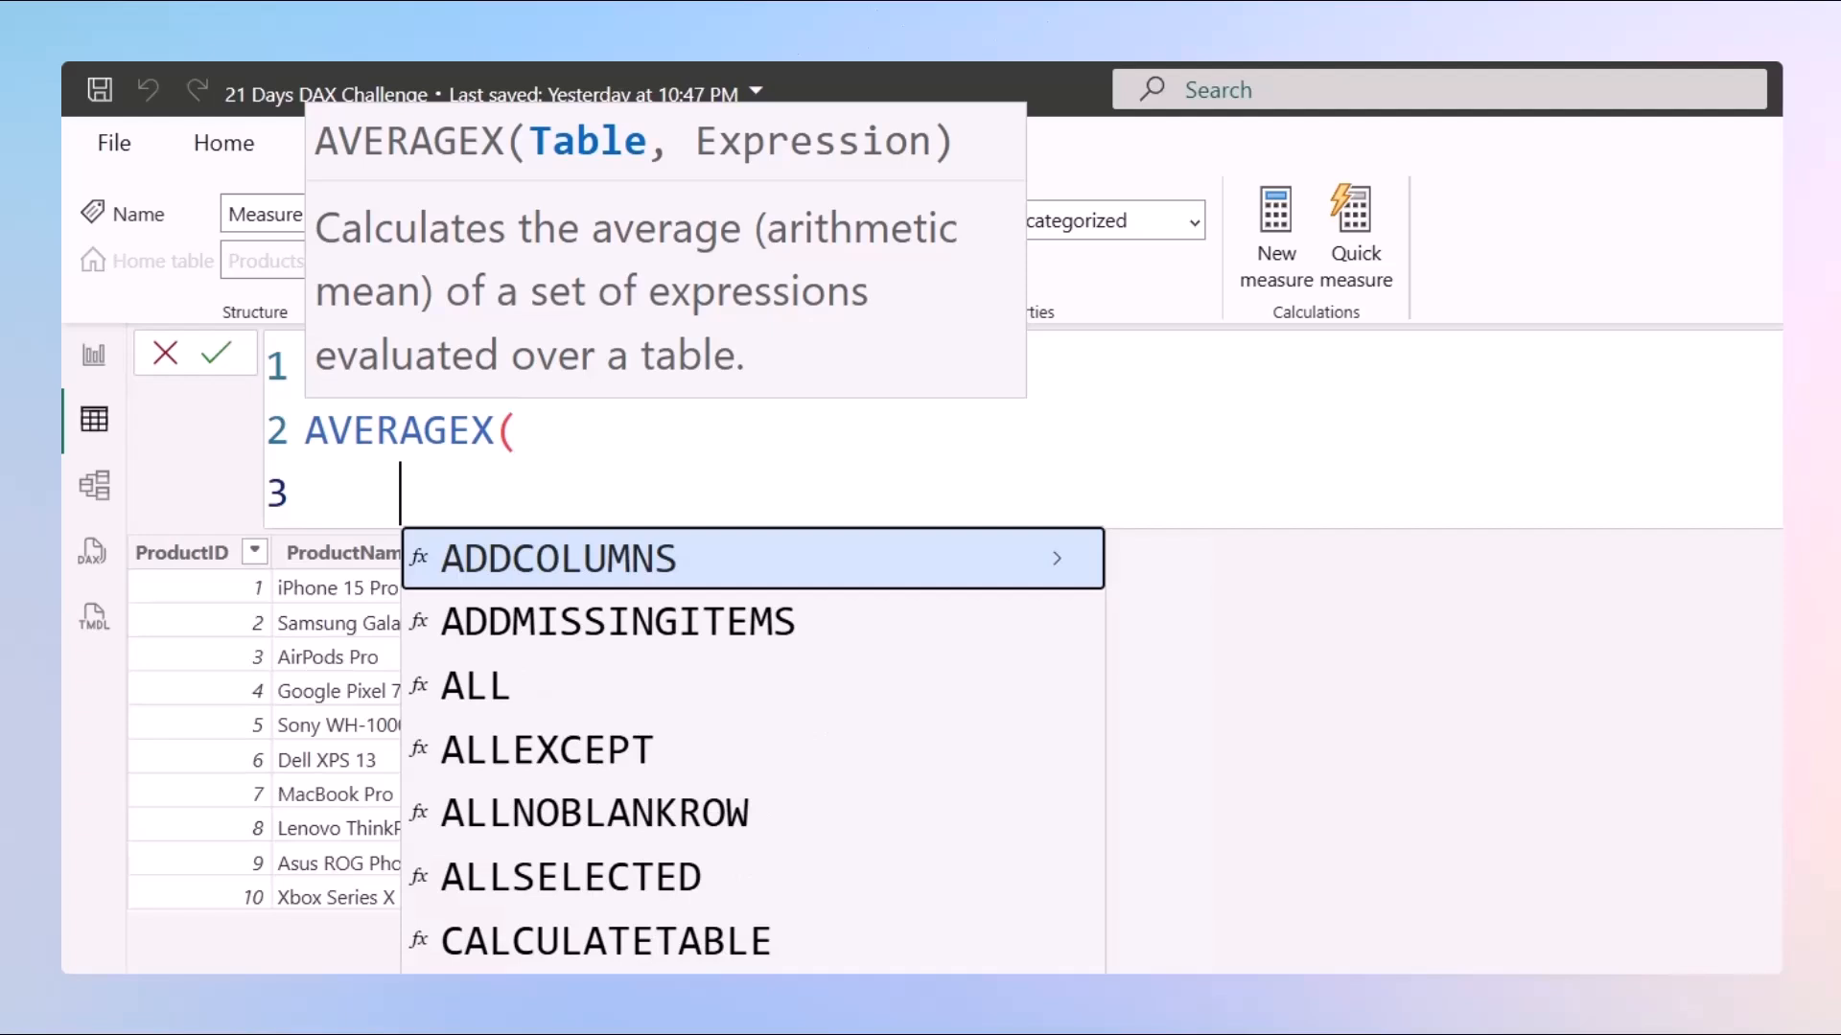
{"action": "type", "text": "FILTER("}
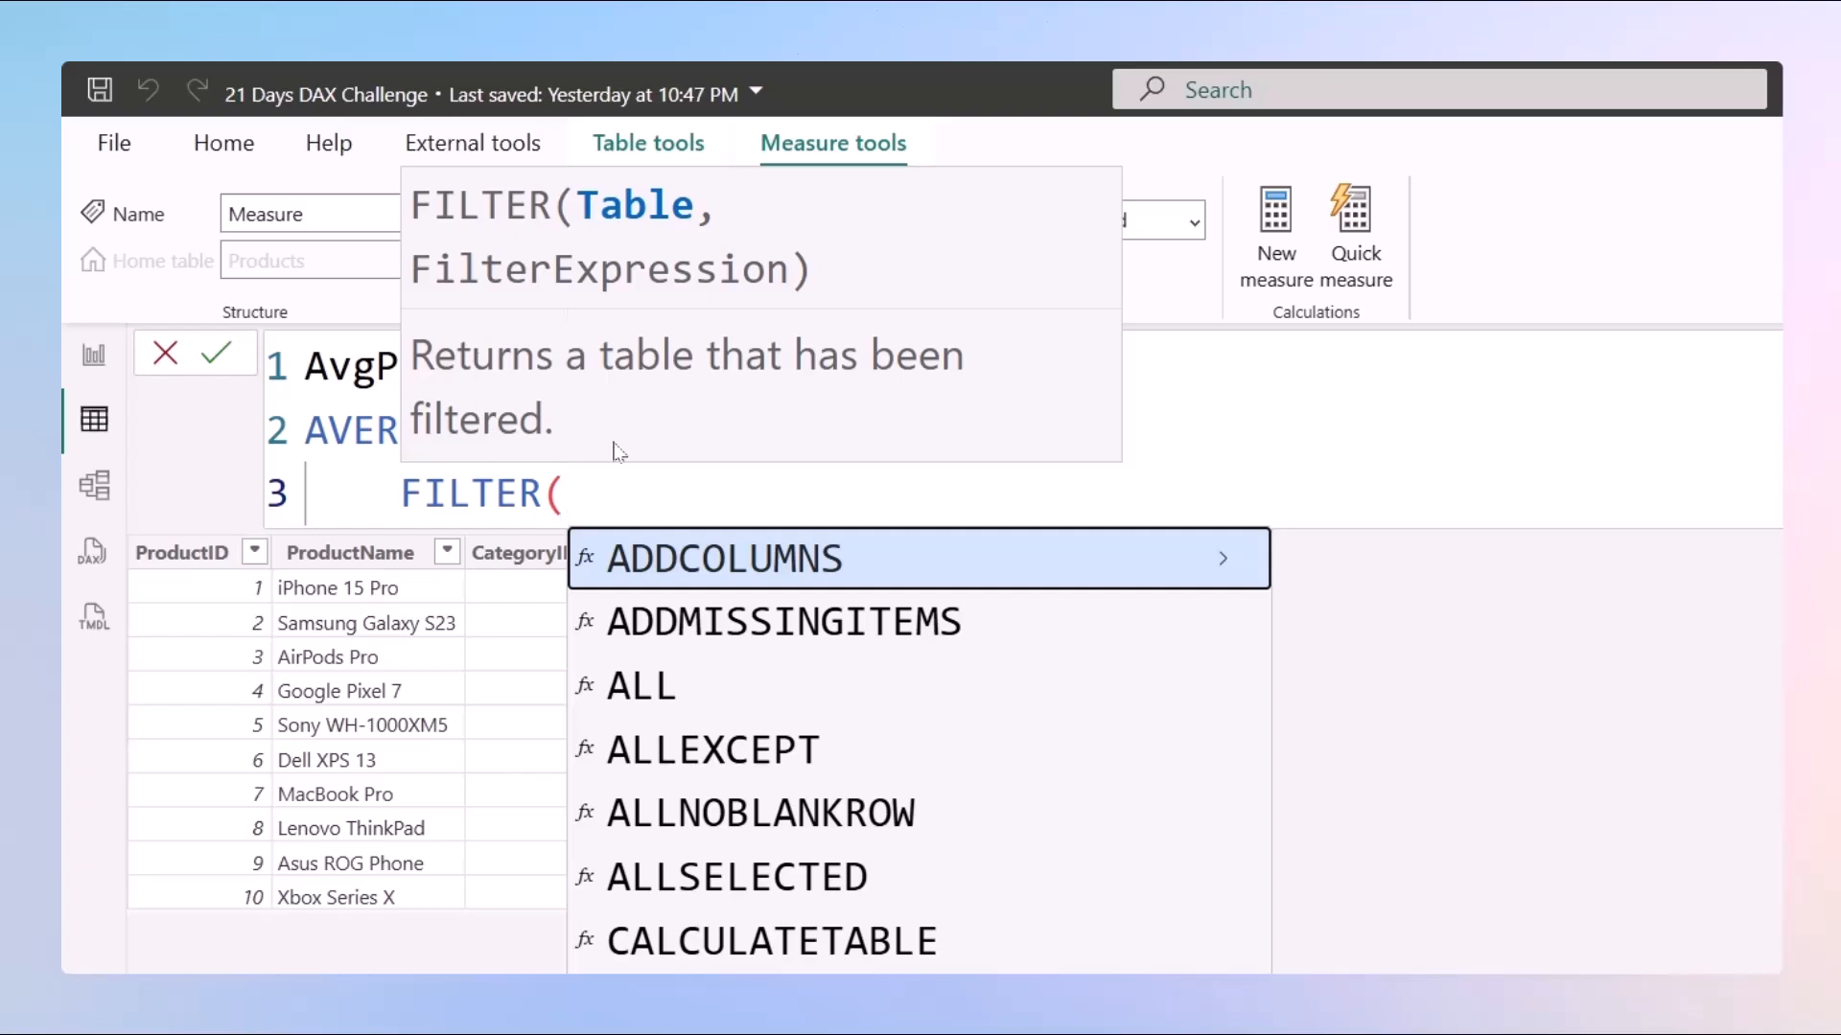
{"action": "type", "text": "P"}
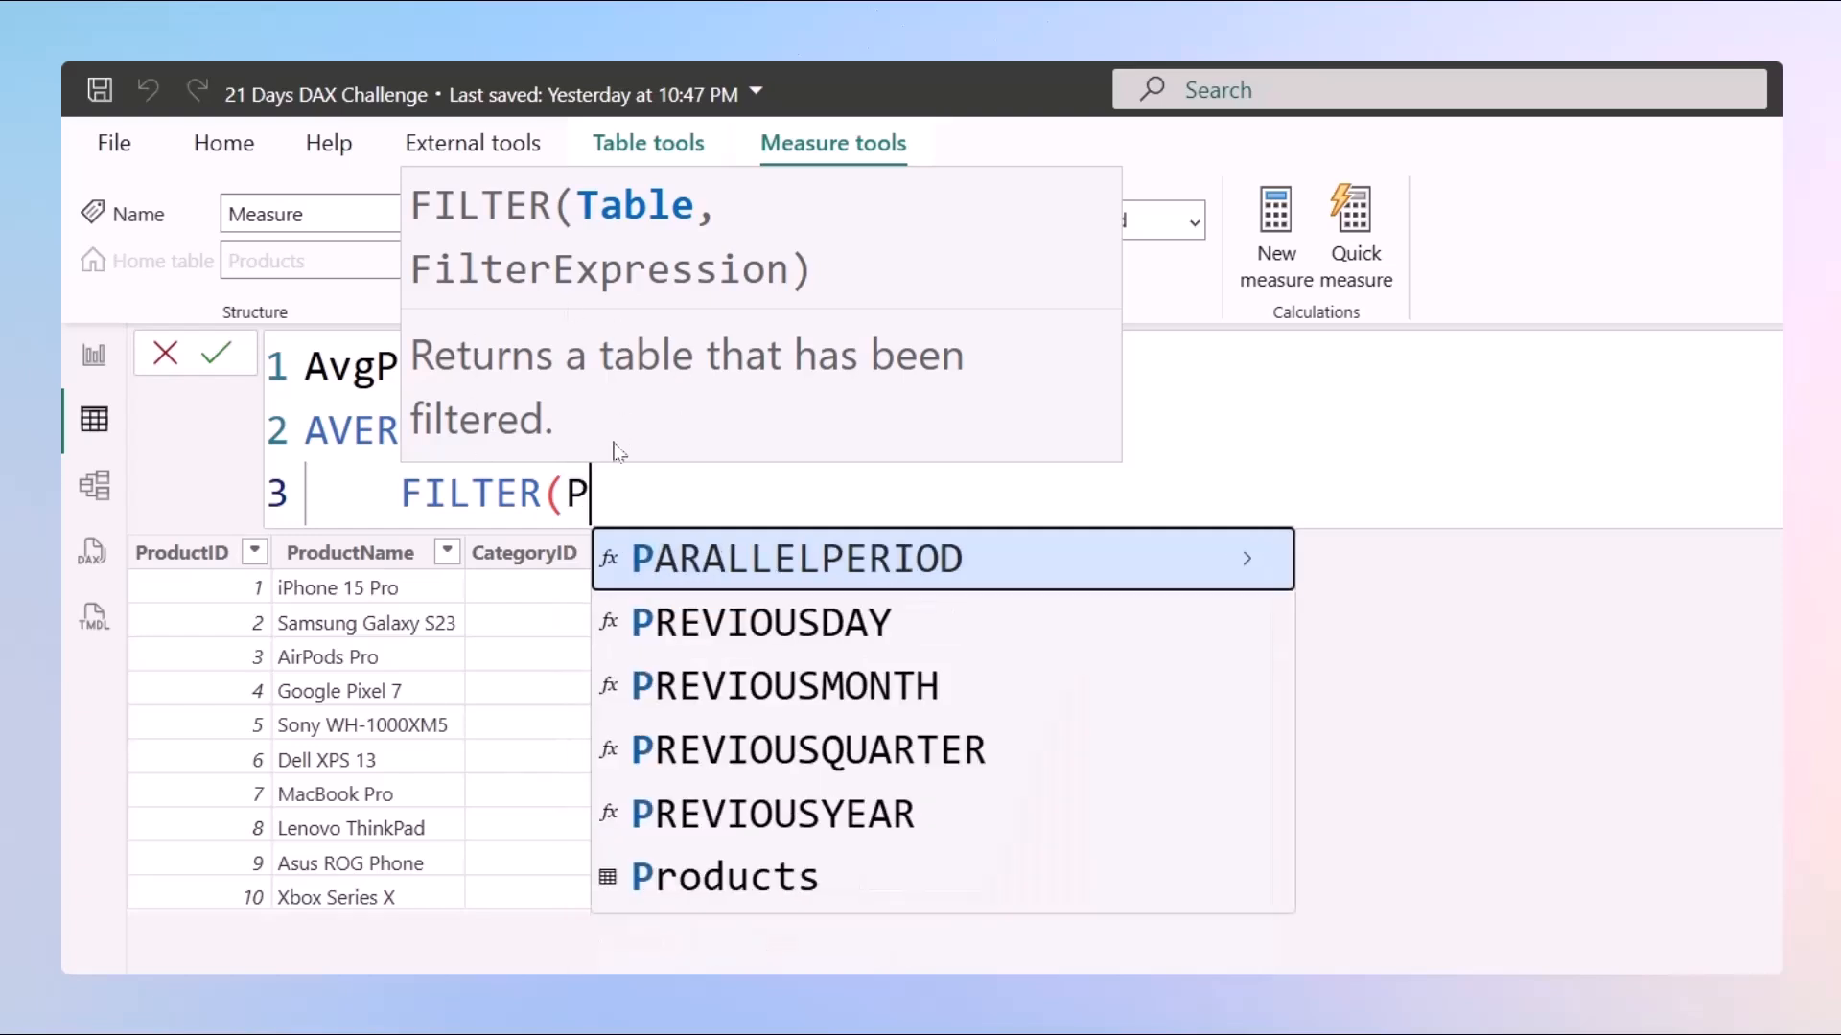
Step: Filter Products to Discontinued = TRUE() and average Products[UnitPrice]
{"action": "left_click", "coordinate": [723, 875]}
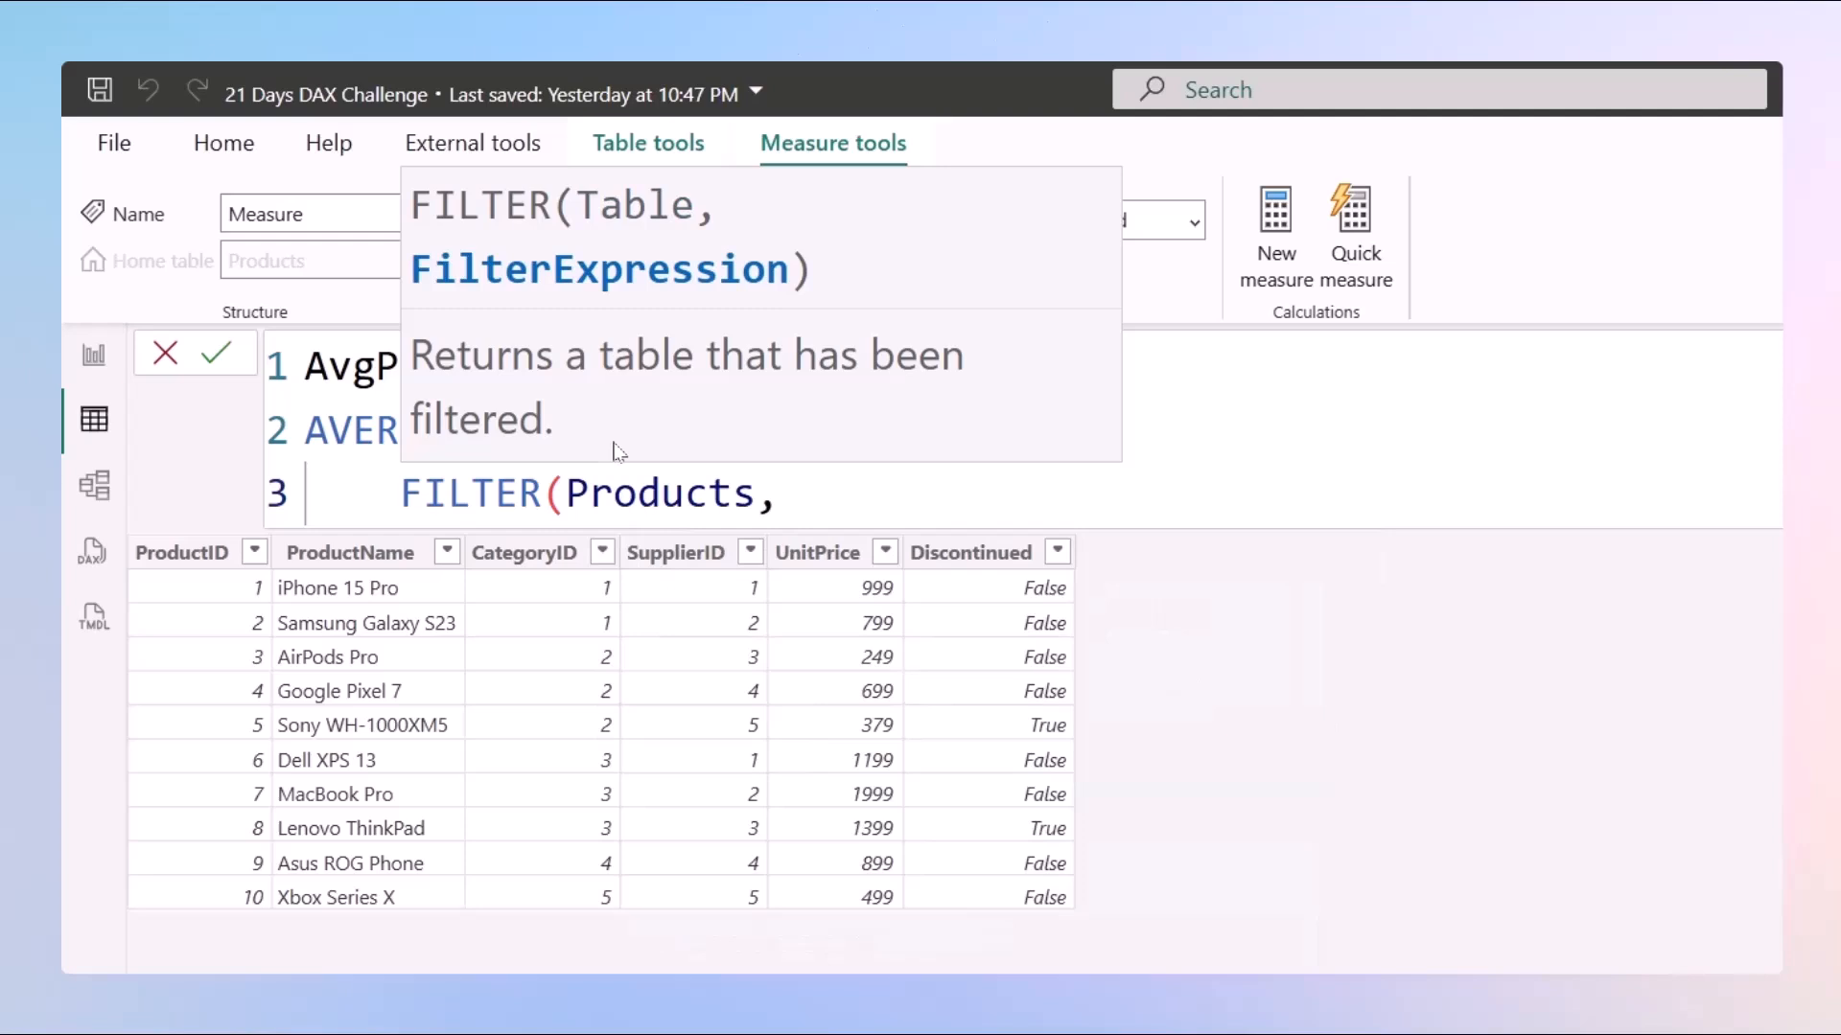
{"action": "type", "text": "Products[Discontinued] ="}
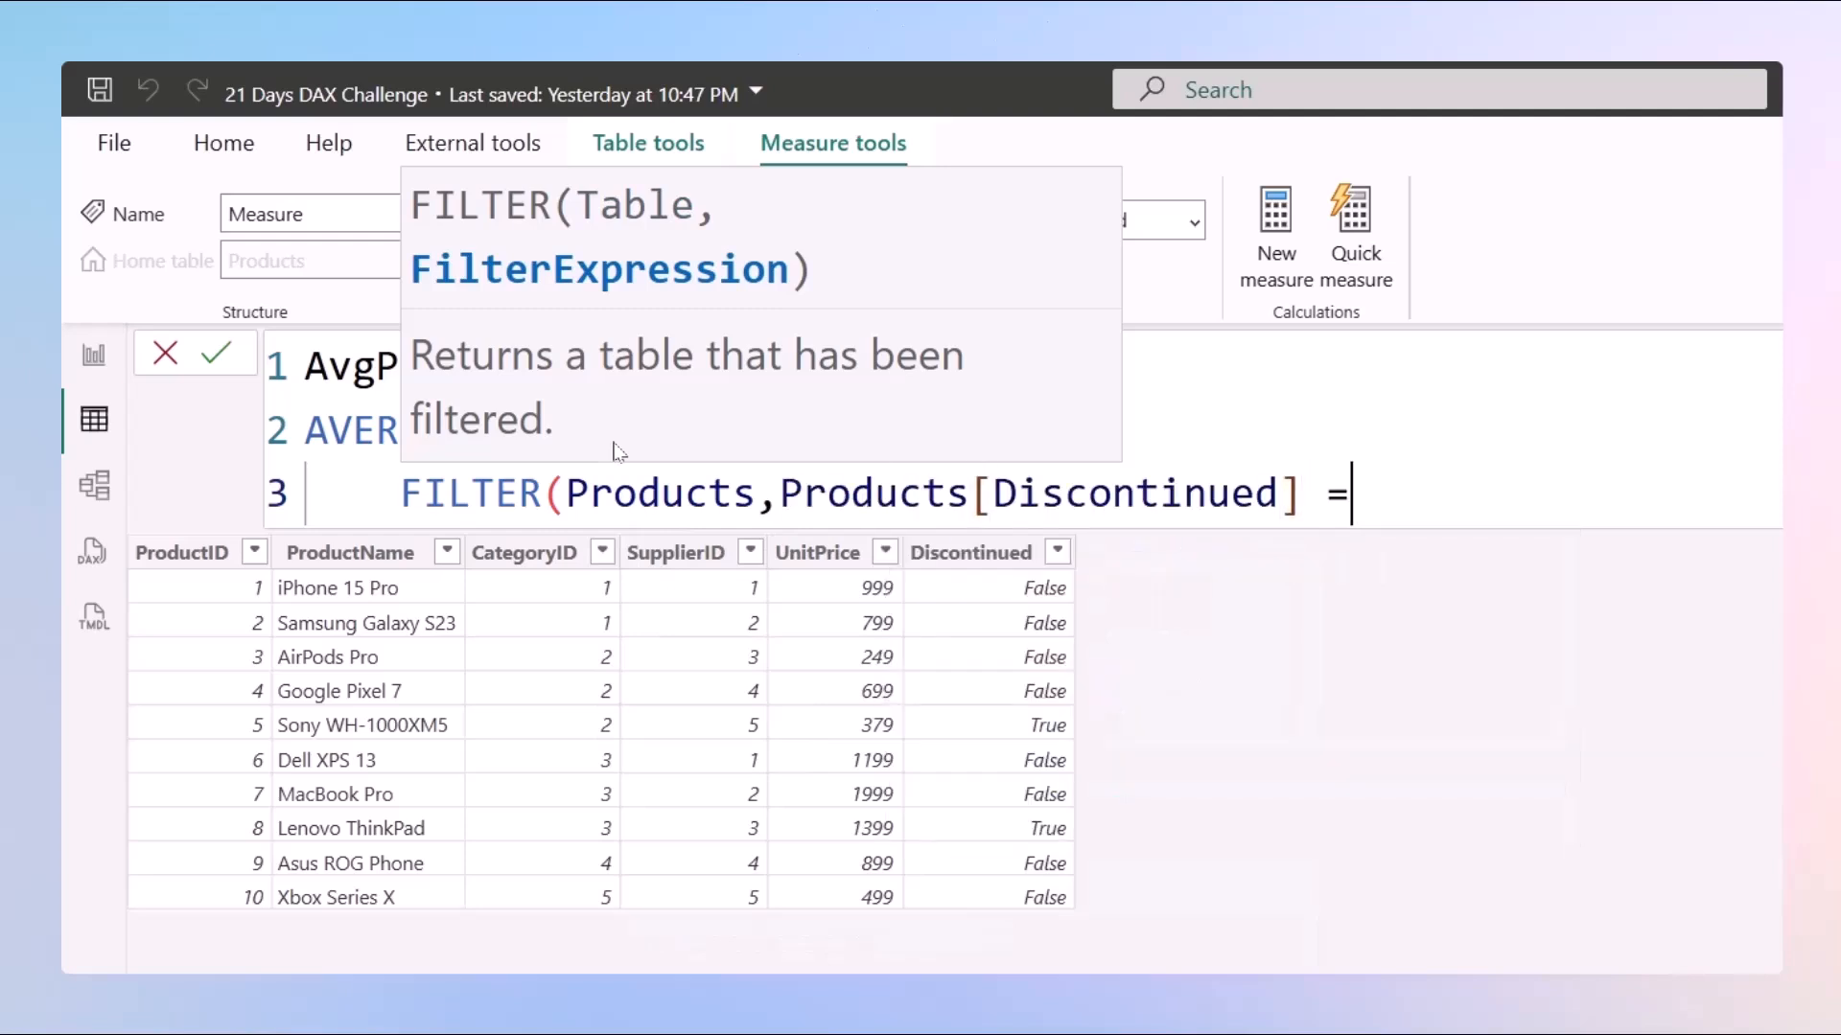
{"action": "type", "text": "Tru"}
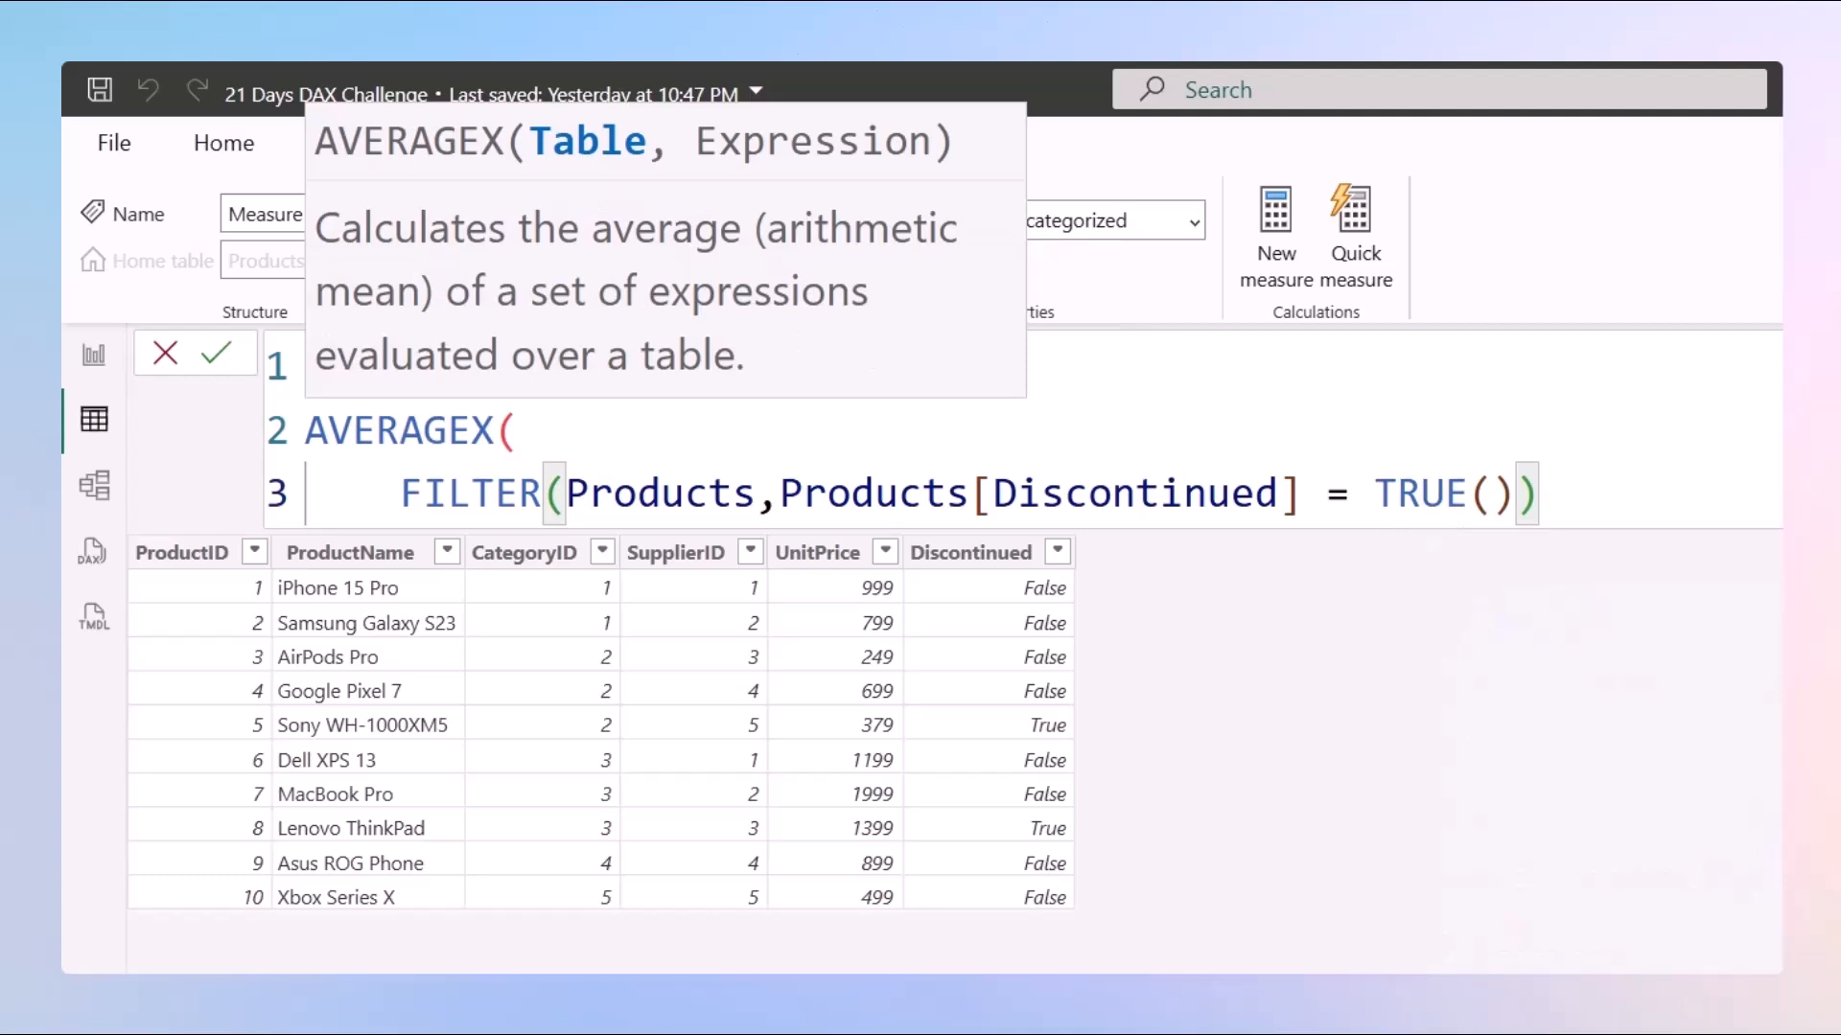
{"action": "type", "text": ","}
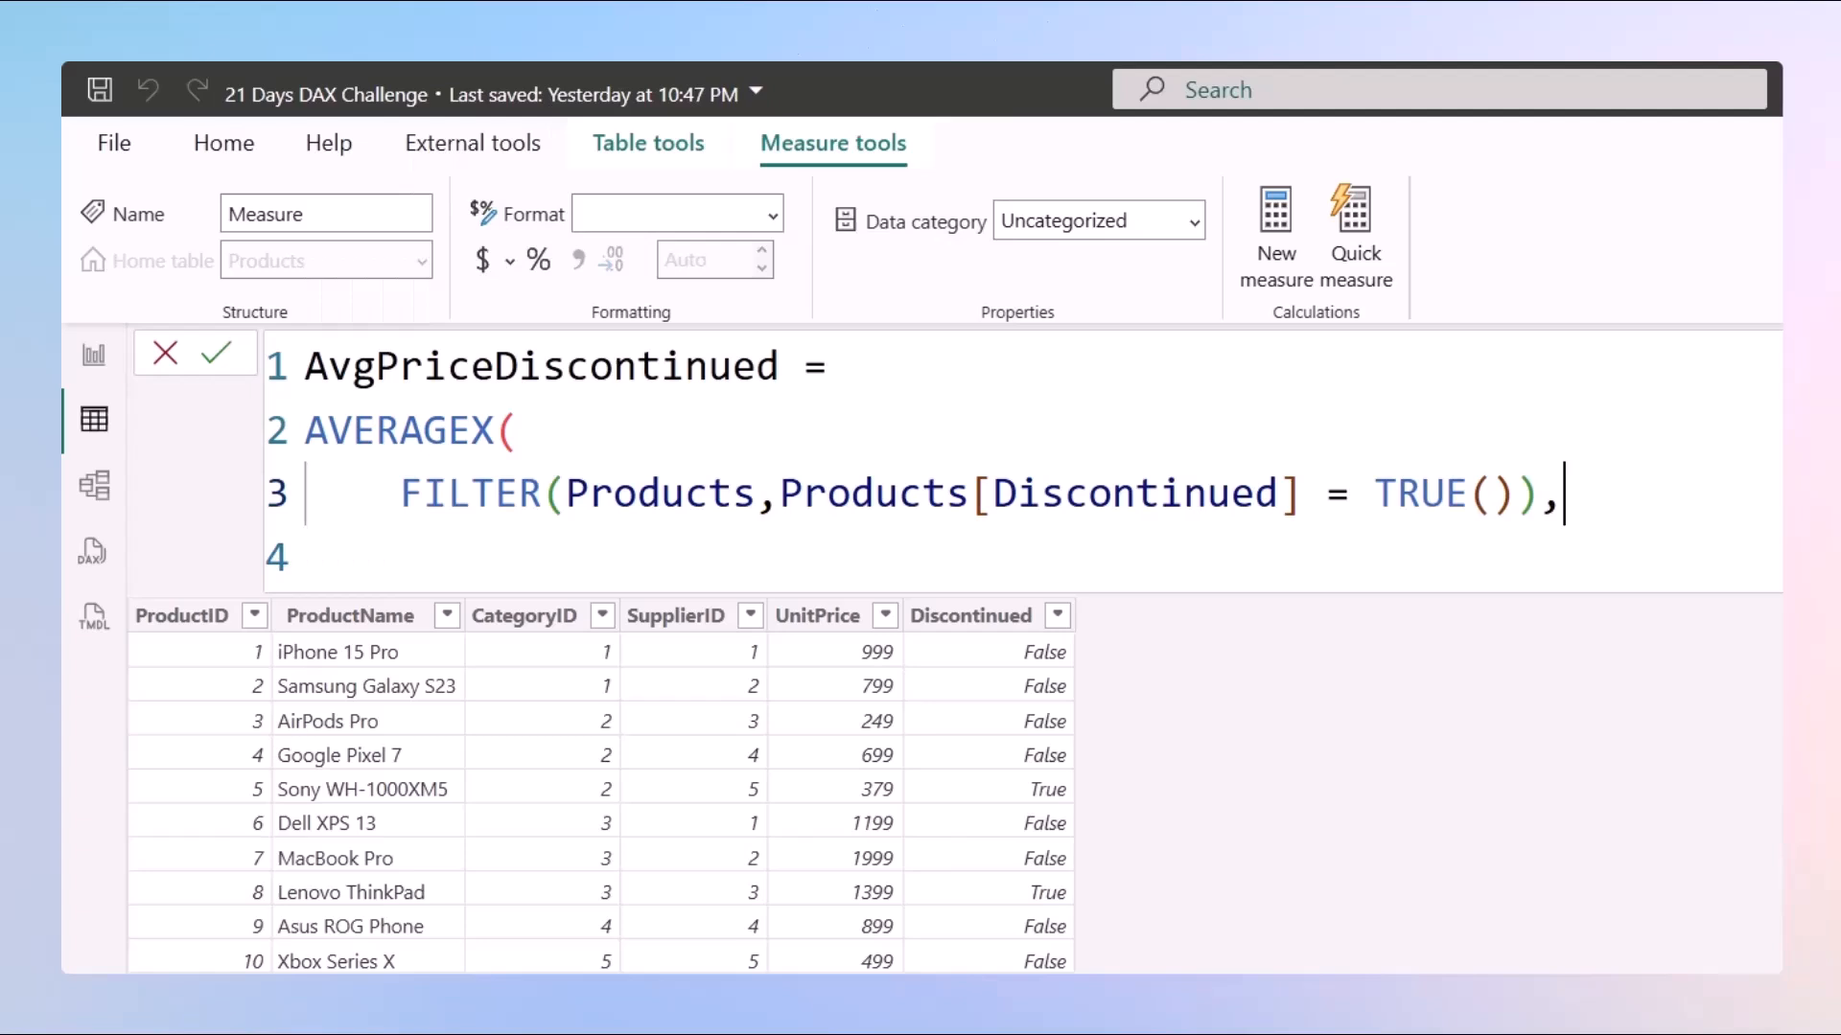
{"action": "key", "text": "Enter"}
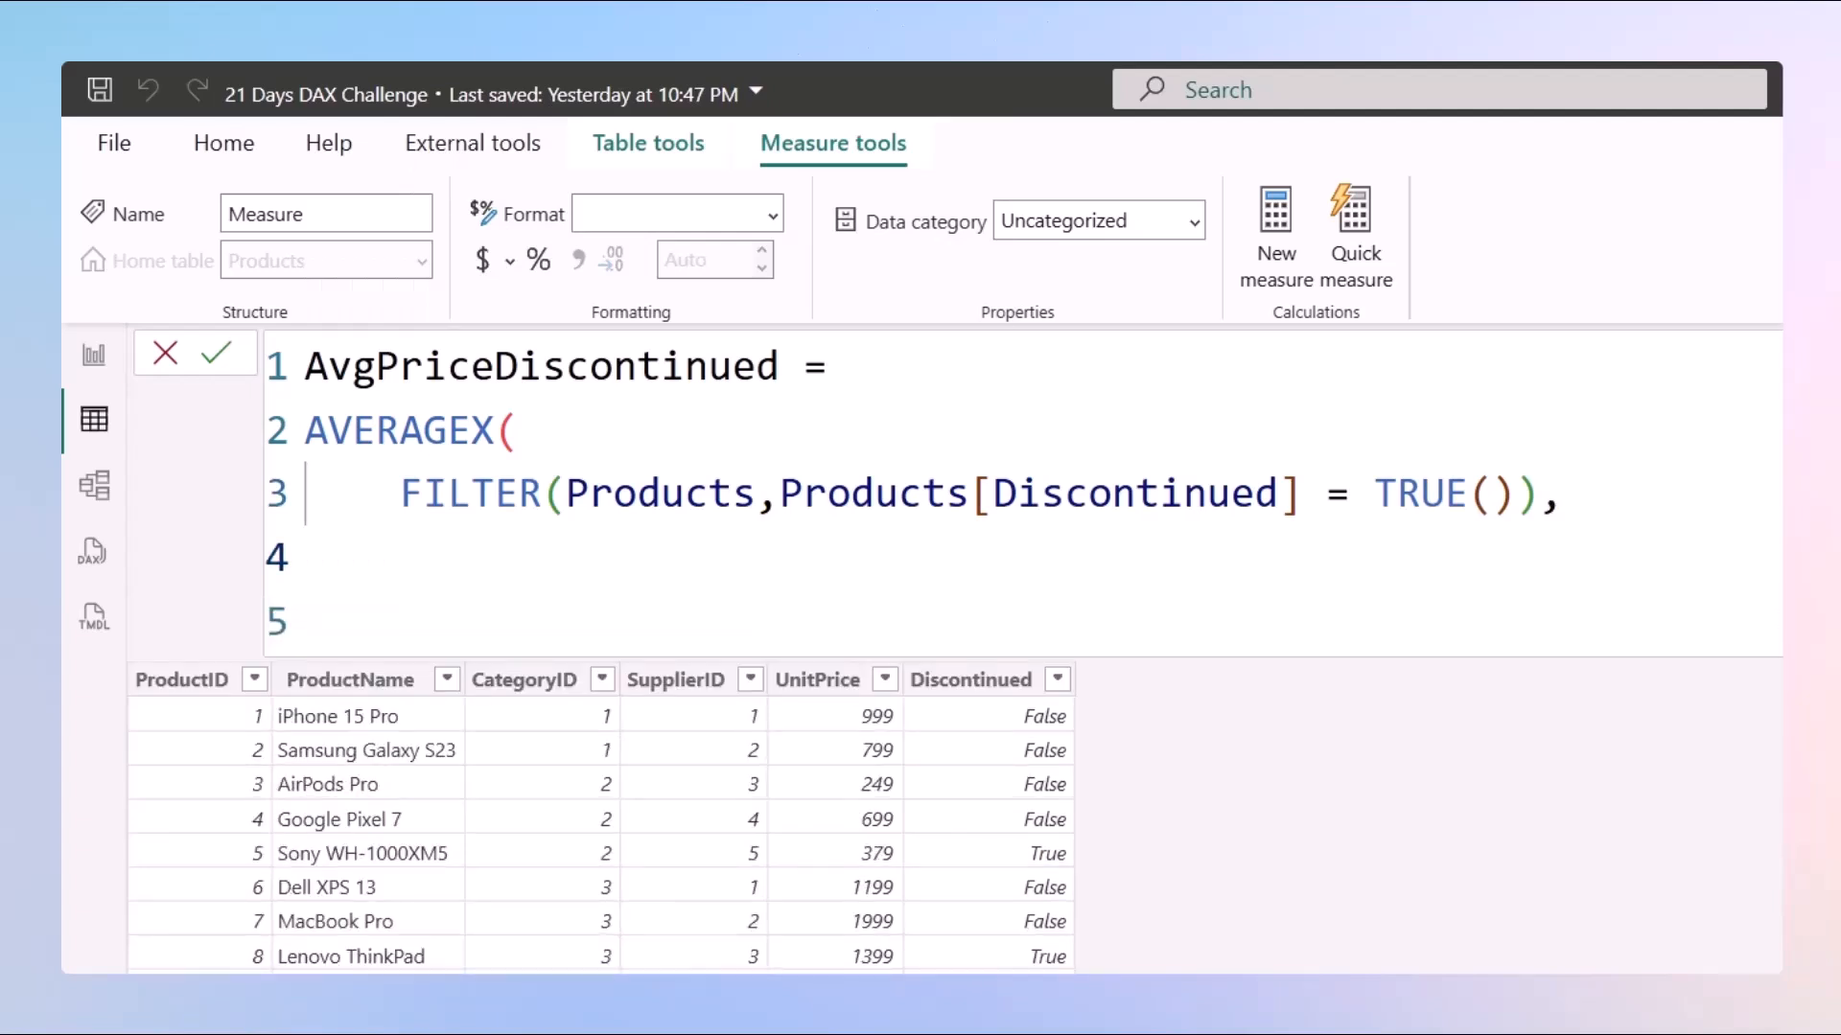
{"action": "type", "text": "Unit"}
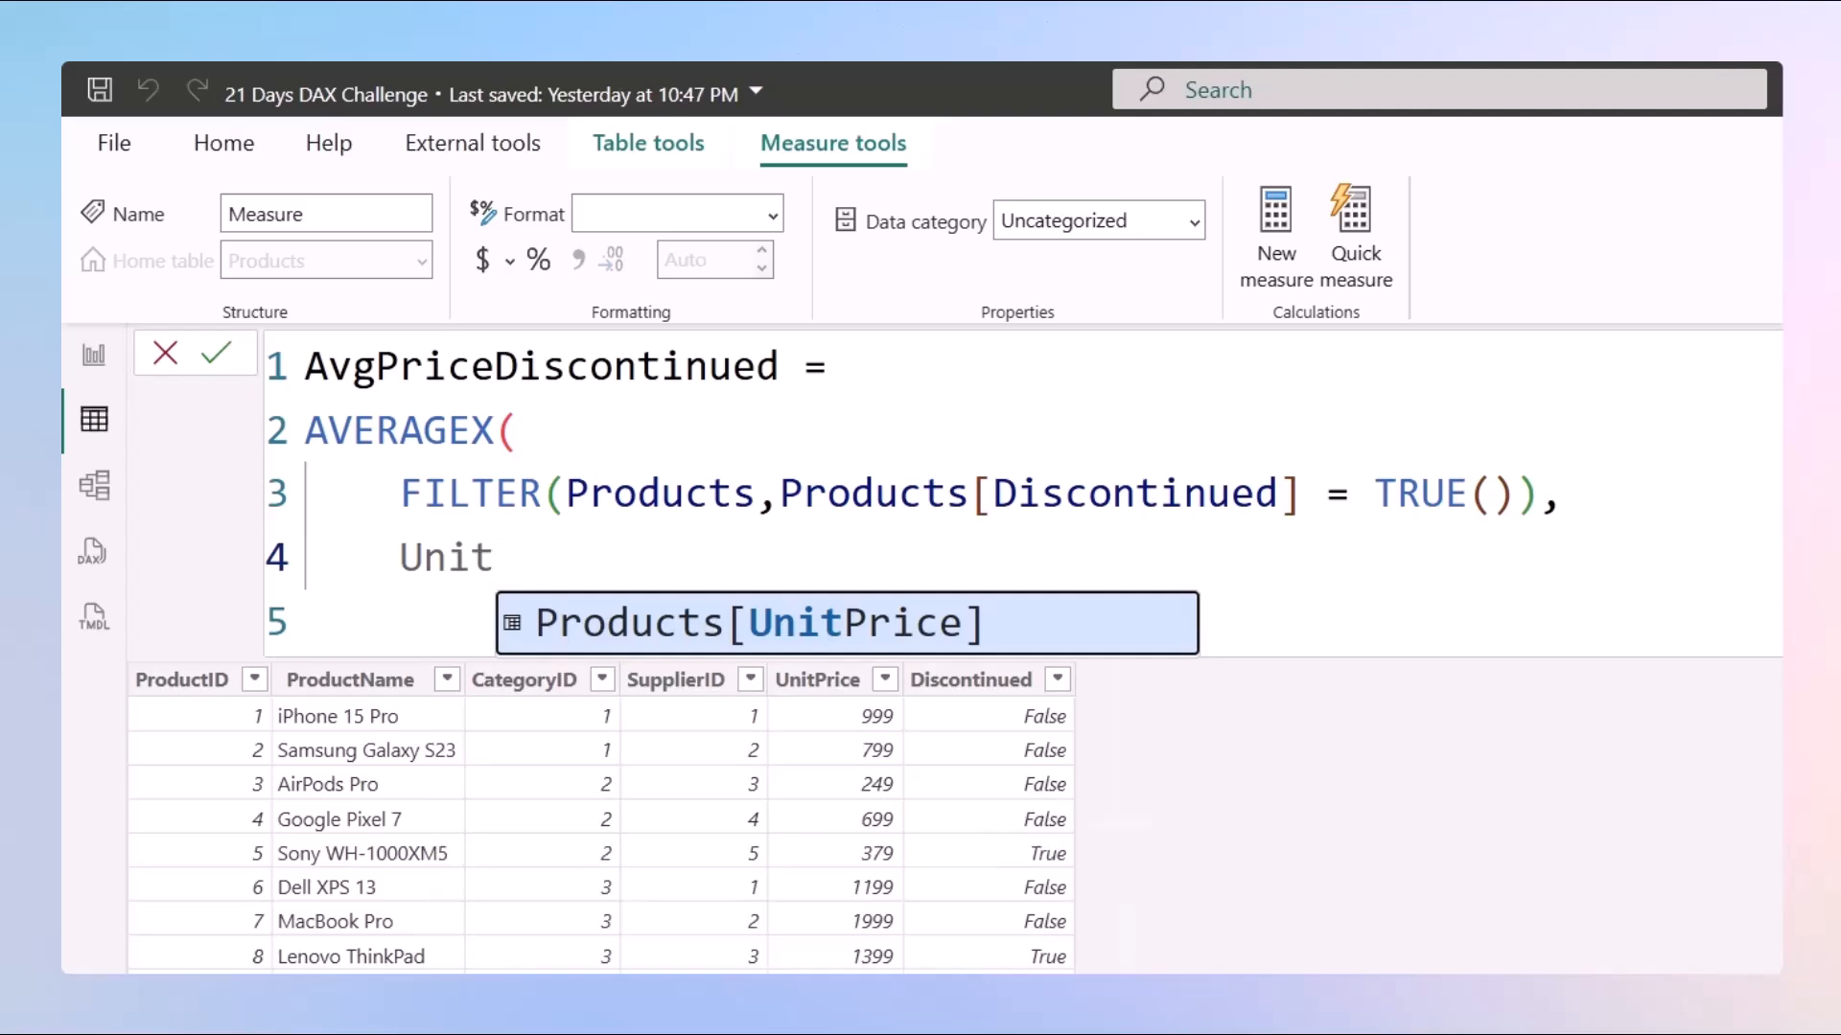
{"action": "key", "text": "Tab"}
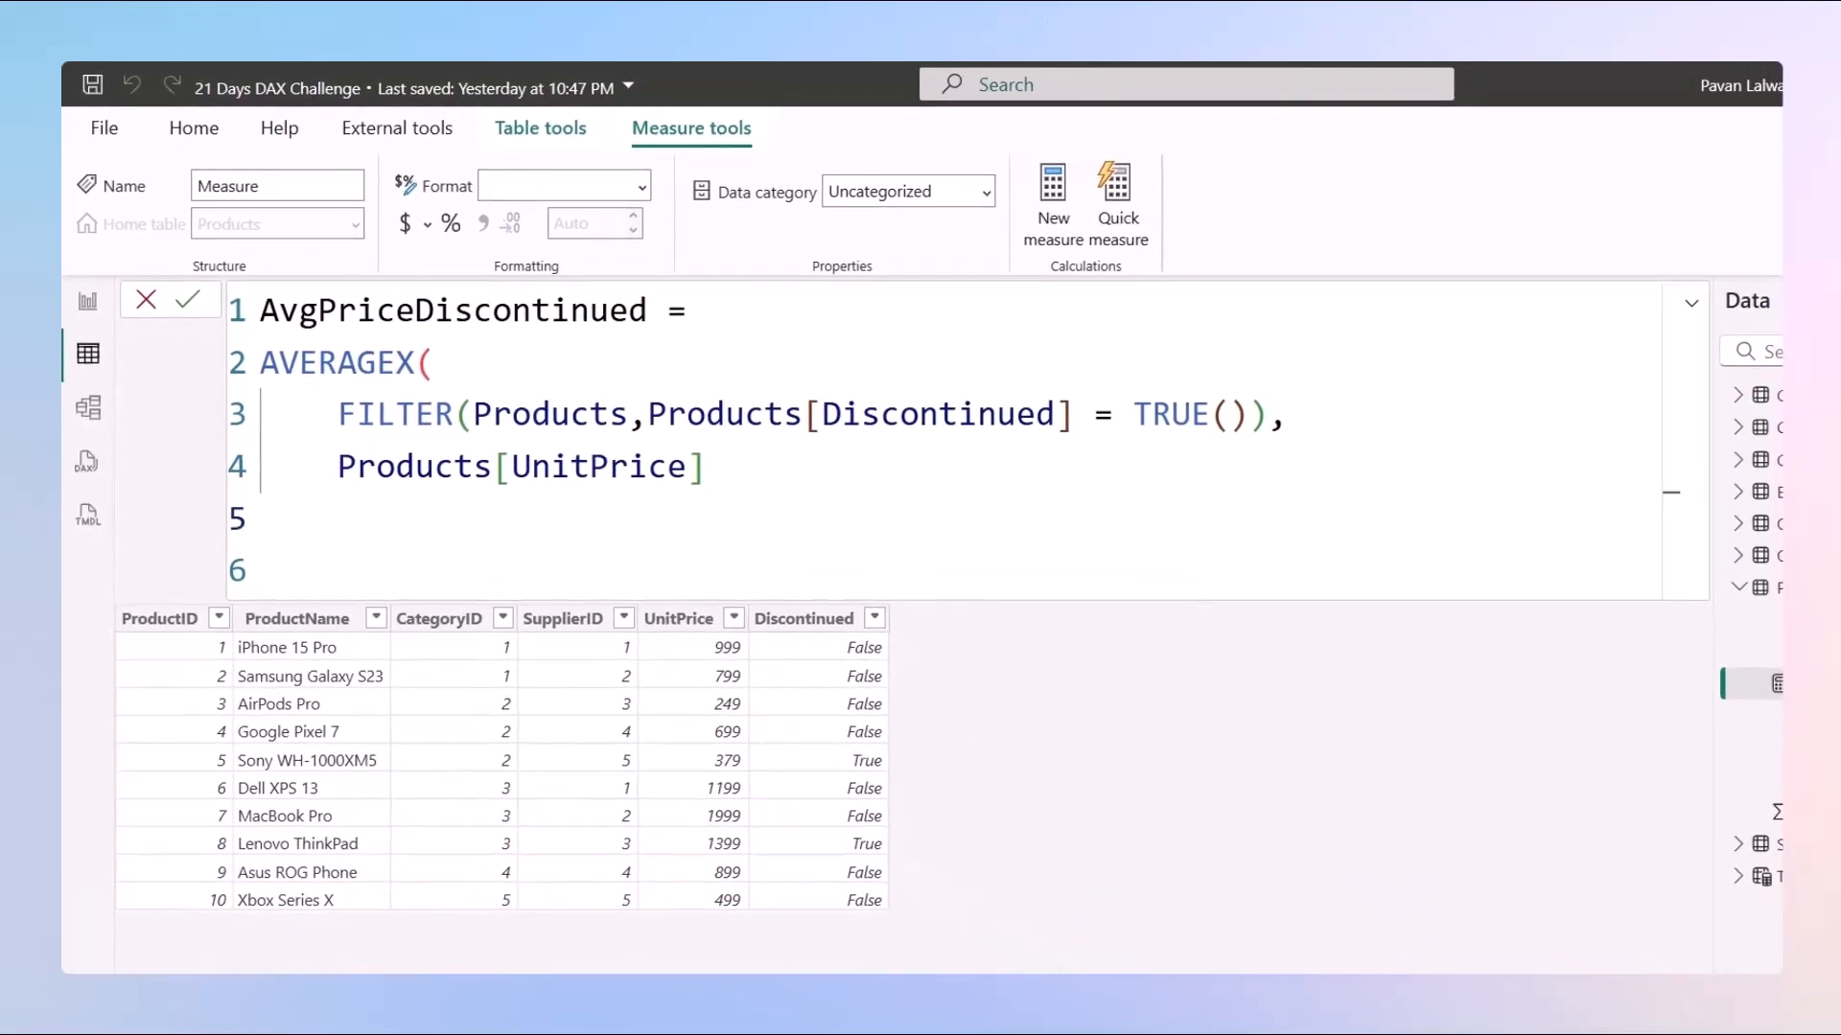
Step: Add the closing parenthesis and commit AvgPriceDiscontinued to the Products table
{"action": "type", "text": ")"}
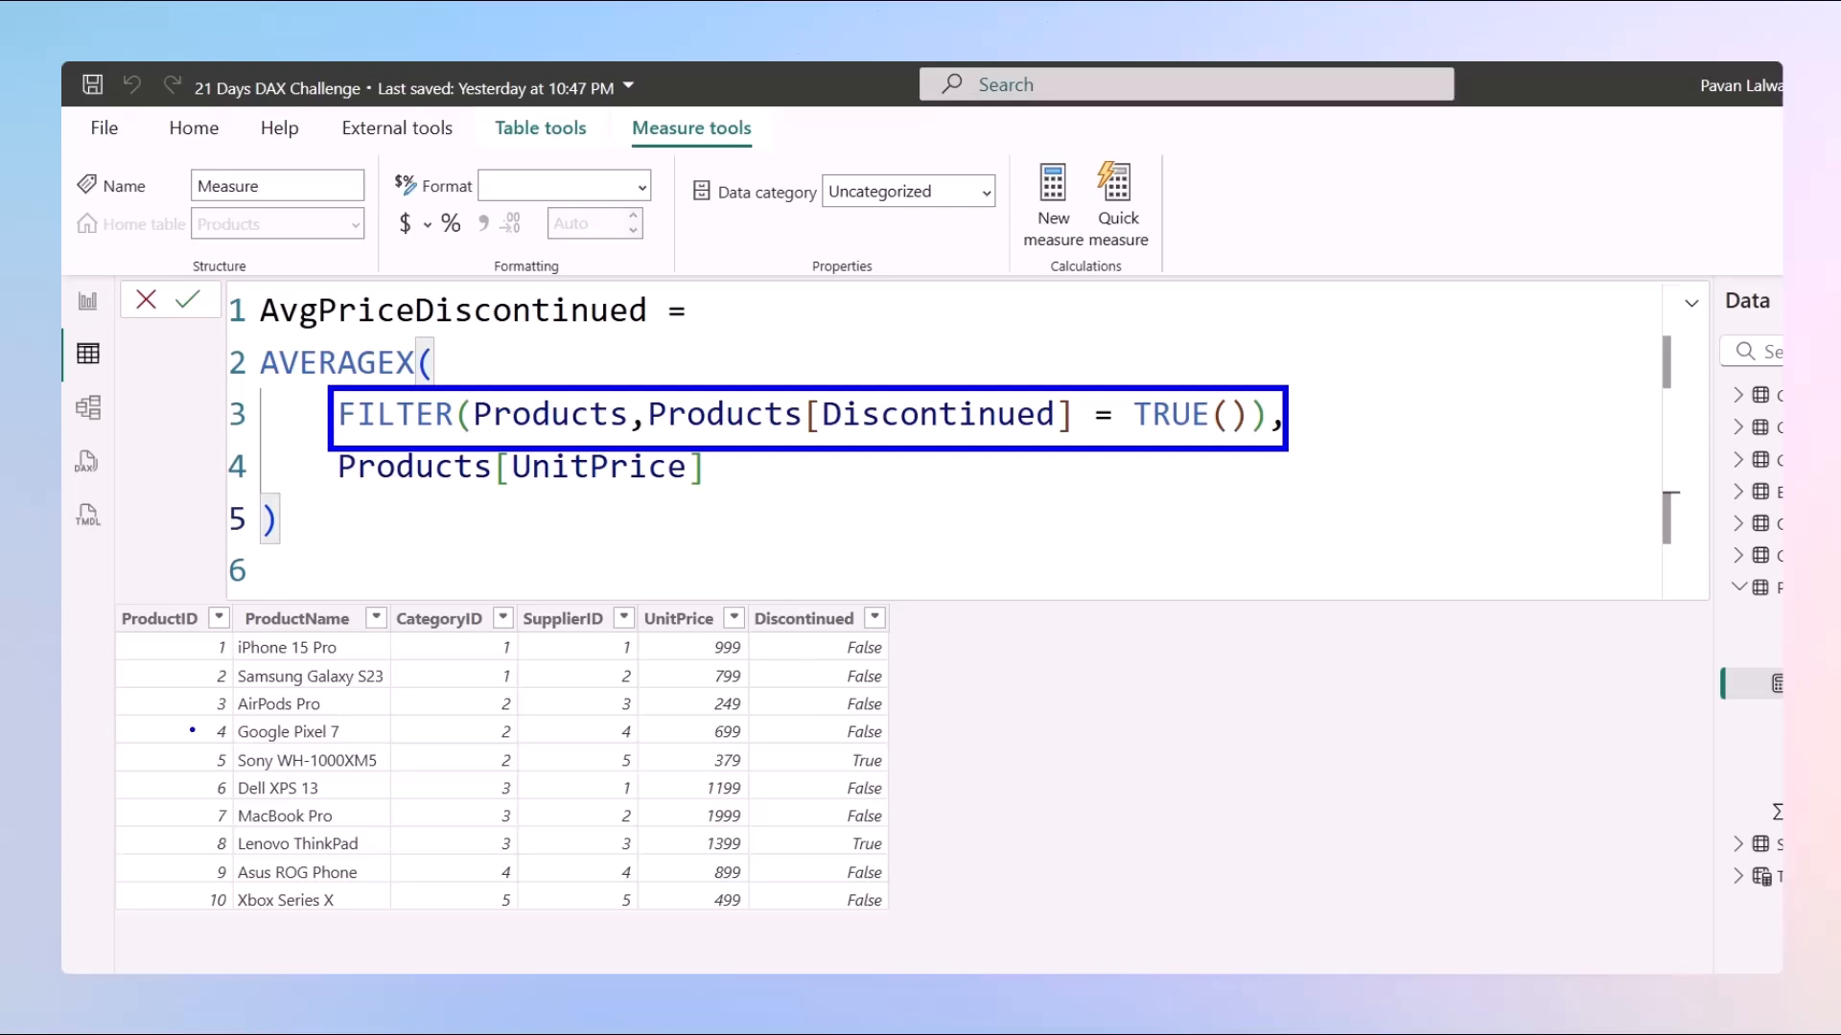
{"action": "left_click", "coordinate": [308, 759]}
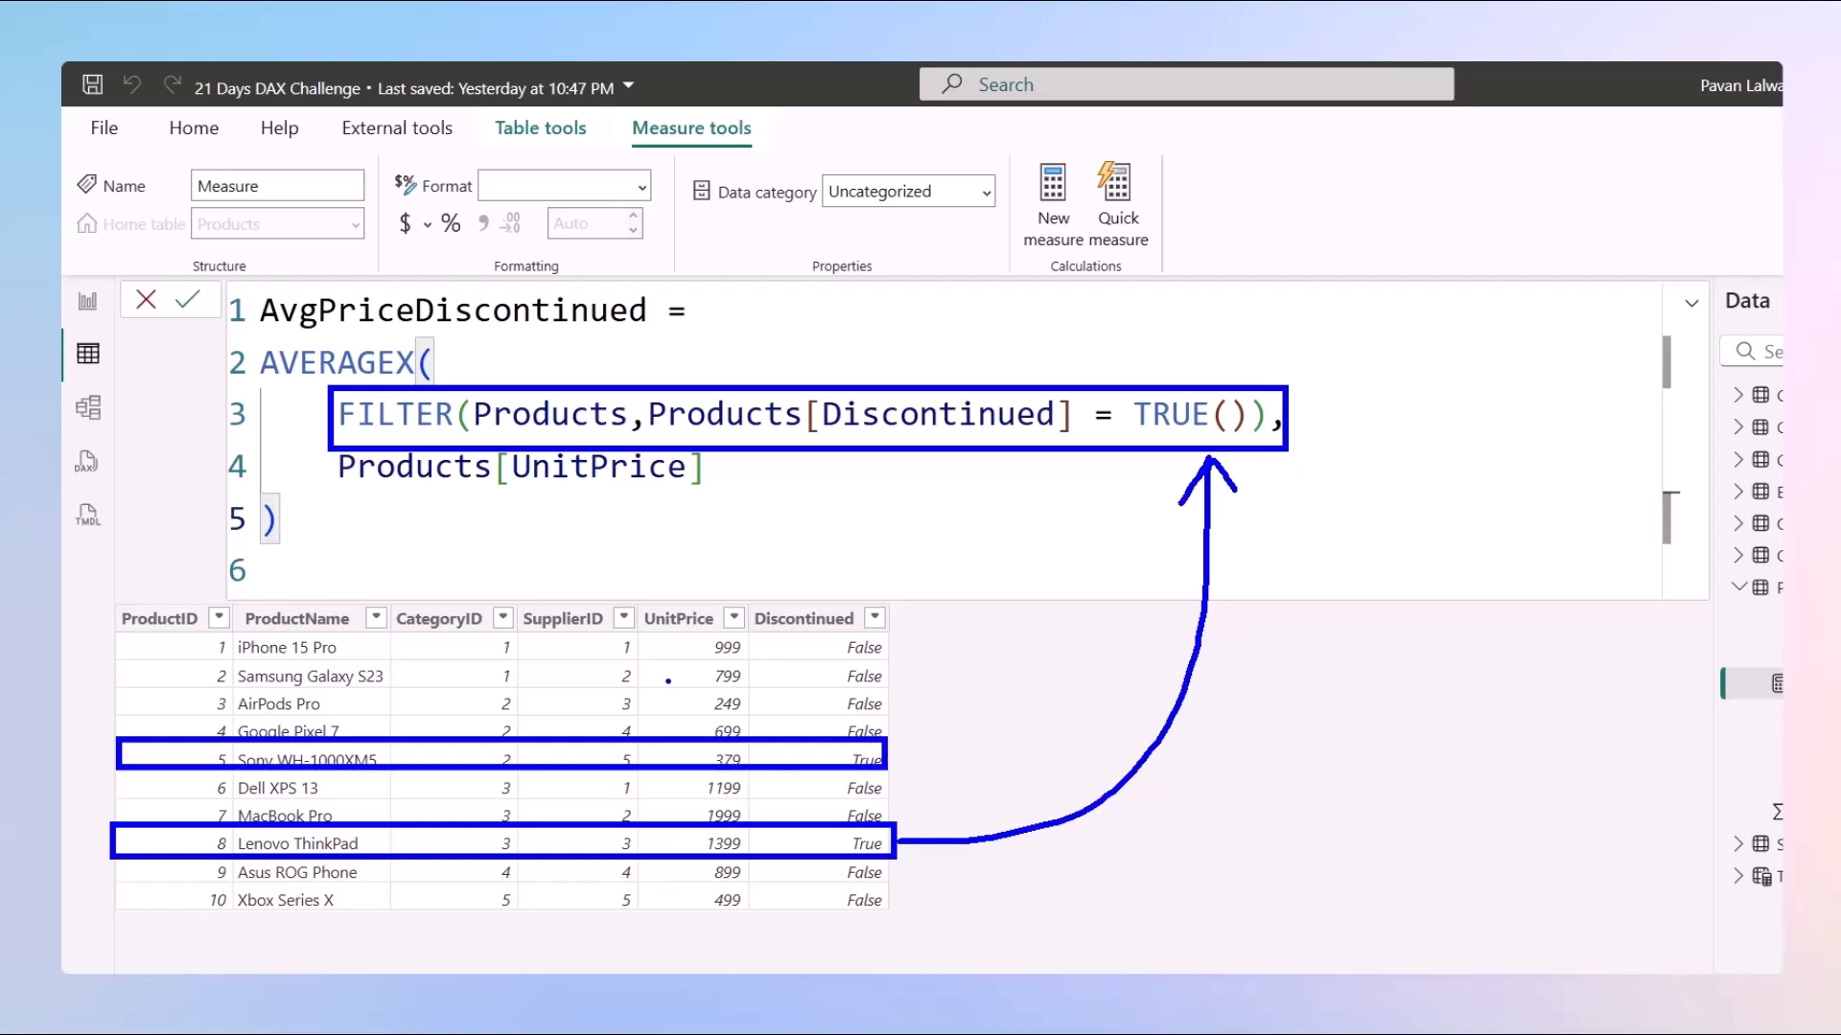
{"action": "mouse_move", "coordinate": [669, 628]}
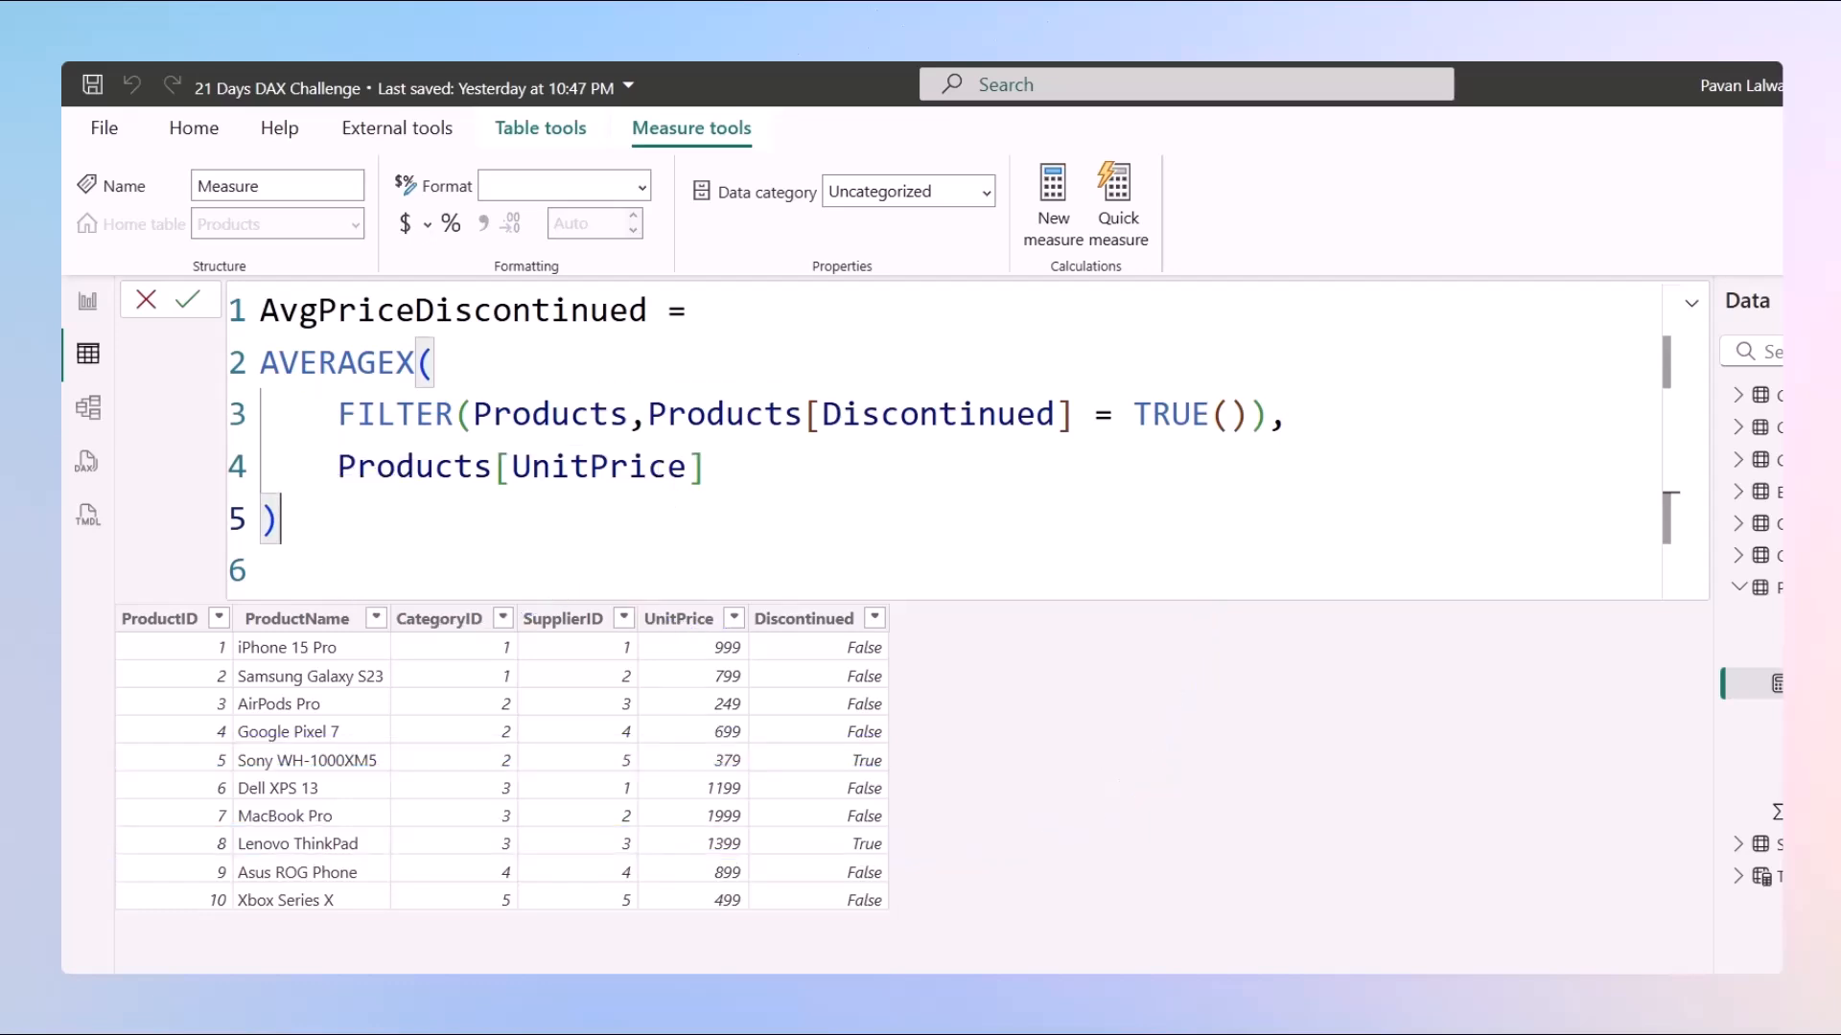
{"action": "key", "text": "enter"}
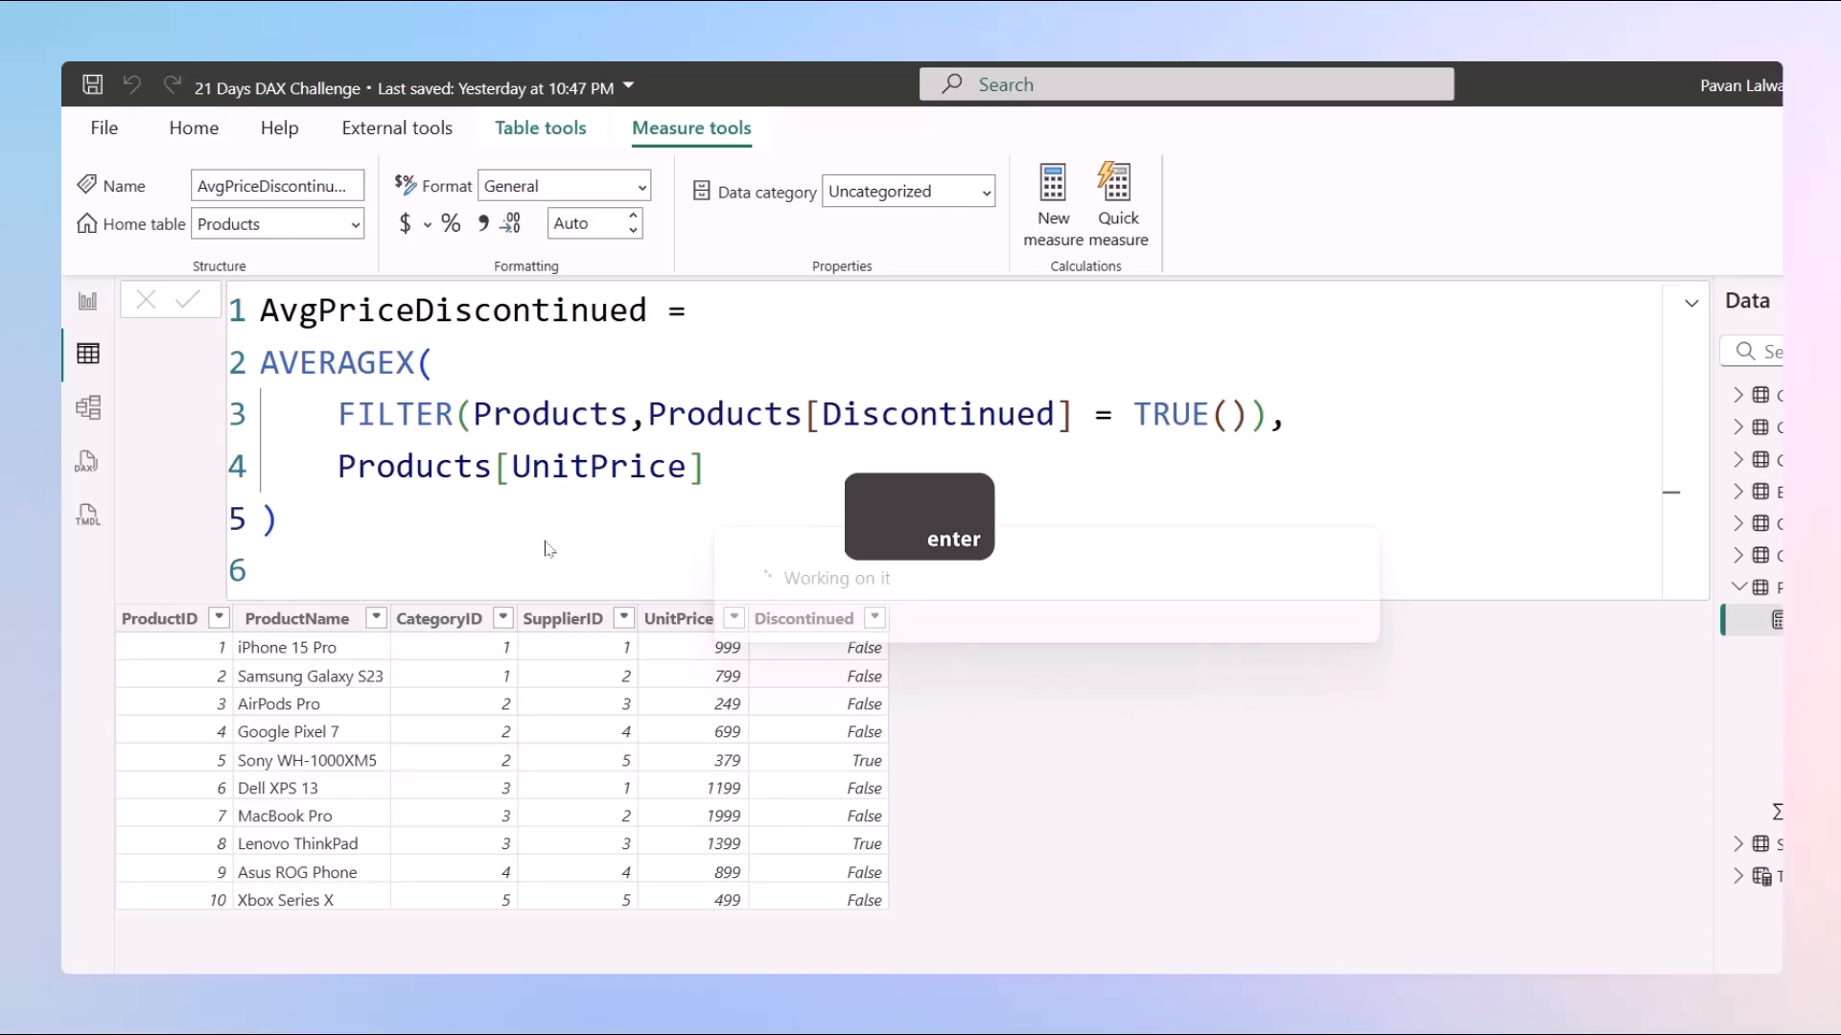
Step: Place an AvgPriceDiscontinued card right of the UnitPrice card, slicer on True (889.00)
{"action": "key", "text": "enter"}
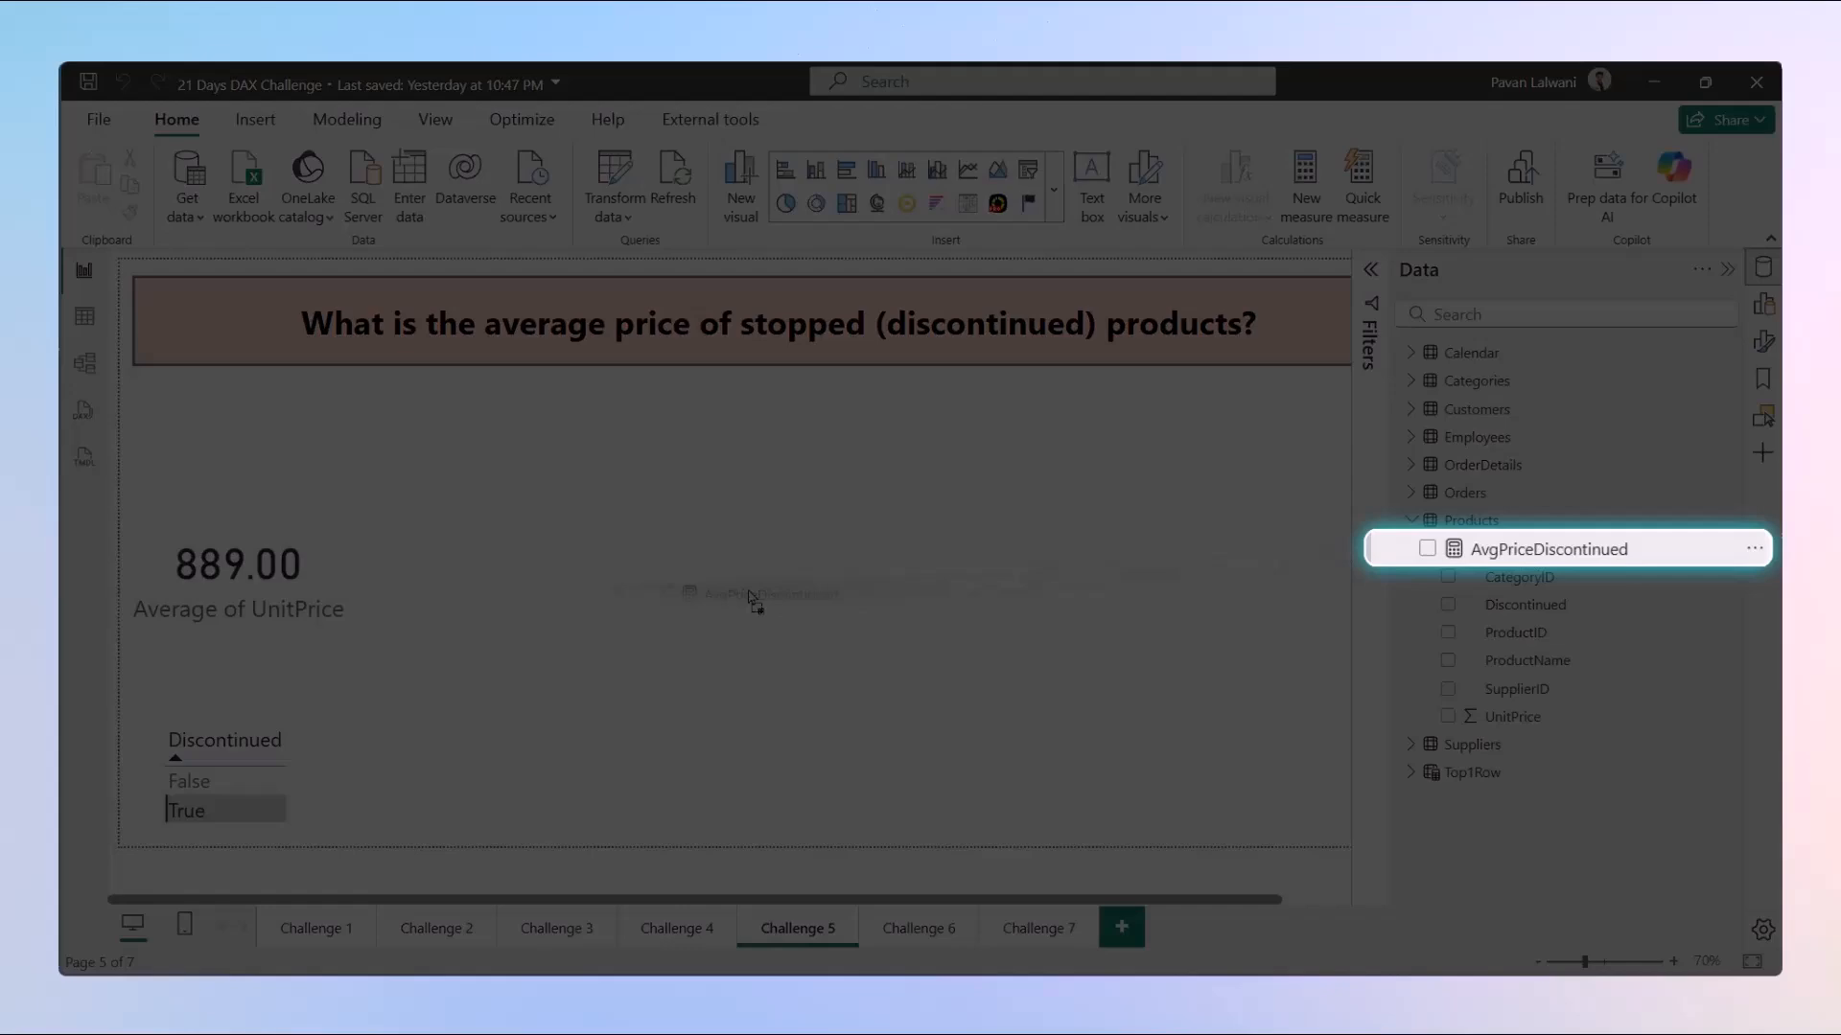
{"action": "left_click", "coordinate": [1449, 549]}
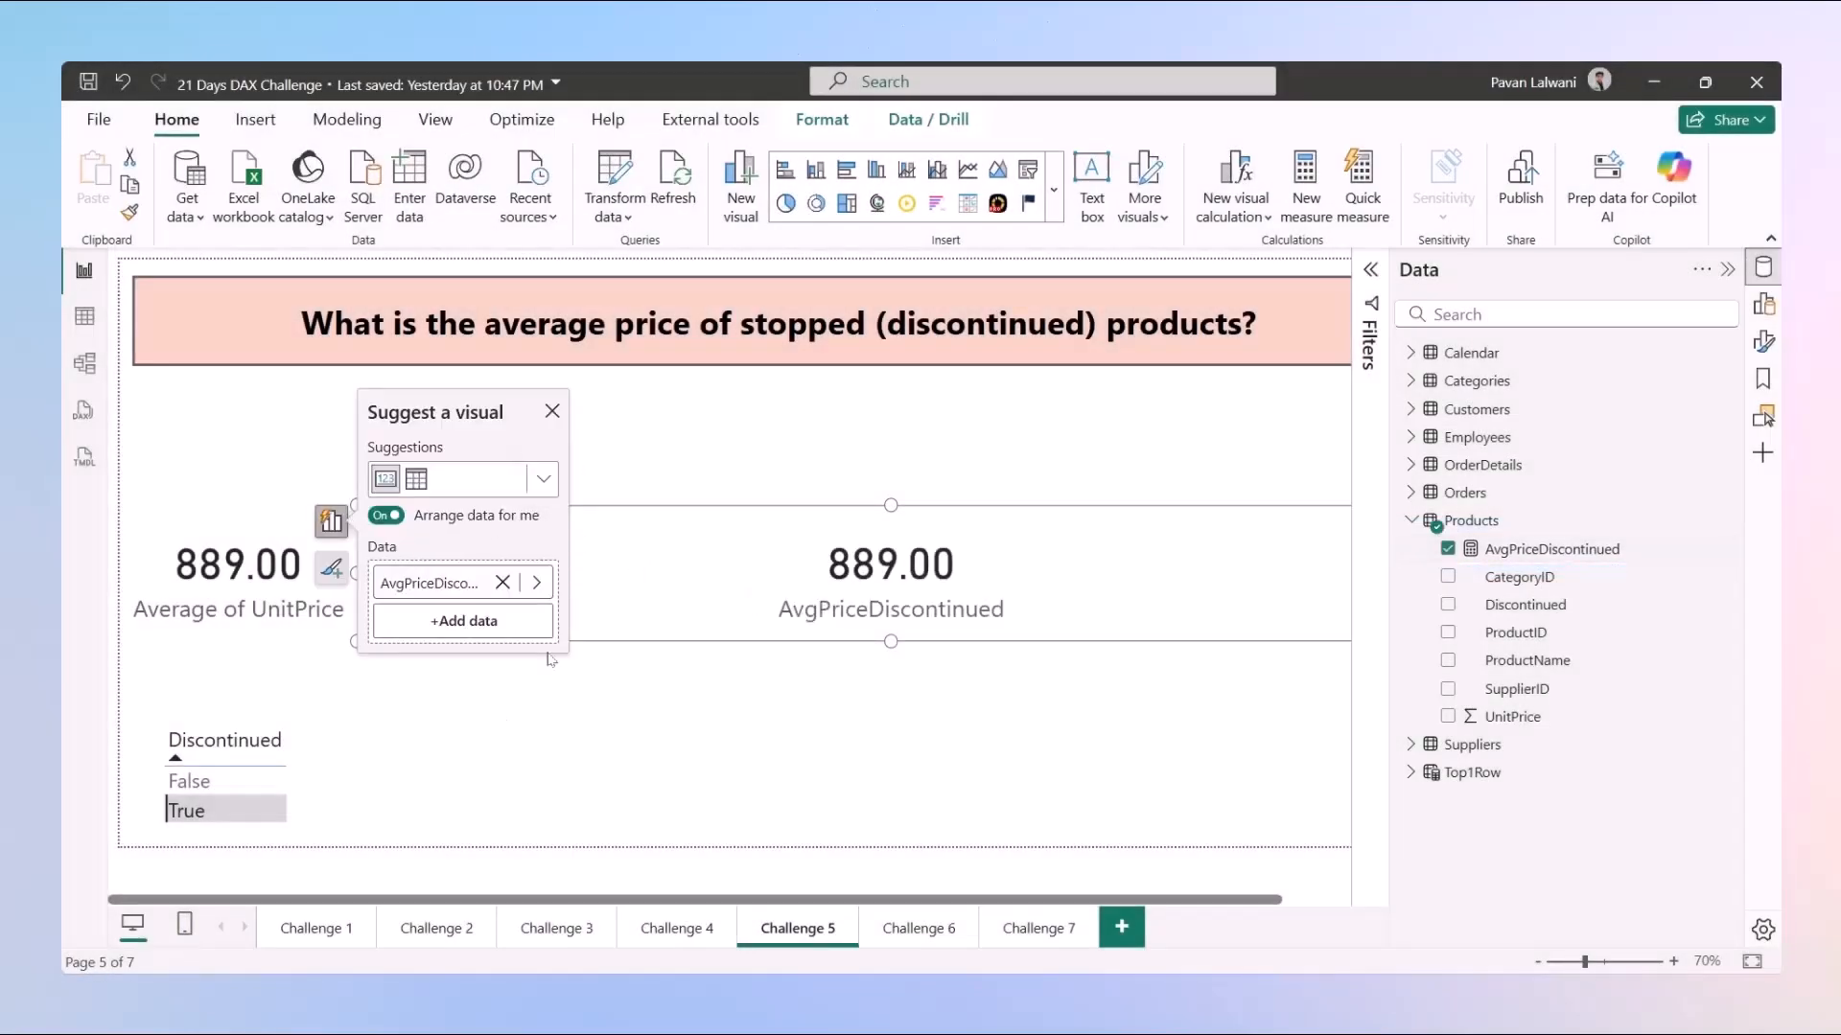
{"action": "left_click", "coordinate": [552, 411]}
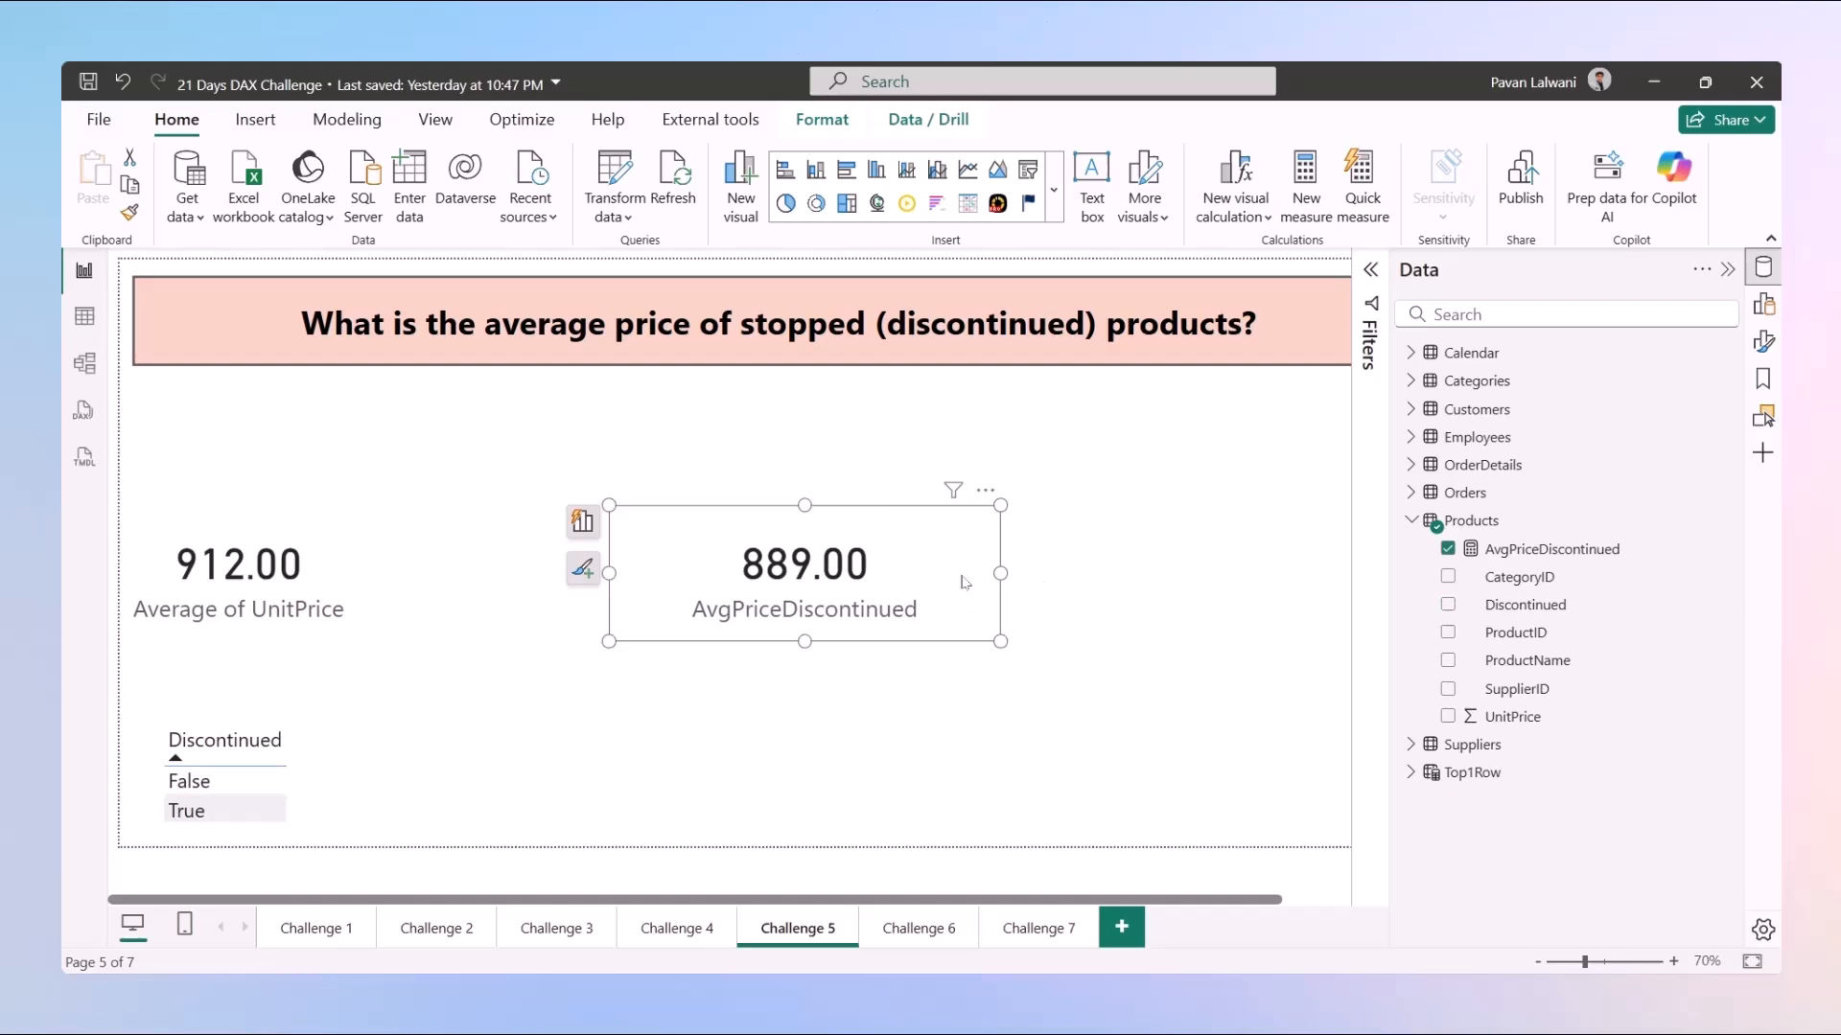
{"action": "left_click_drag", "start_coordinate": [804, 571], "coordinate": [987, 571]}
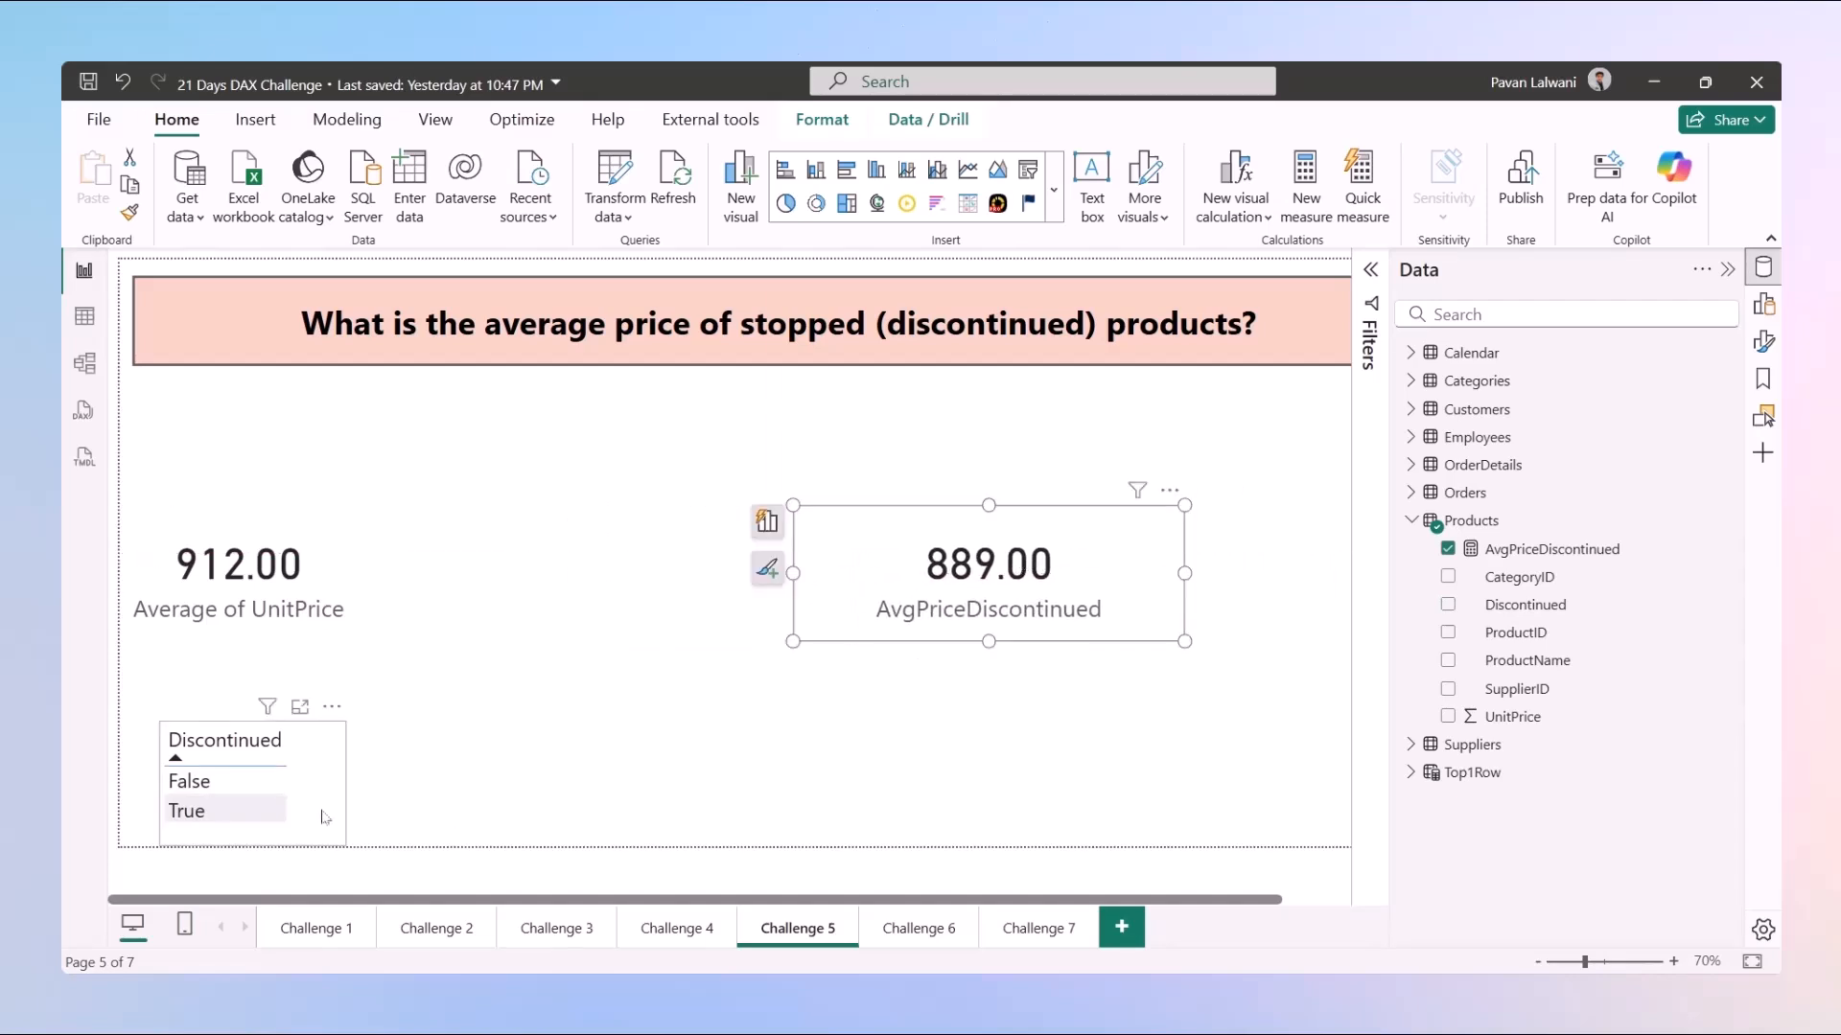
{"action": "left_click", "coordinate": [189, 781]}
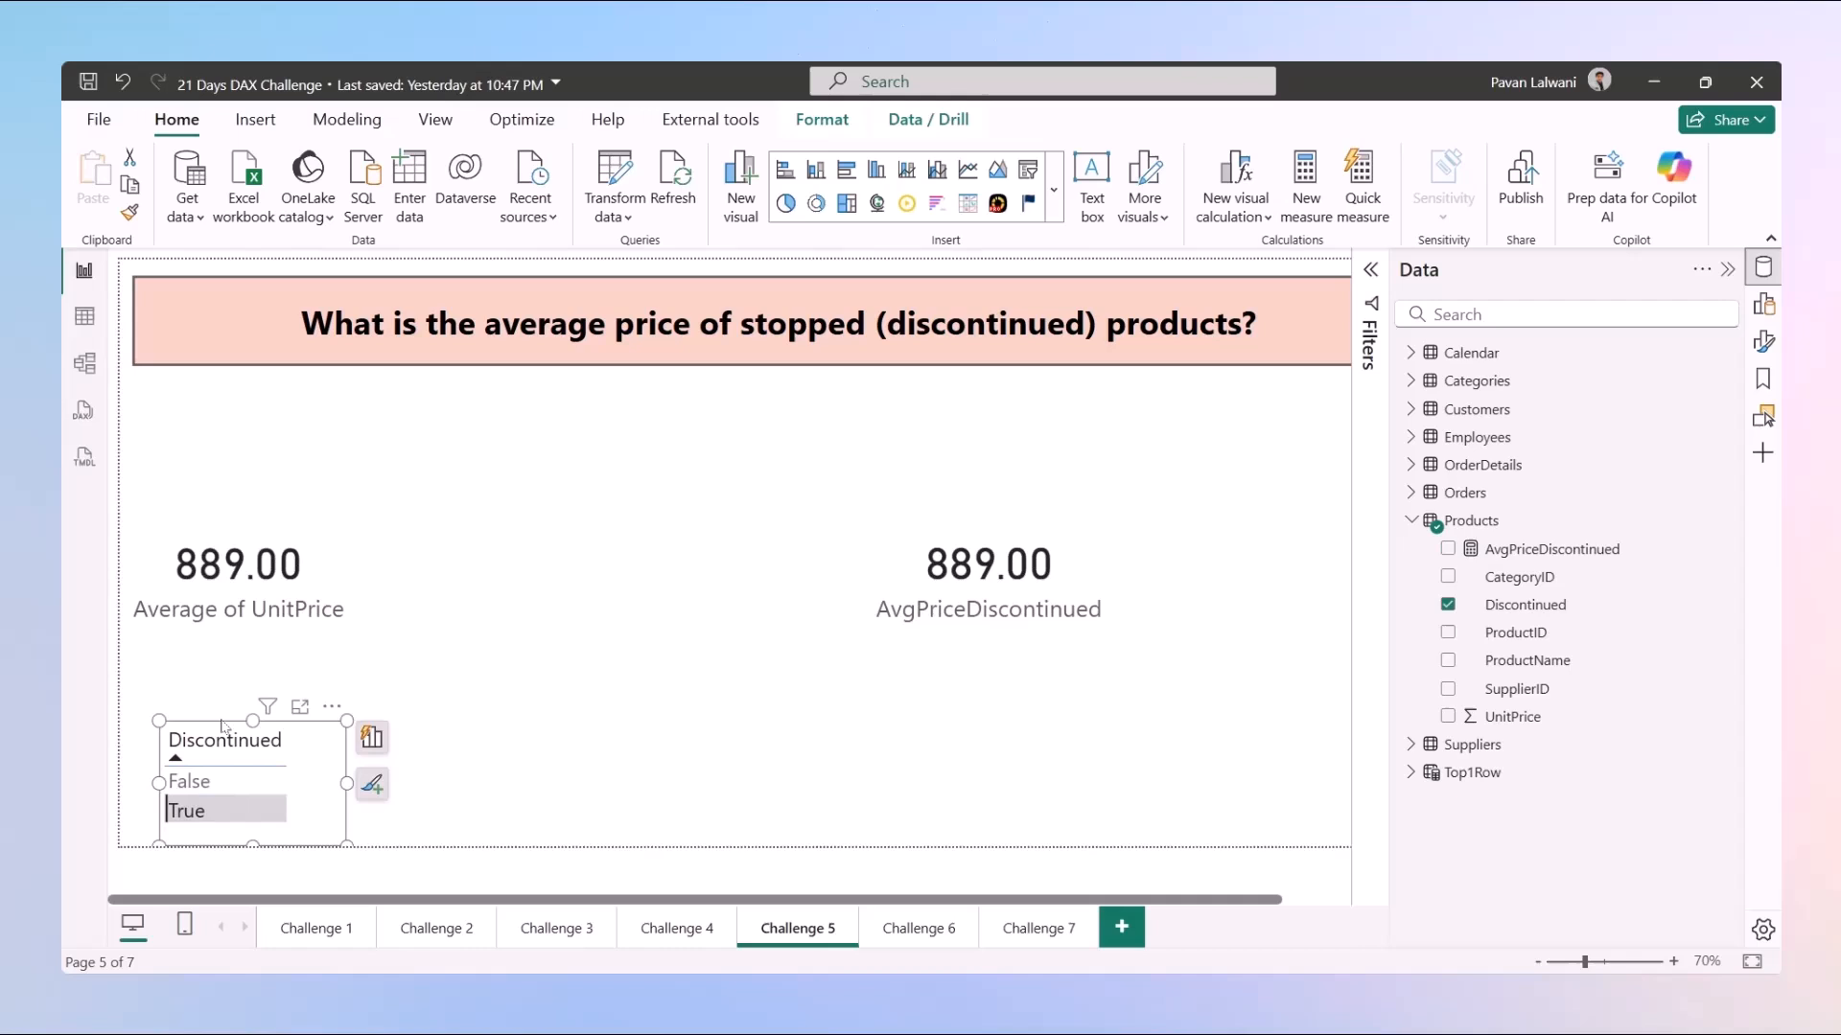
{"action": "left_click", "coordinate": [235, 563]}
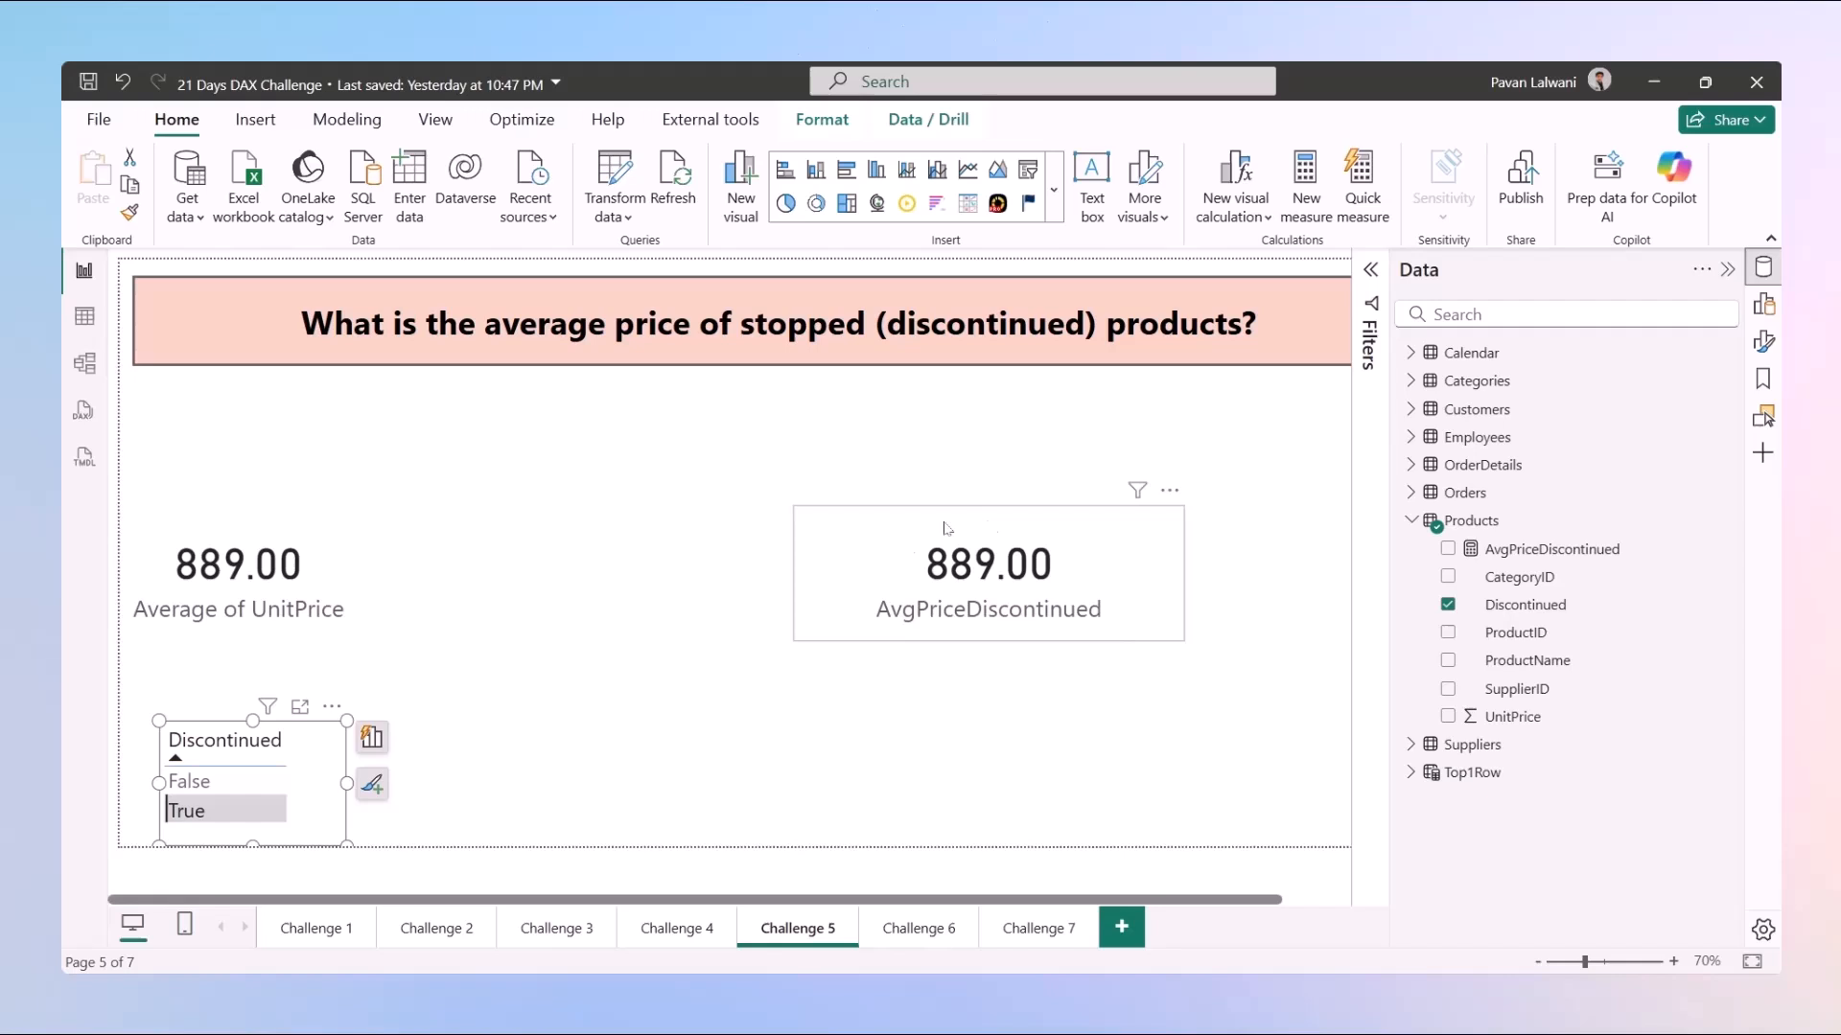
{"action": "mouse_move", "coordinate": [961, 532]}
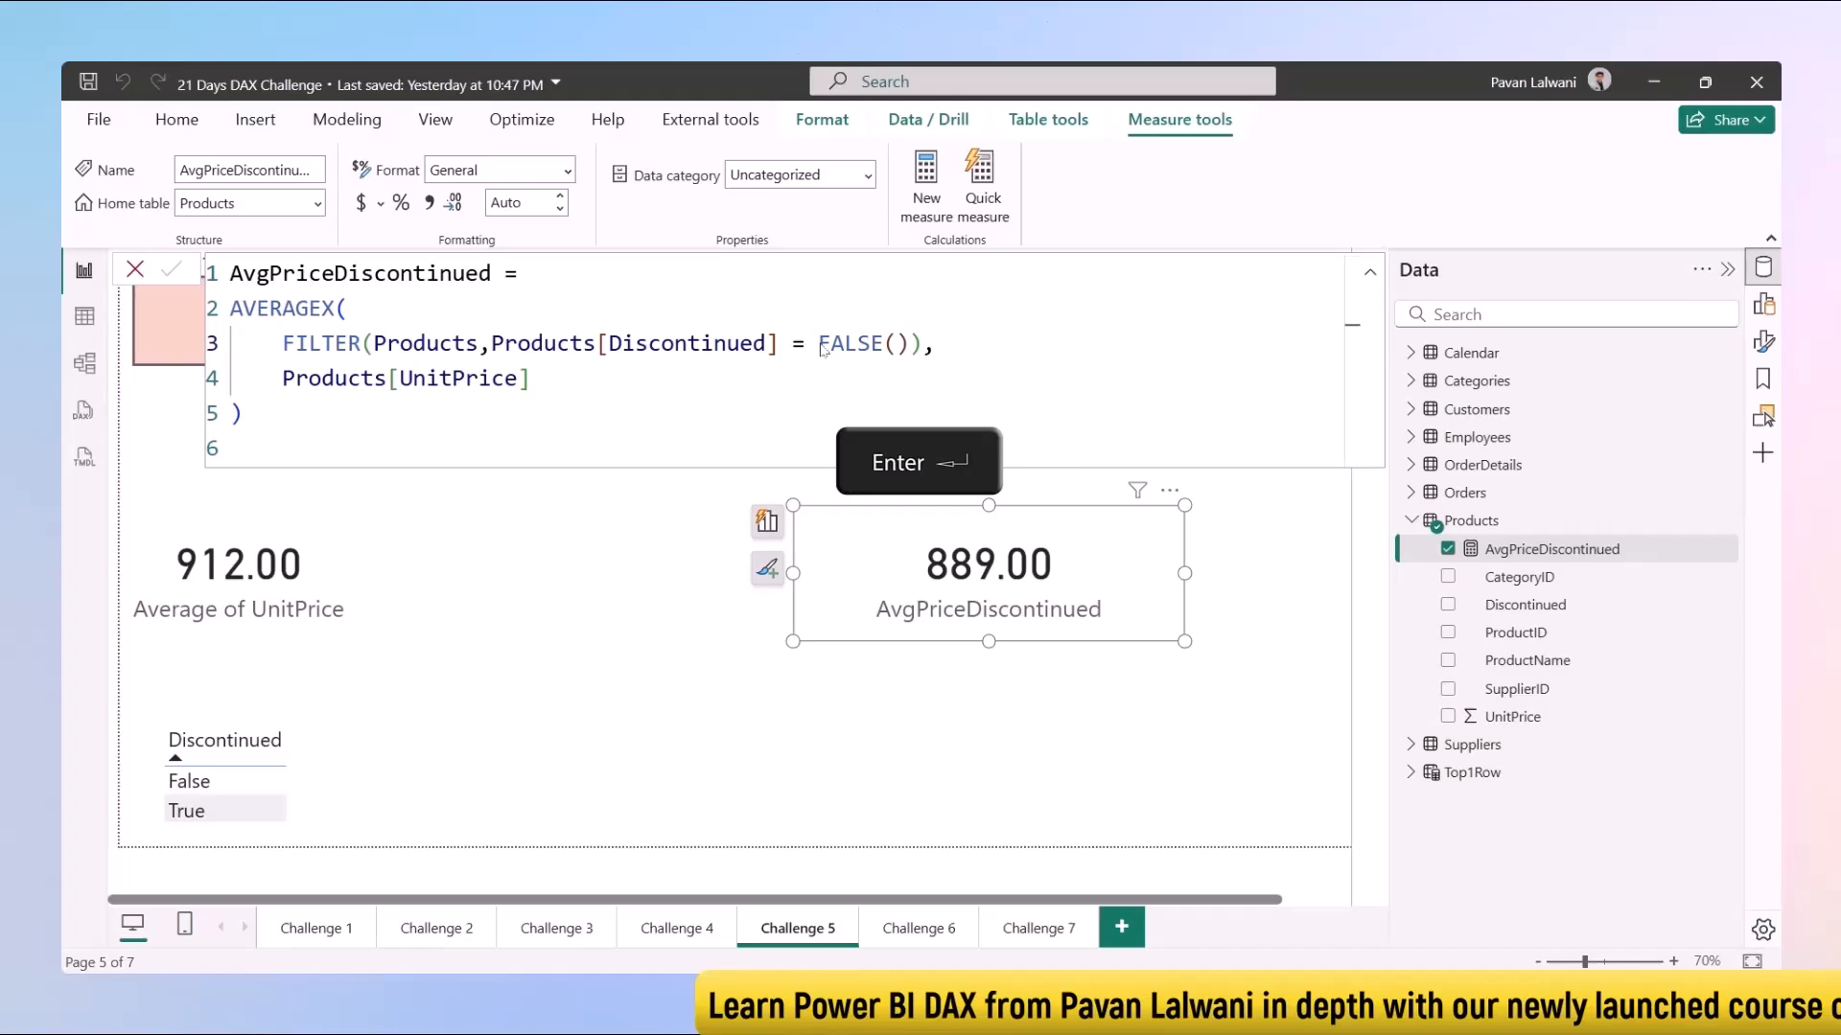
Step: Commit the FALSE() filter change and select False in the slicer, showing 917.75
{"action": "key", "text": "Enter"}
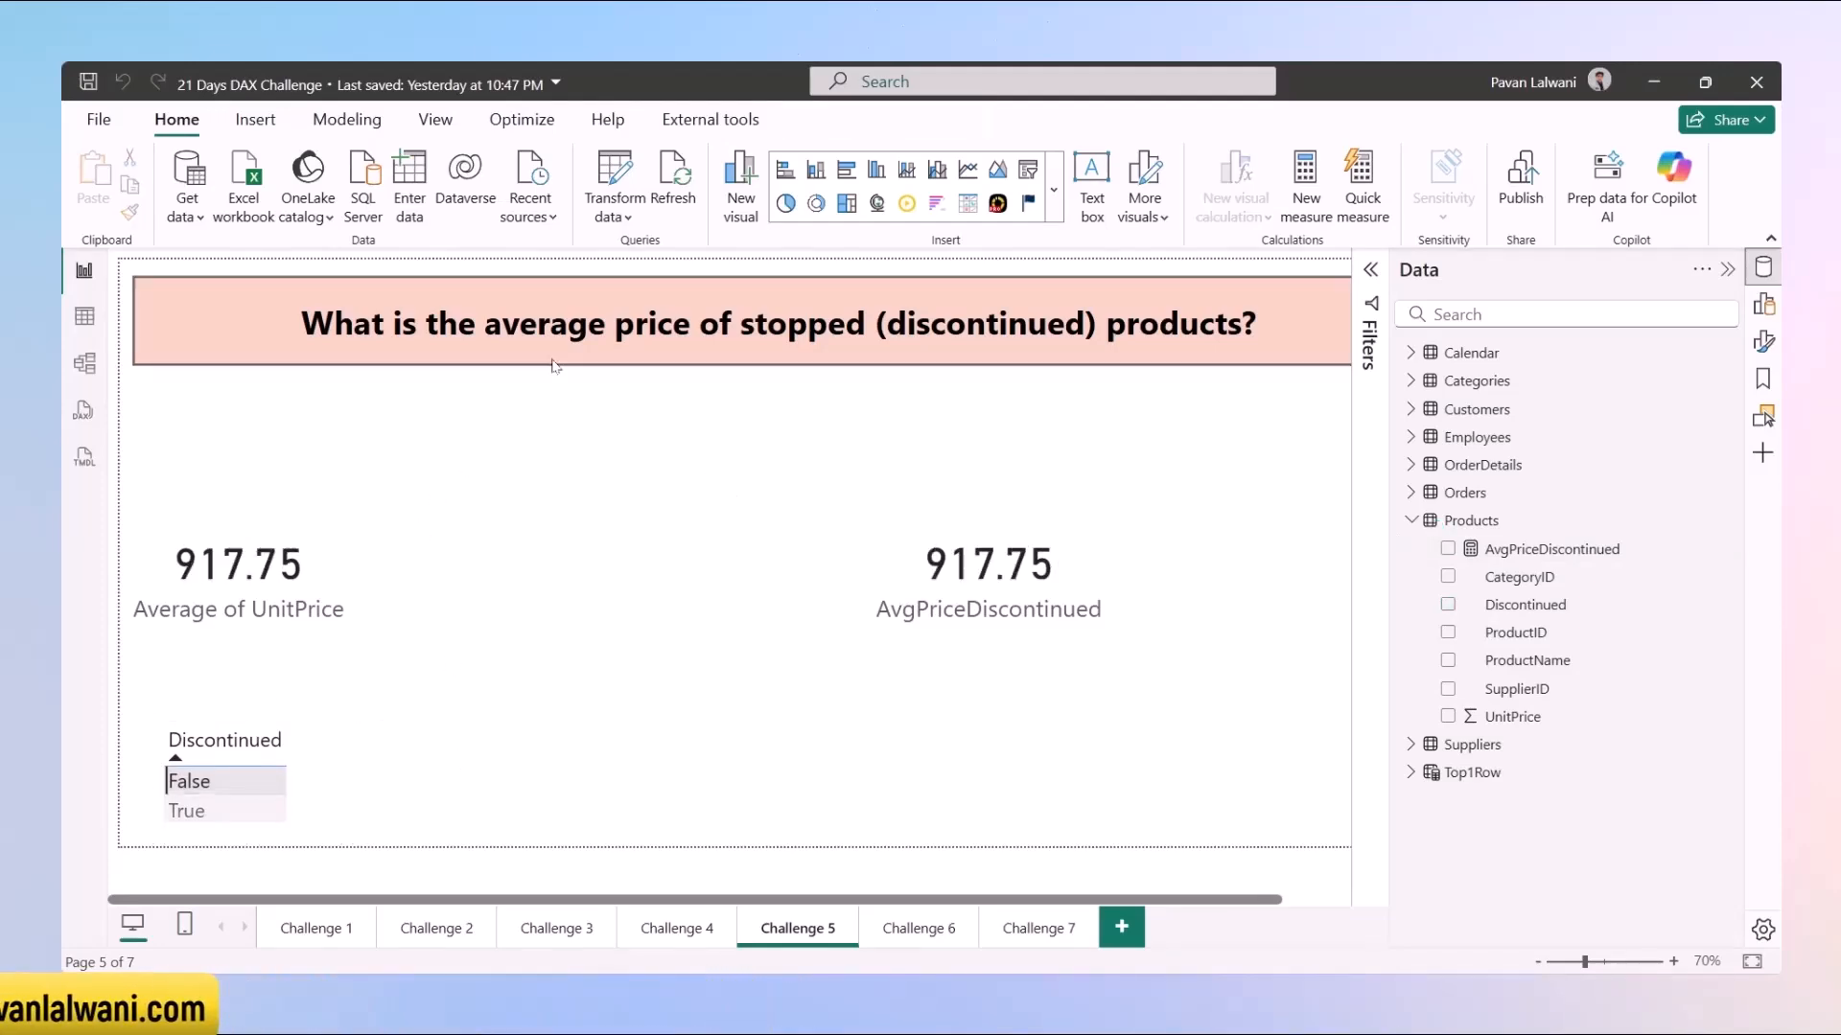
{"action": "left_click", "coordinate": [775, 325]}
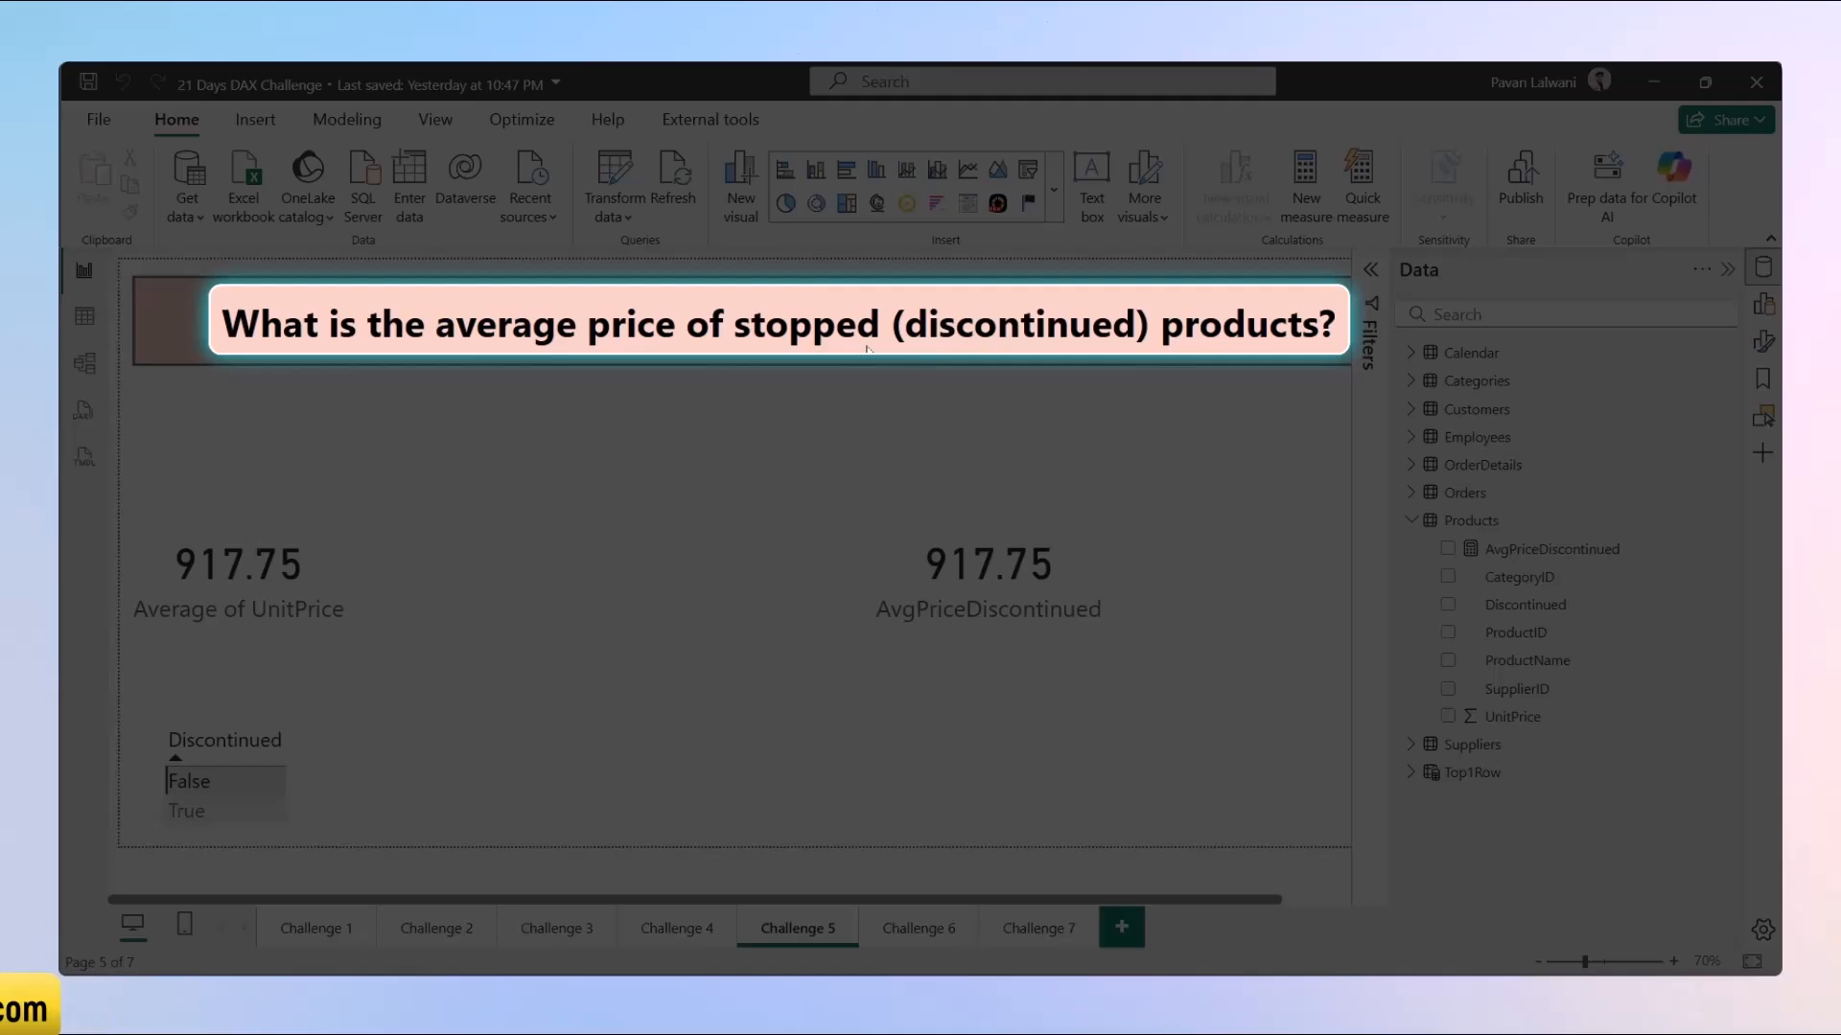
{"action": "left_click", "coordinate": [1051, 804]}
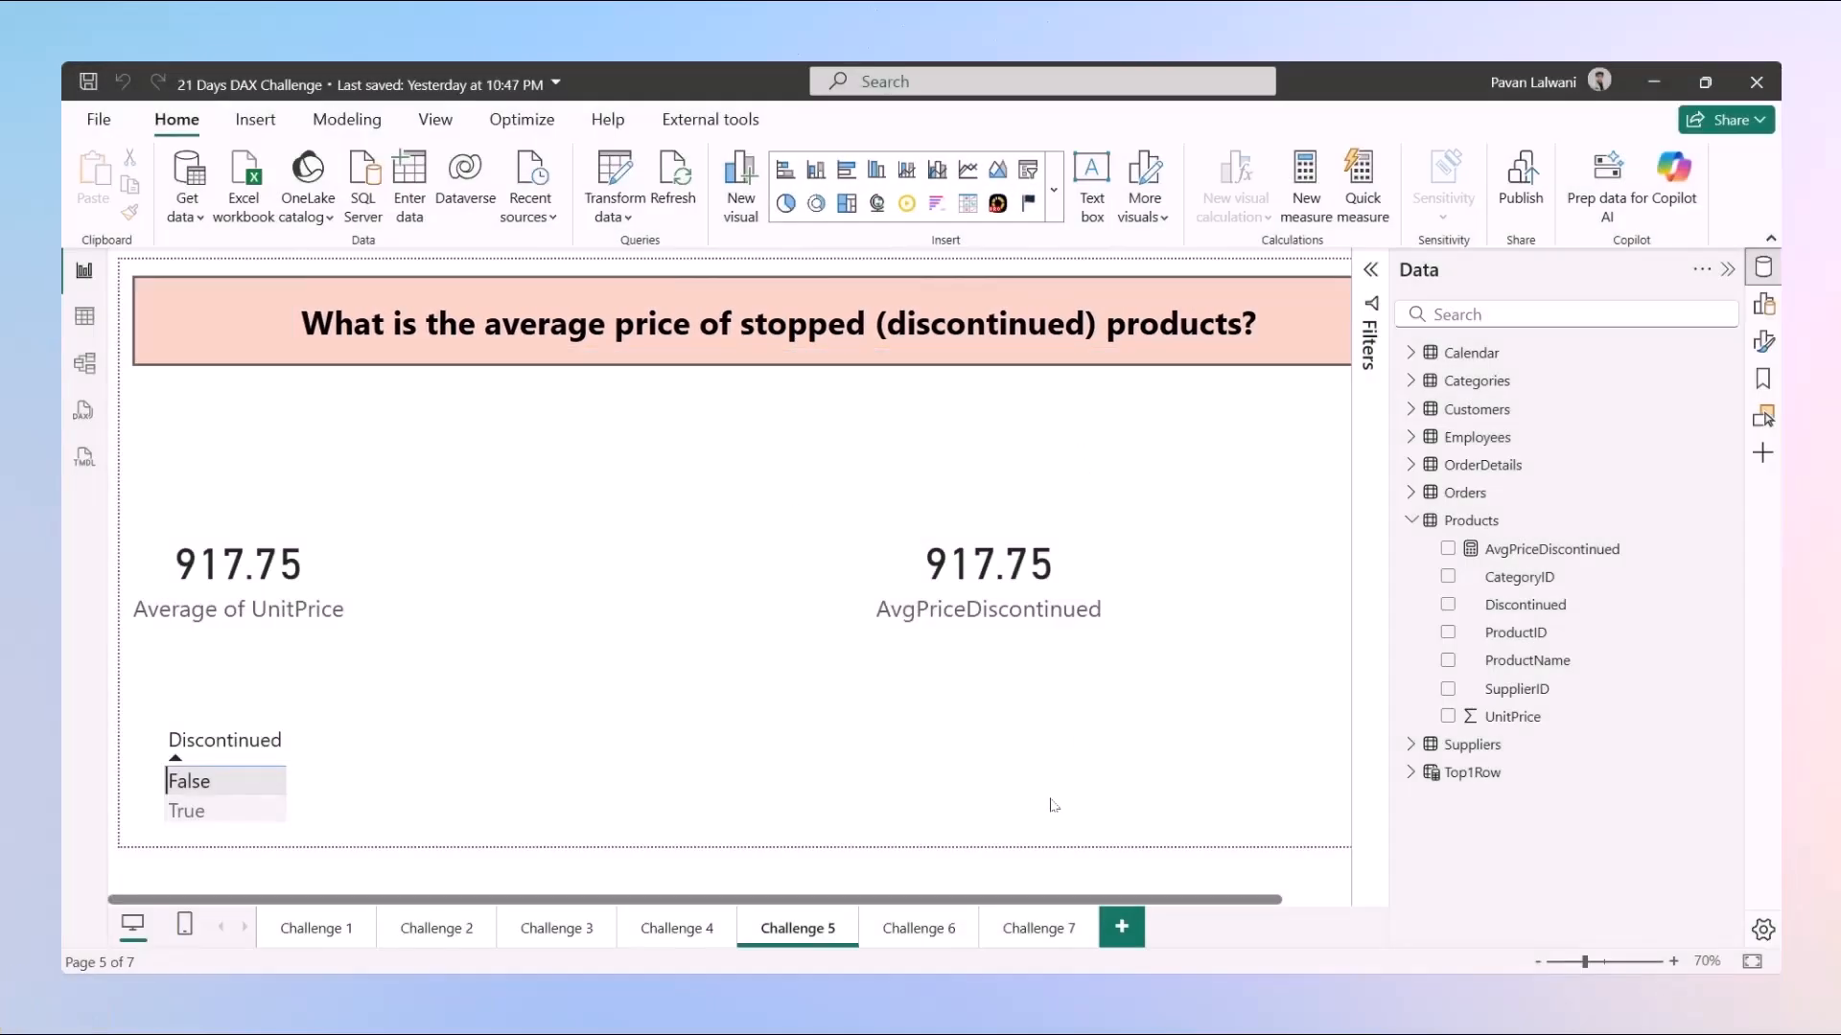